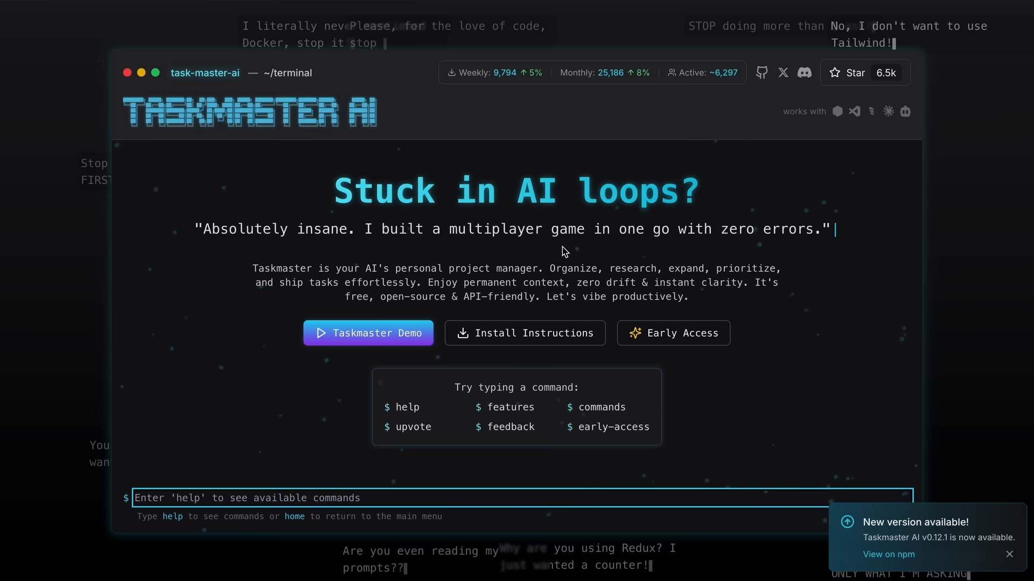
mouse_move(569, 281)
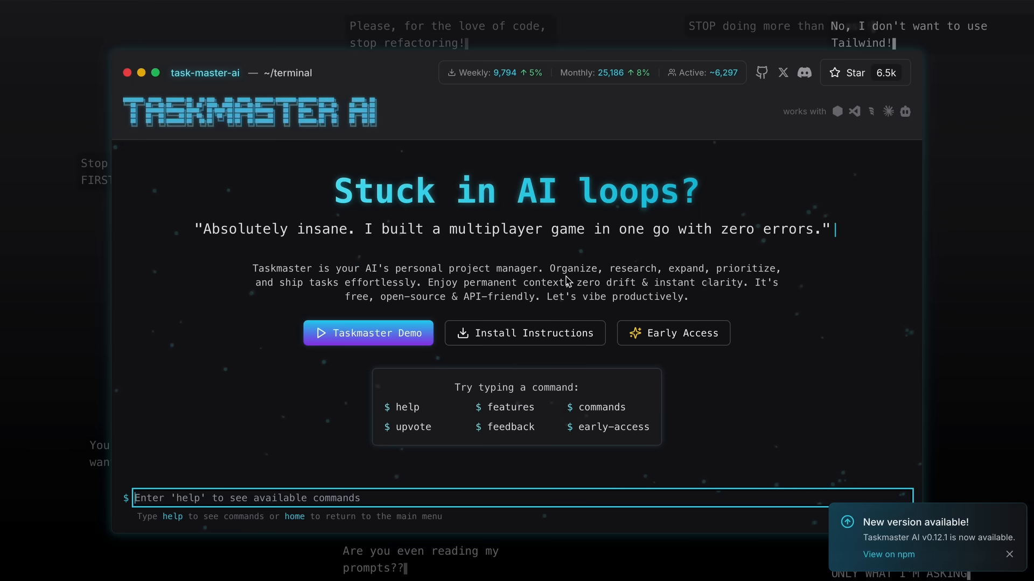
mouse_move(616, 263)
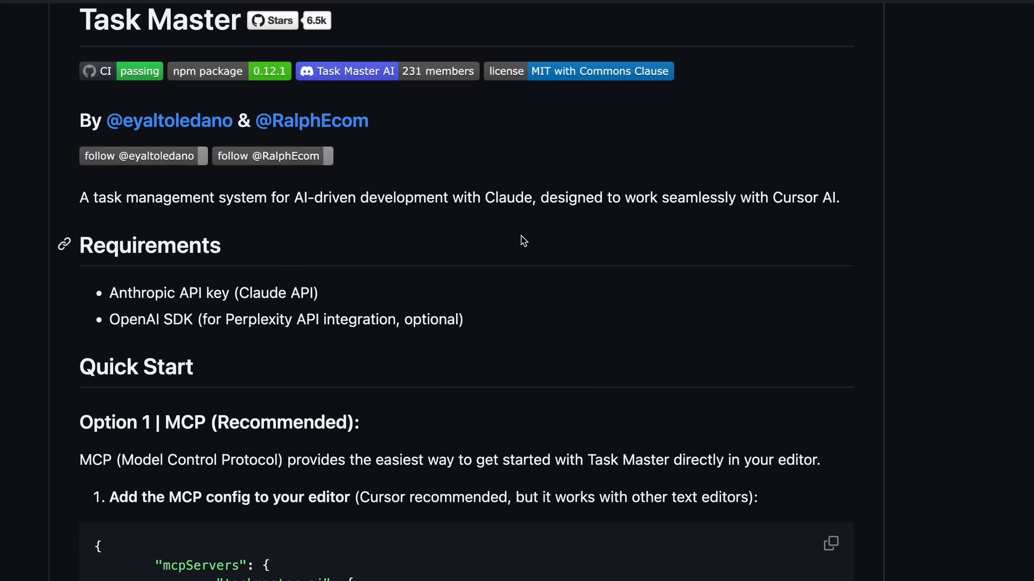
Scroll around the Excalidraw diagram while sketching blue ticks beside the three boxes and dots under 'sub tasks creation'.
scroll(down, 3)
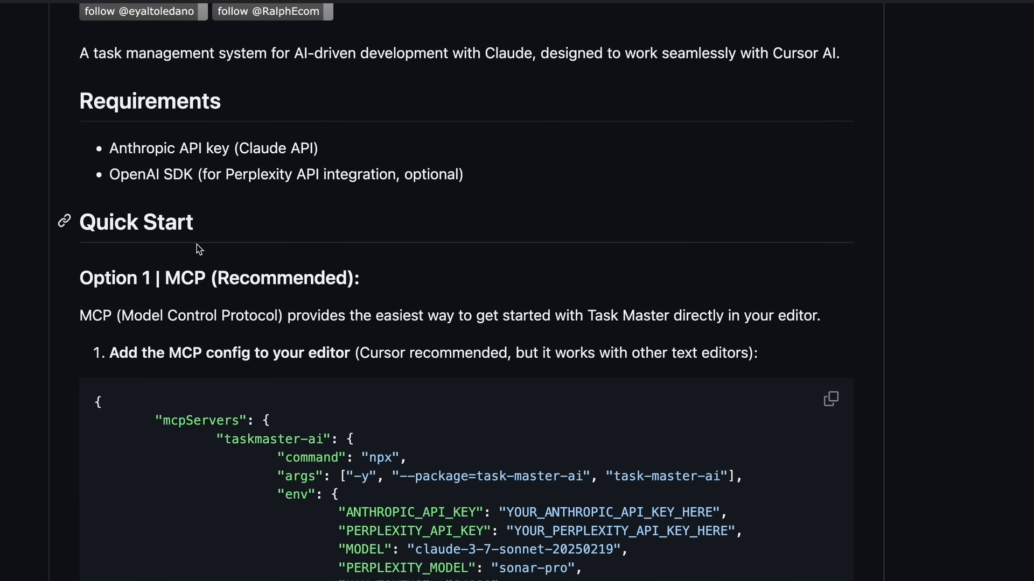
scroll(down, 3)
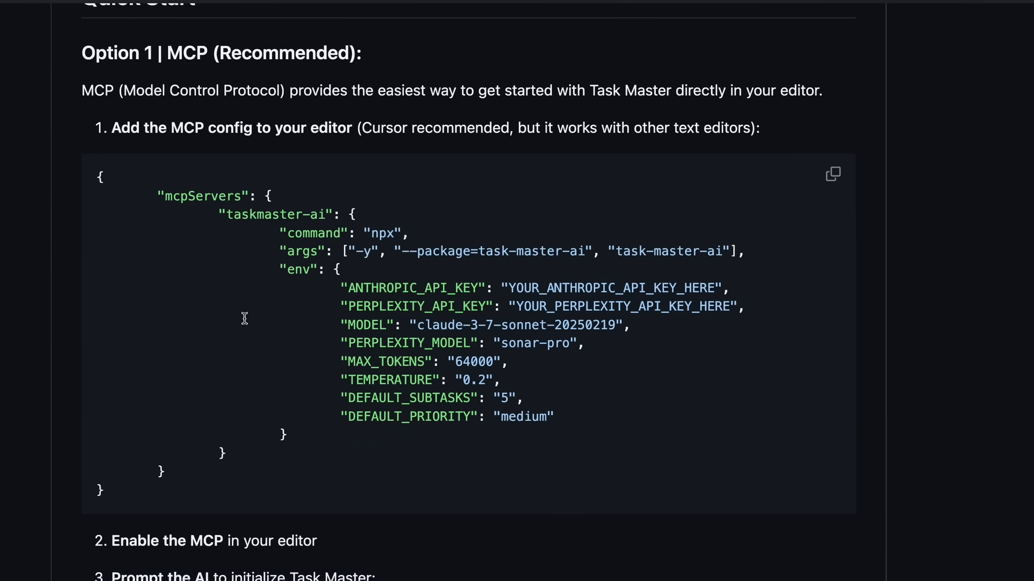
scroll(down, 3)
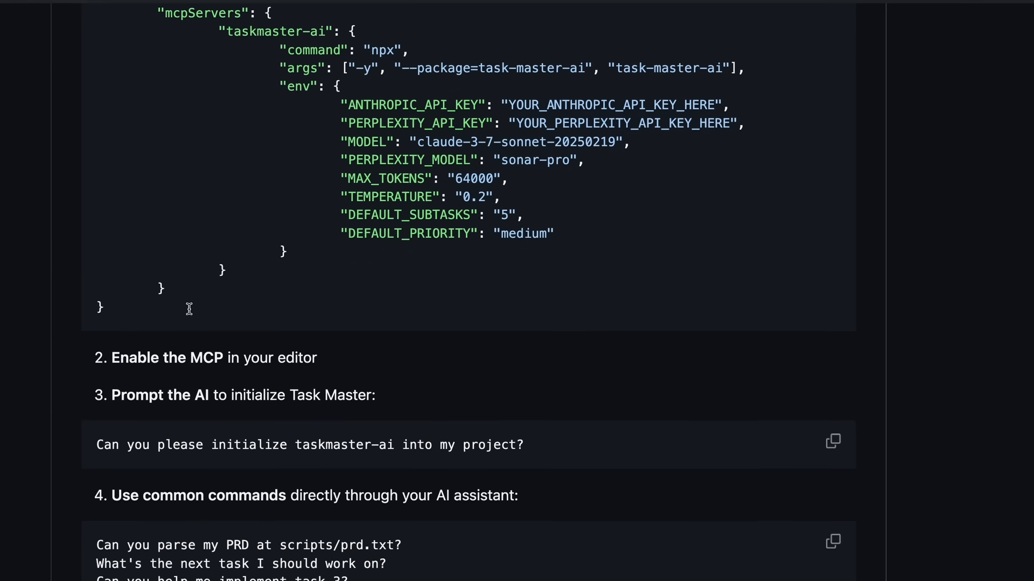
scroll(down, 3)
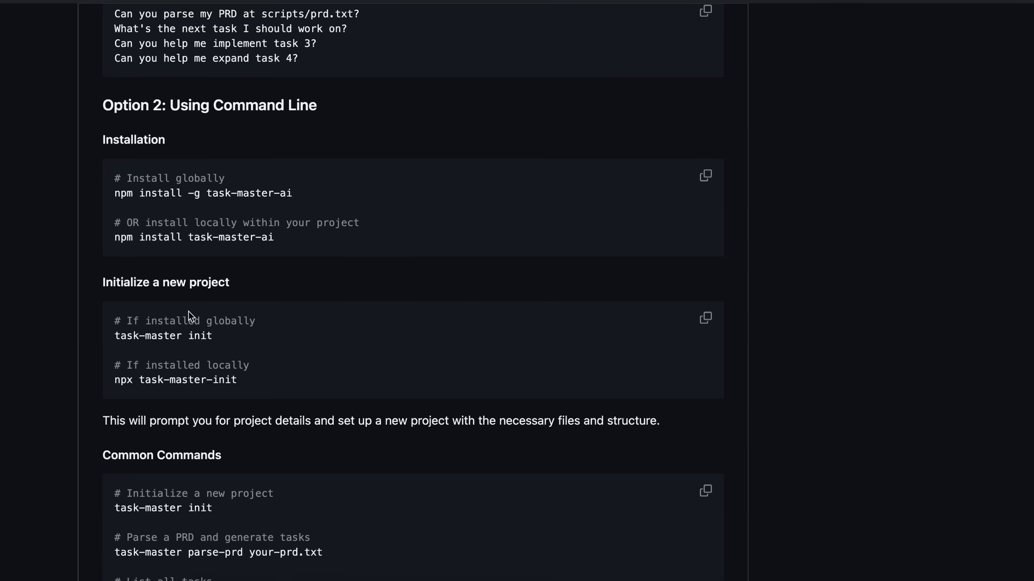
scroll(up, 3)
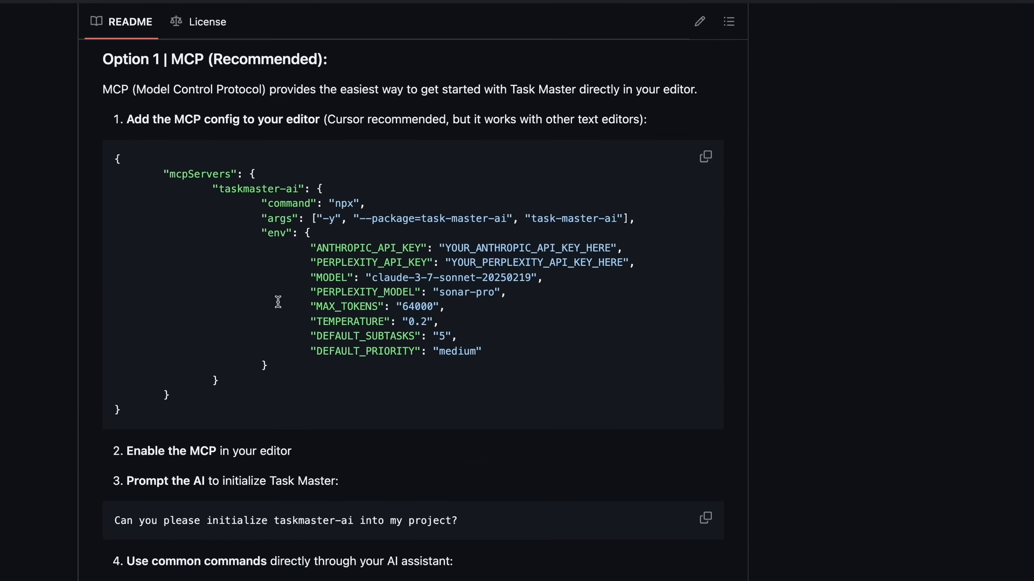
mouse_move(265, 324)
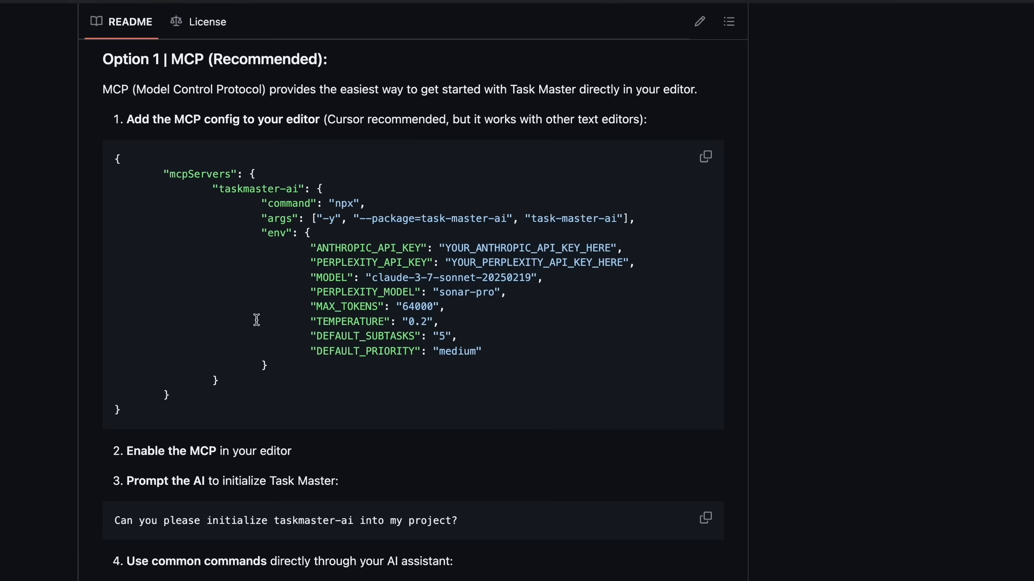
mouse_move(274, 320)
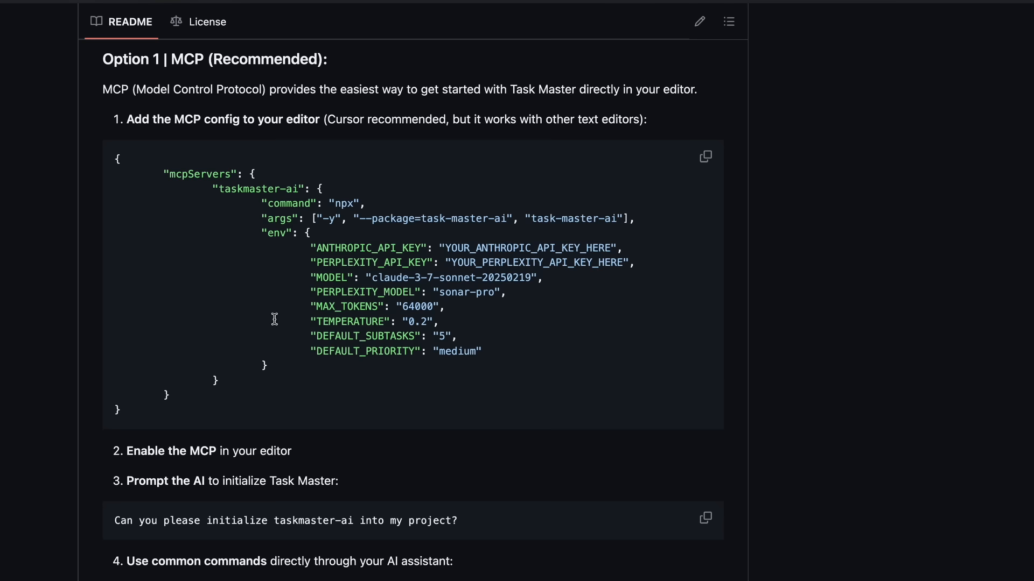
scroll(up, 3)
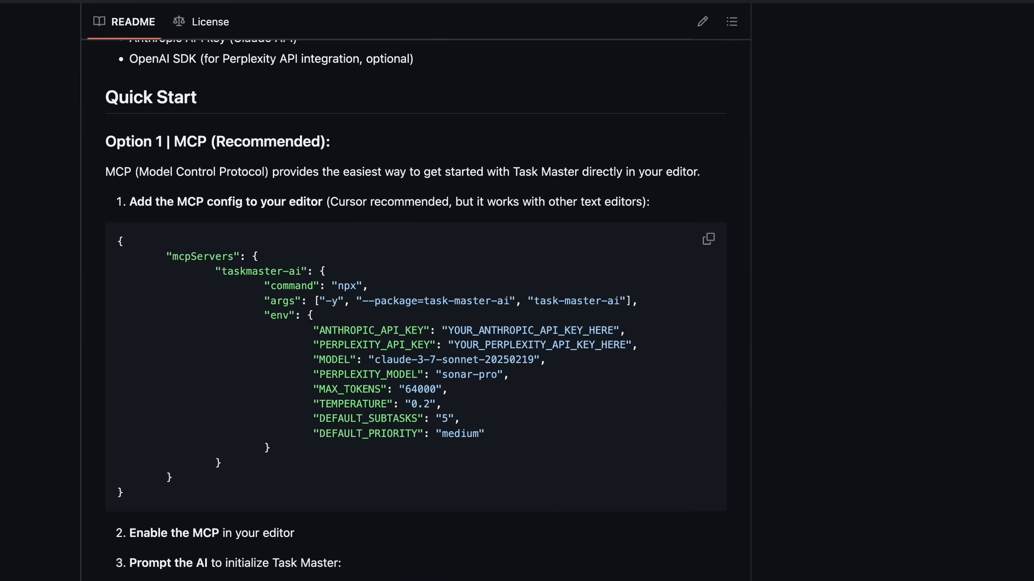
scroll(up, 3)
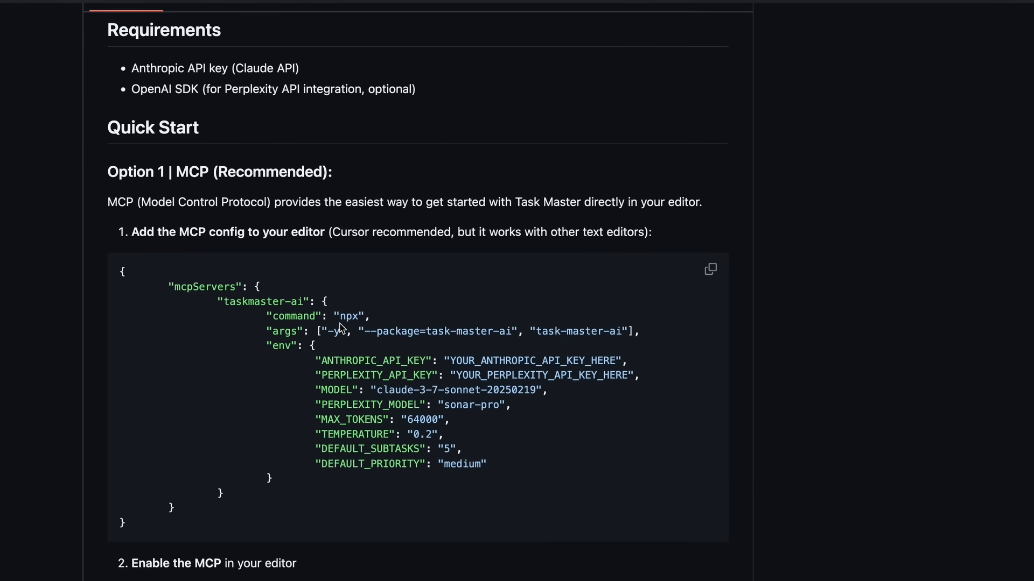
mouse_move(379, 325)
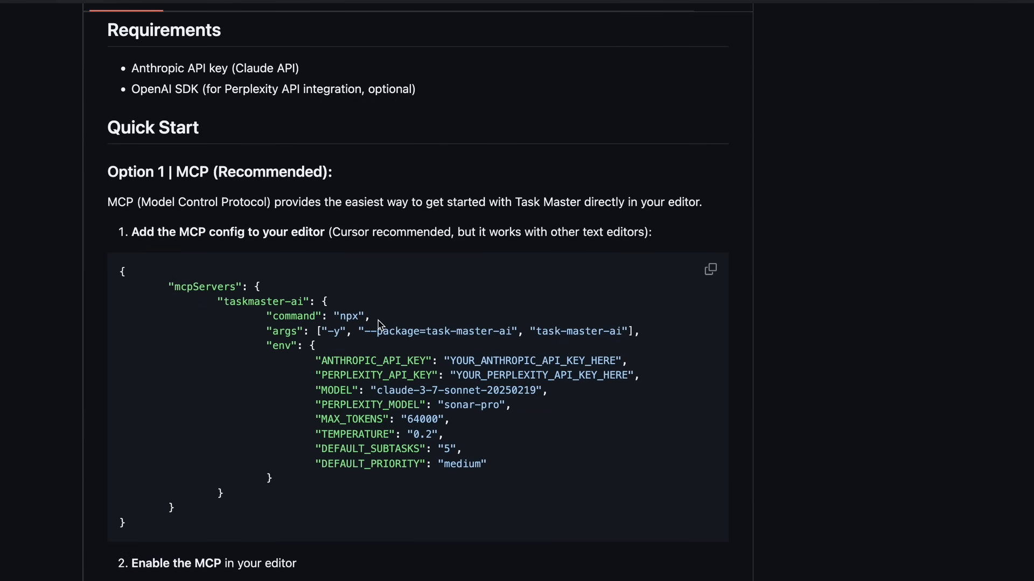
mouse_move(415, 327)
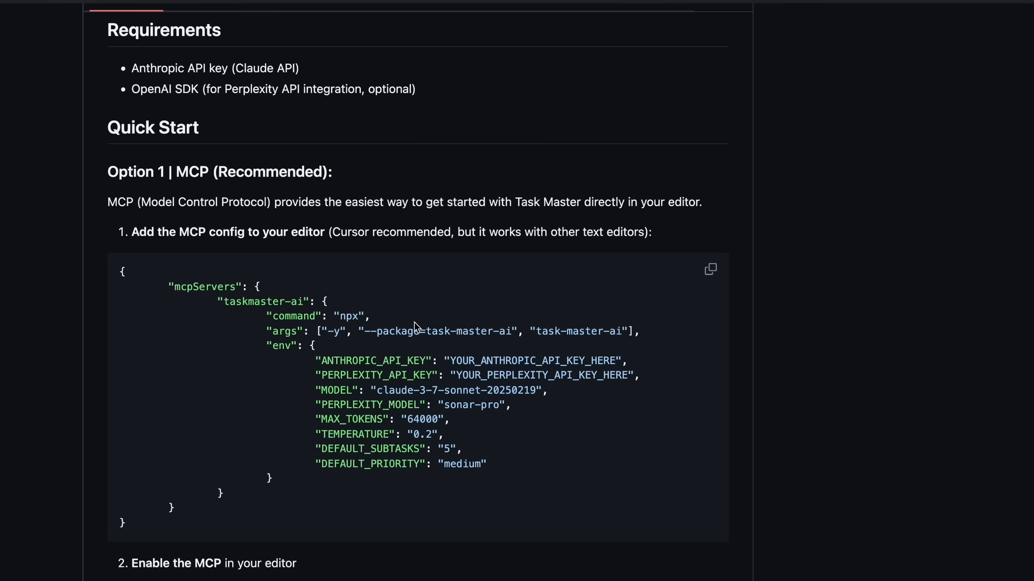
mouse_move(356, 345)
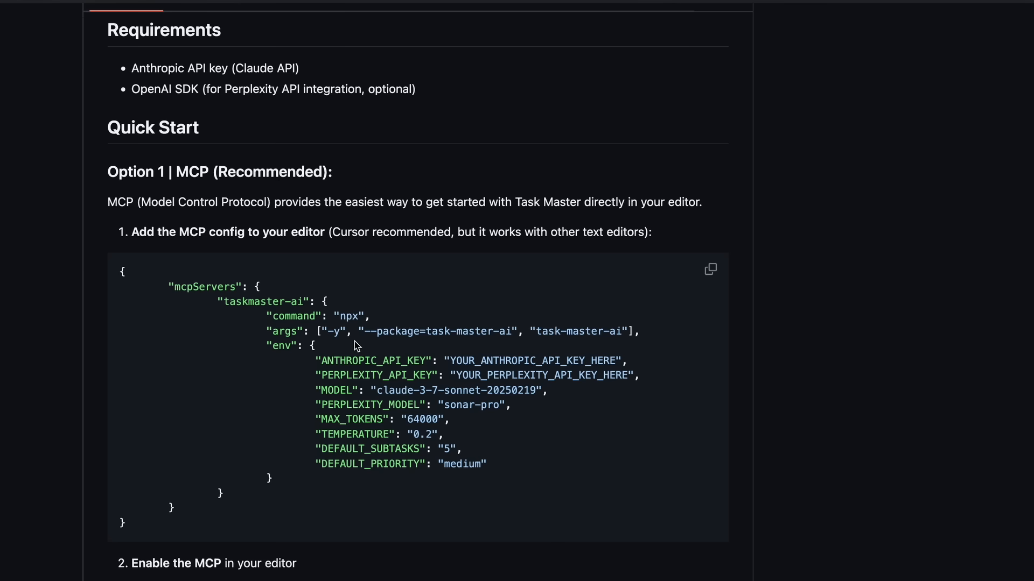
scroll(up, 3)
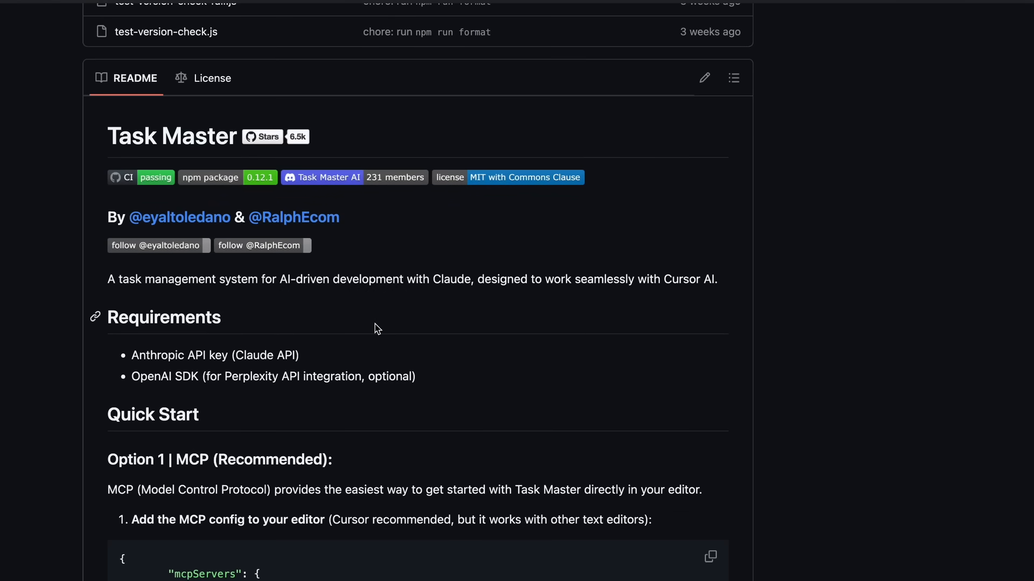
scroll(down, 3)
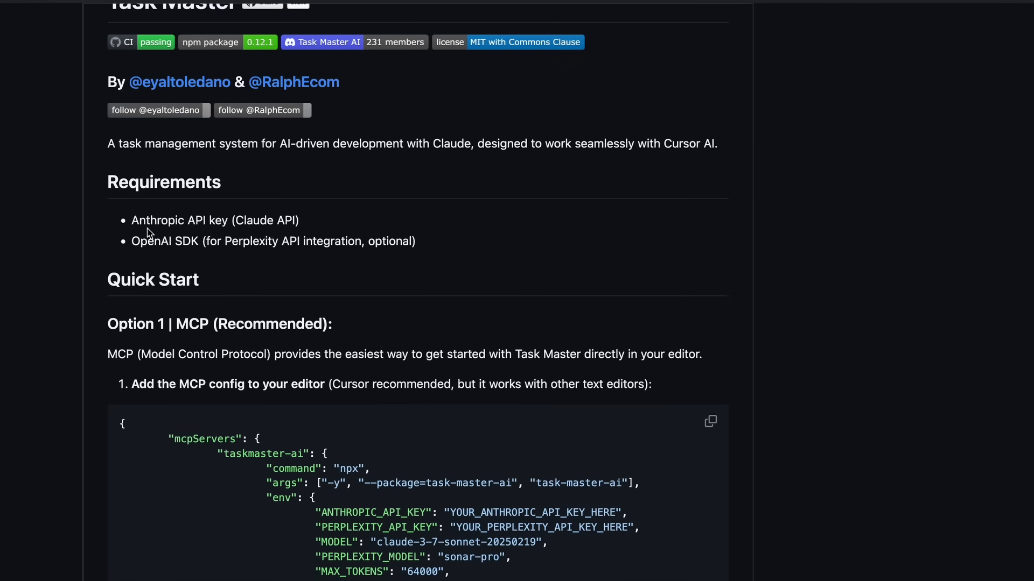
mouse_move(134, 238)
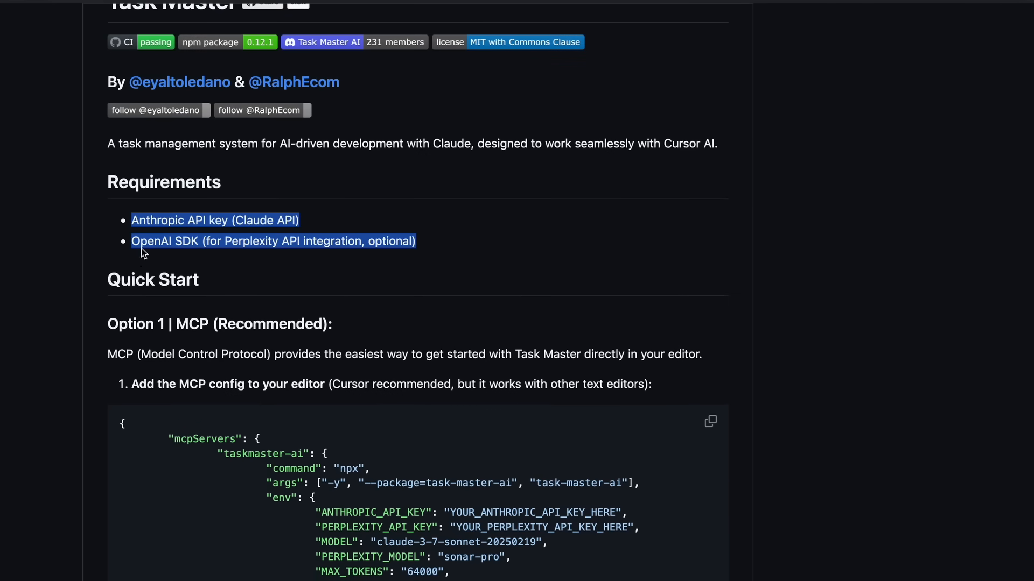
scroll(down, 3)
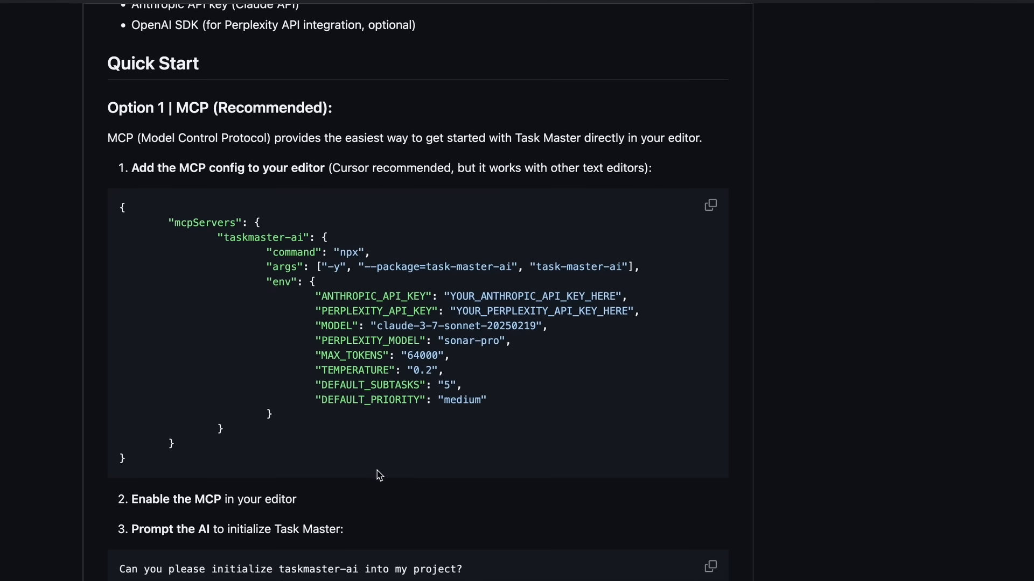
scroll(down, 3)
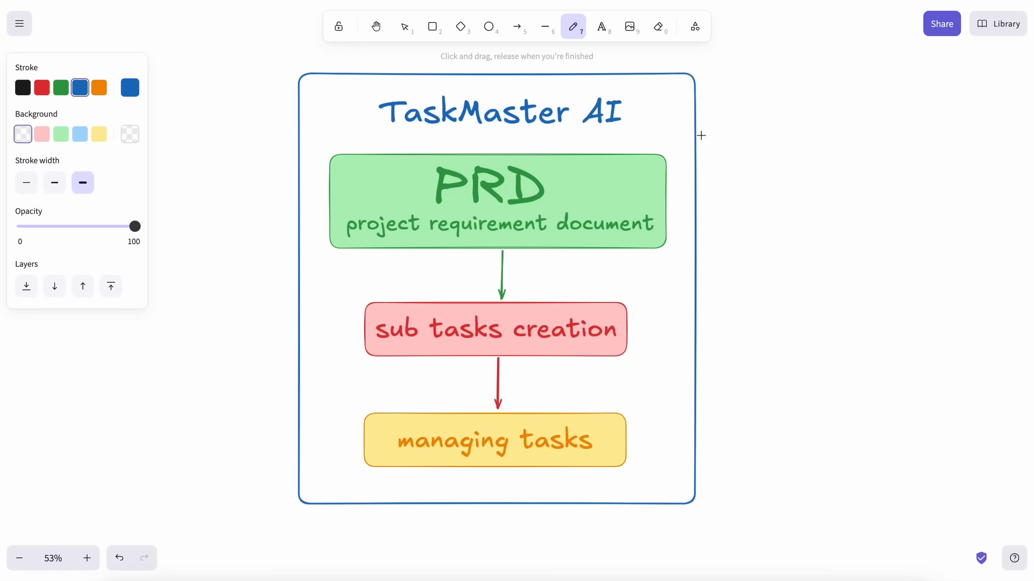
mouse_move(569, 186)
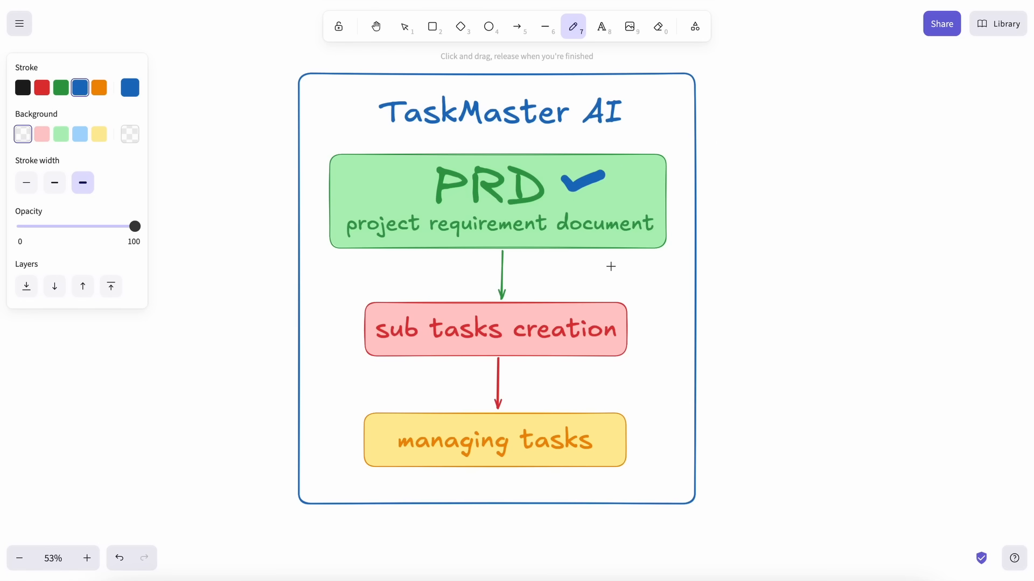
mouse_move(622, 332)
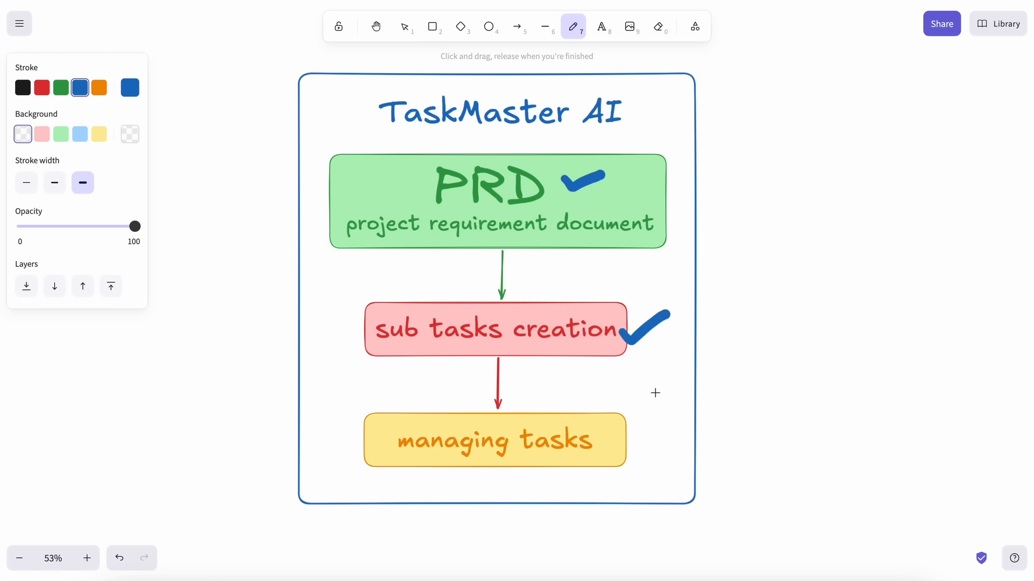
mouse_move(646, 341)
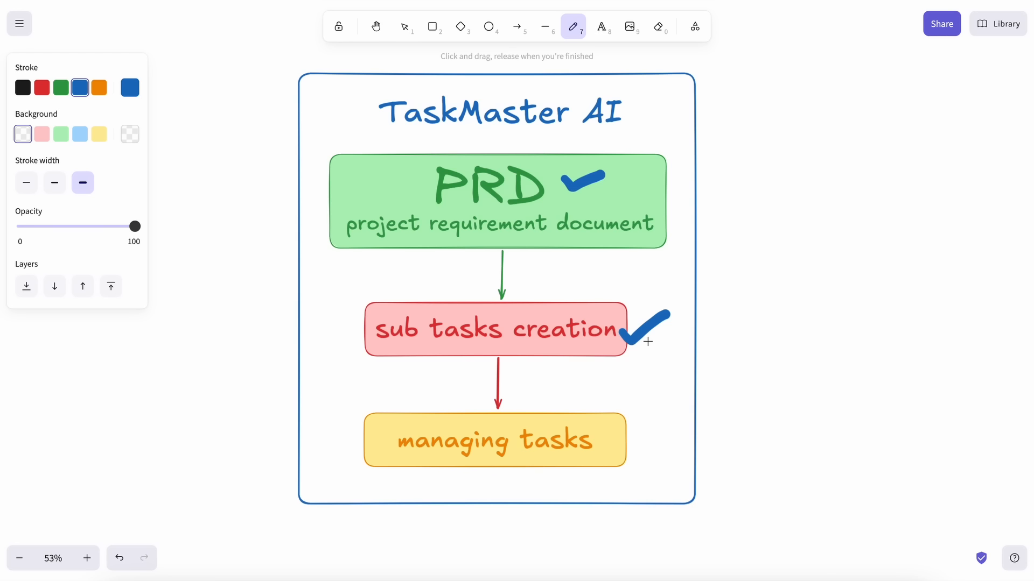
mouse_move(642, 362)
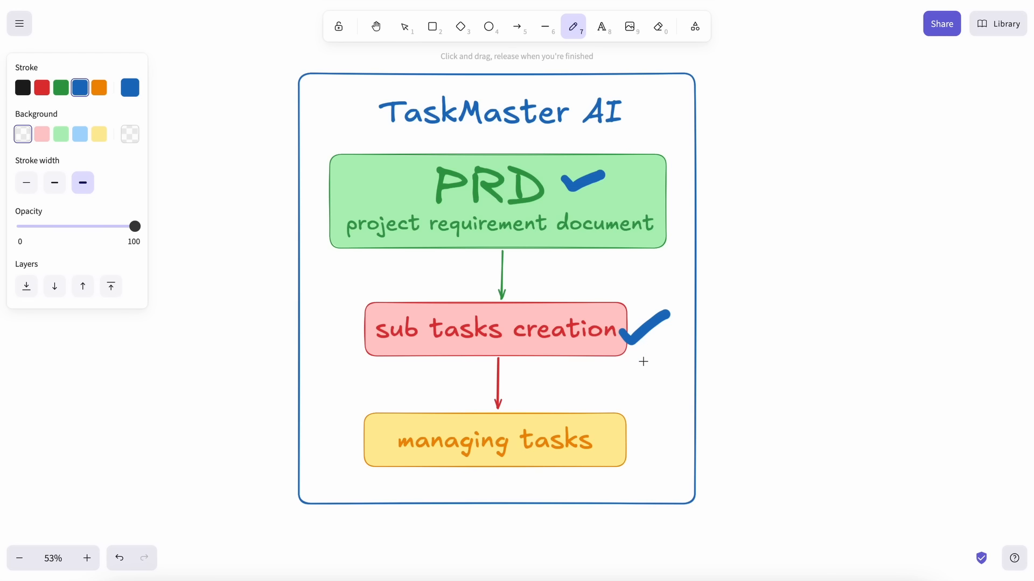
mouse_move(624, 389)
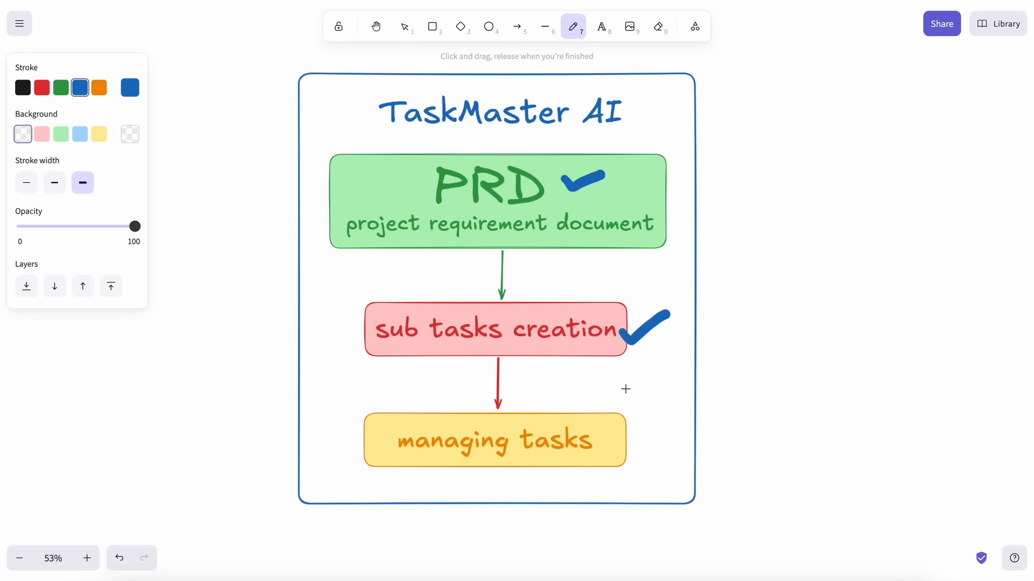
mouse_move(434, 349)
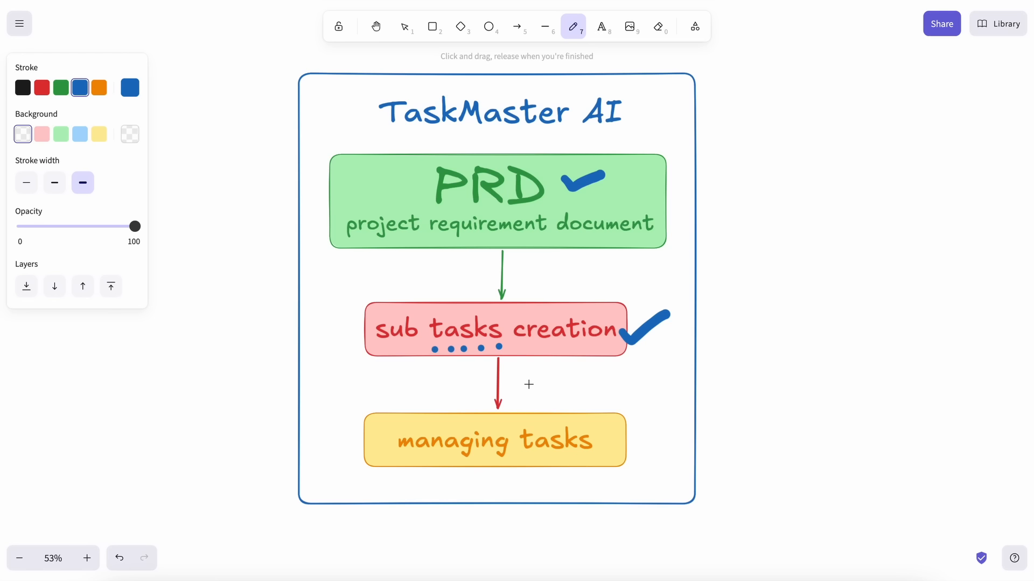
mouse_move(611, 445)
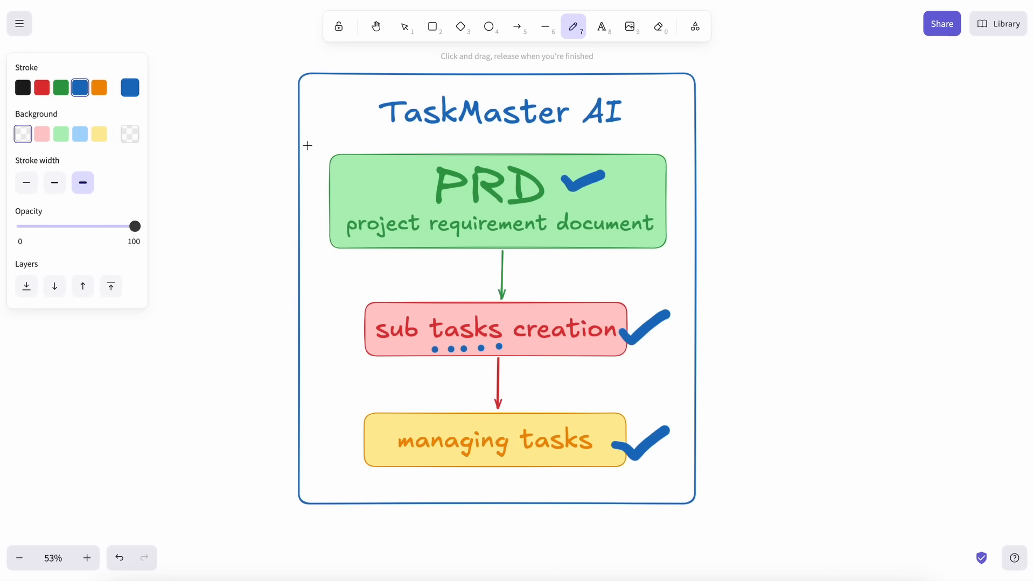
mouse_move(344, 98)
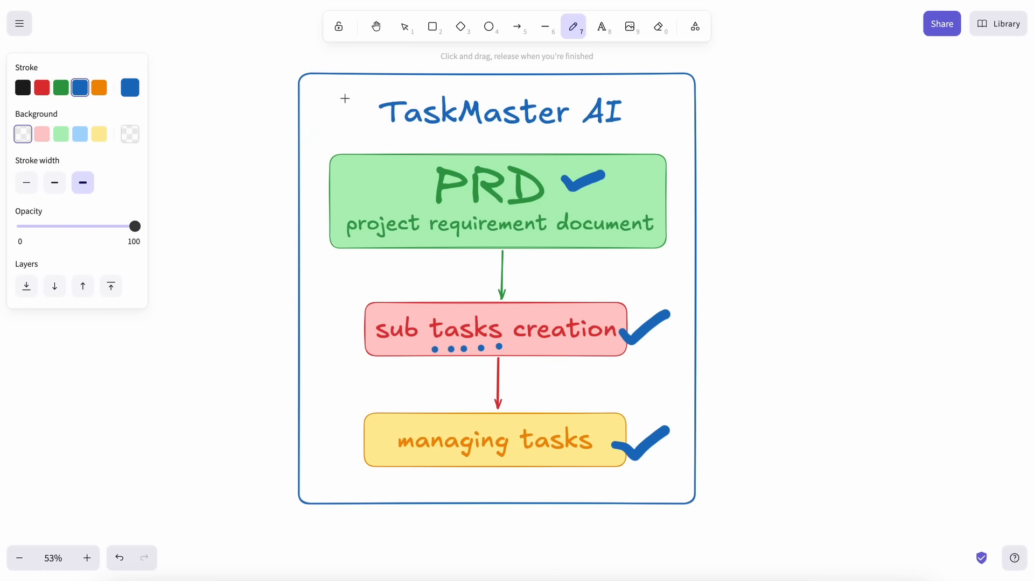
mouse_move(341, 115)
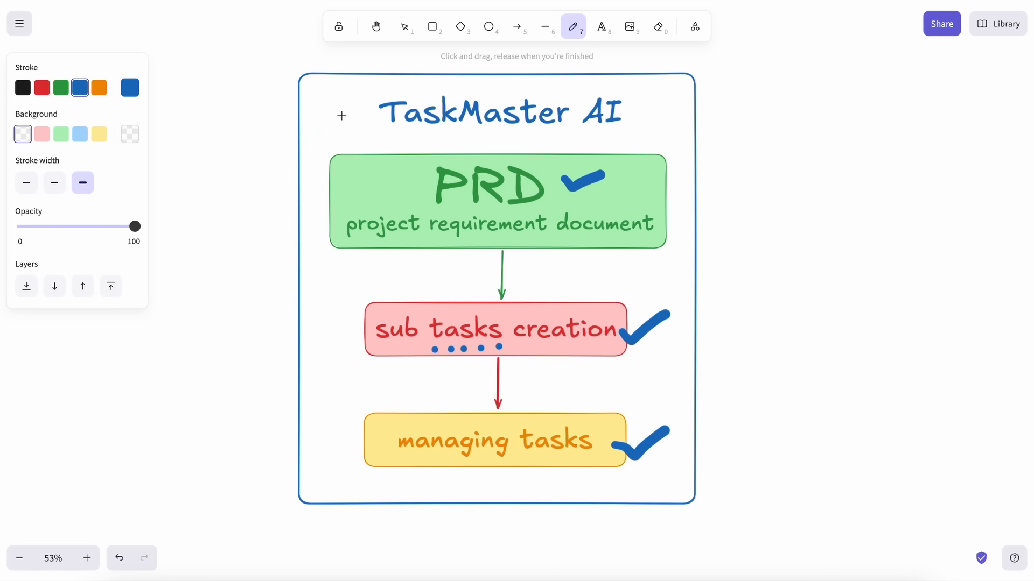
mouse_move(351, 120)
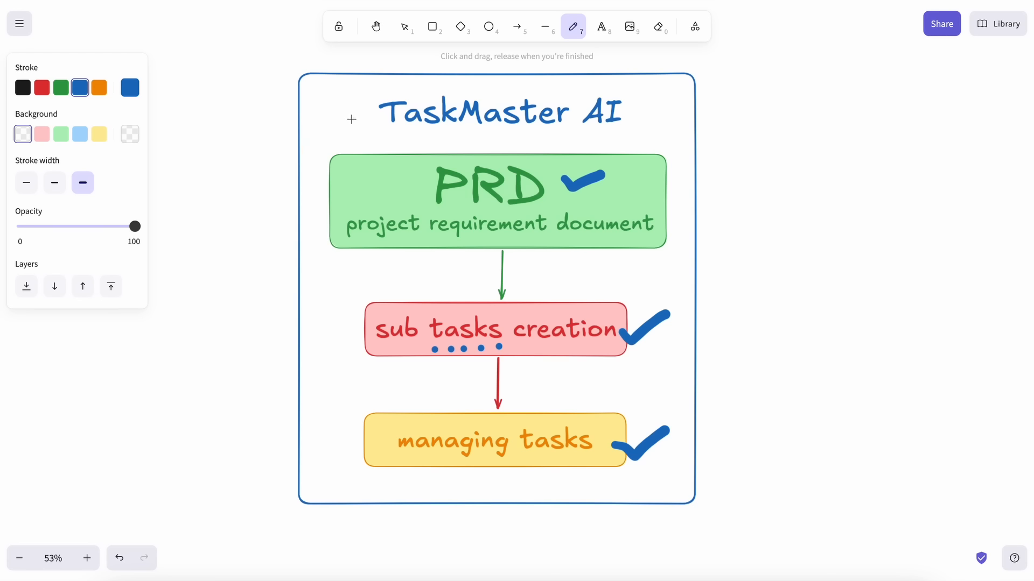
mouse_move(409, 24)
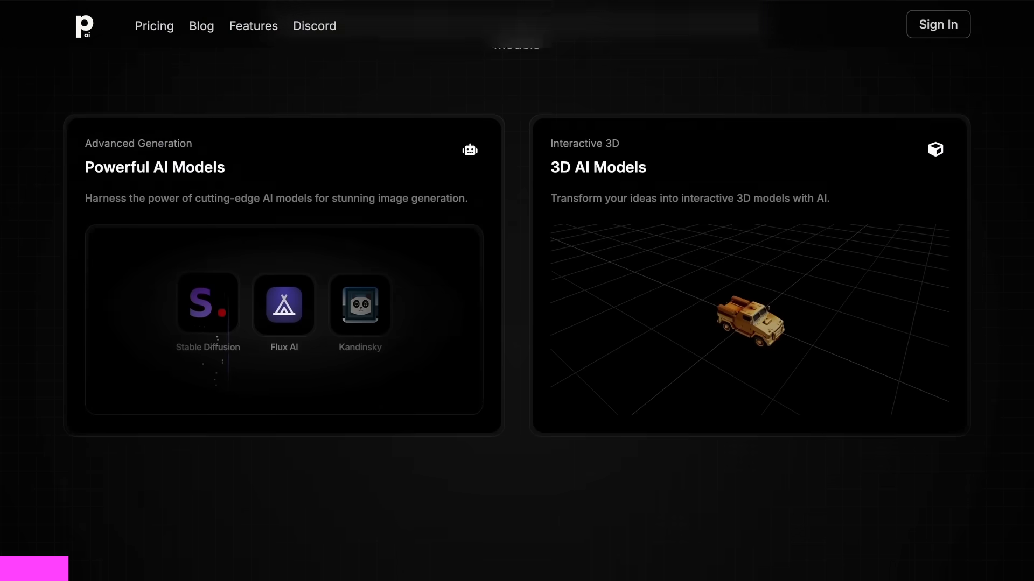
Generate 'a panda, happy' in Art Playground and review the available generation models.
scroll(up, 3)
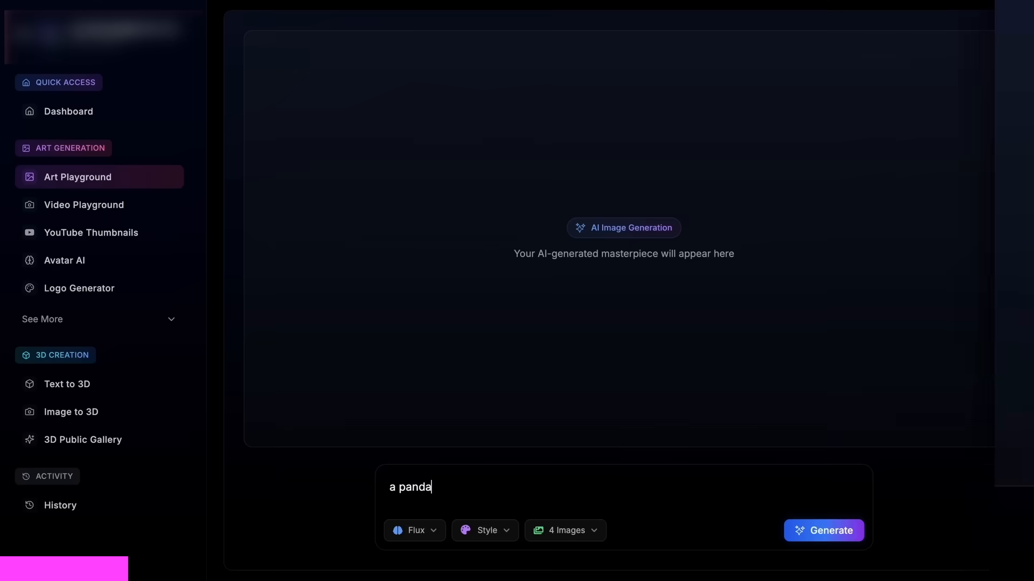
text(, happy)
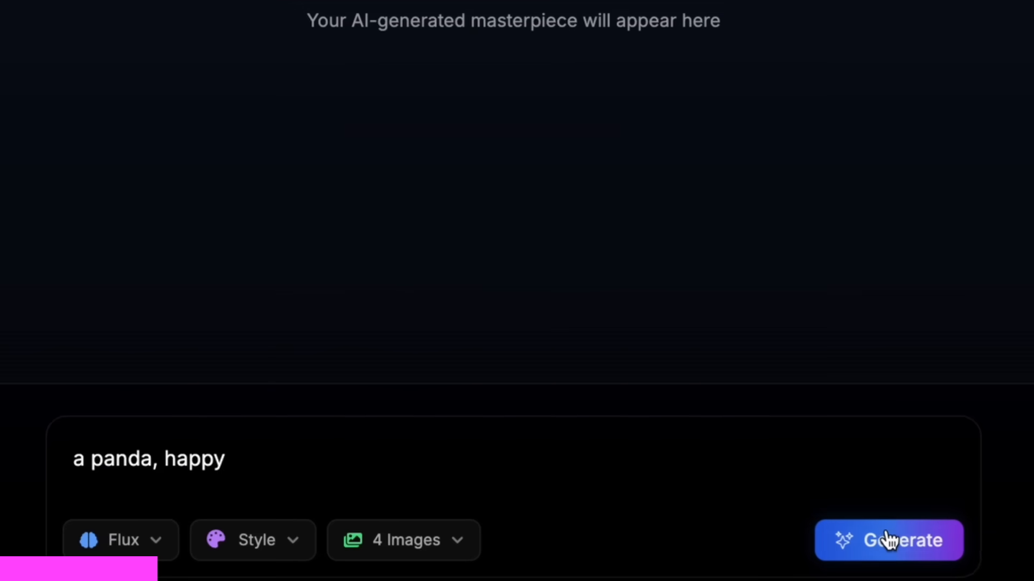
click(886, 539)
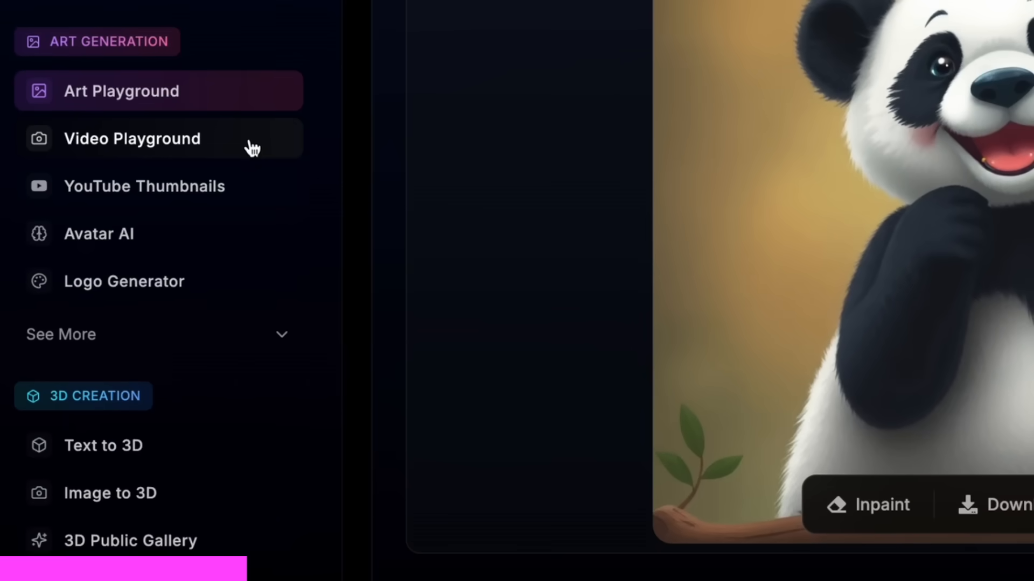
click(115, 528)
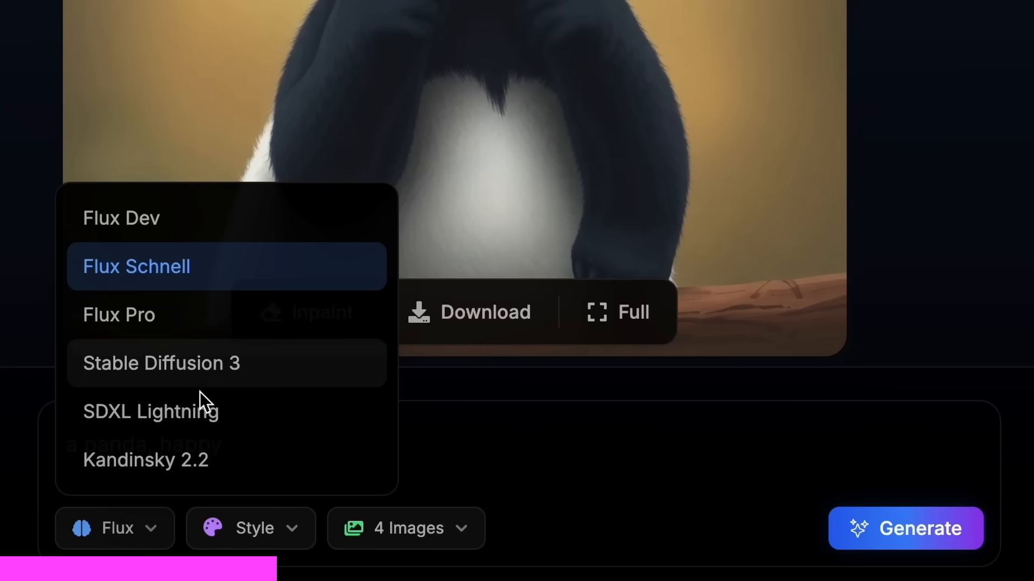
mouse_move(211, 475)
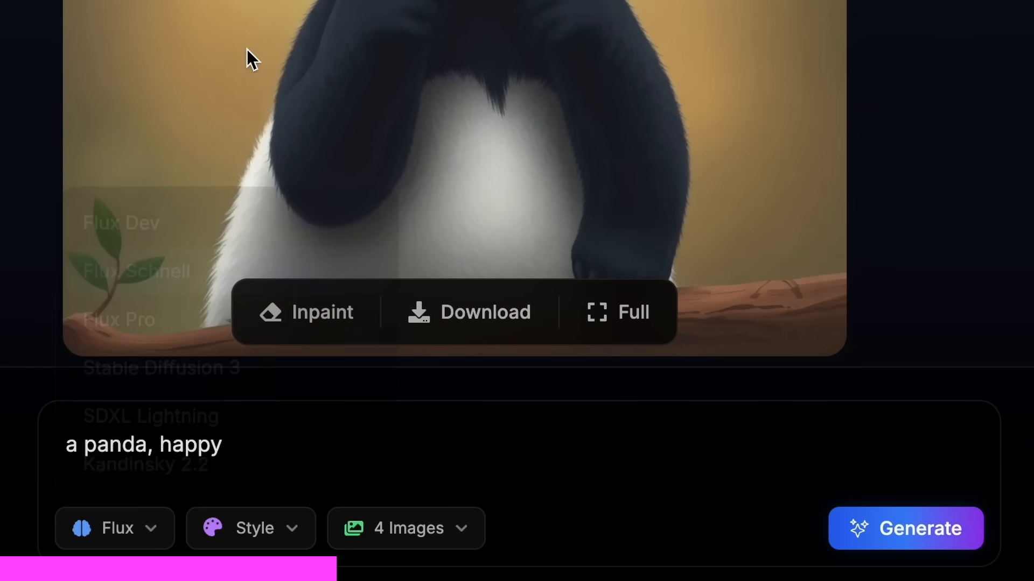
In Video Playground, generate the 'a panda, dancing in a disco' video.
click(78, 203)
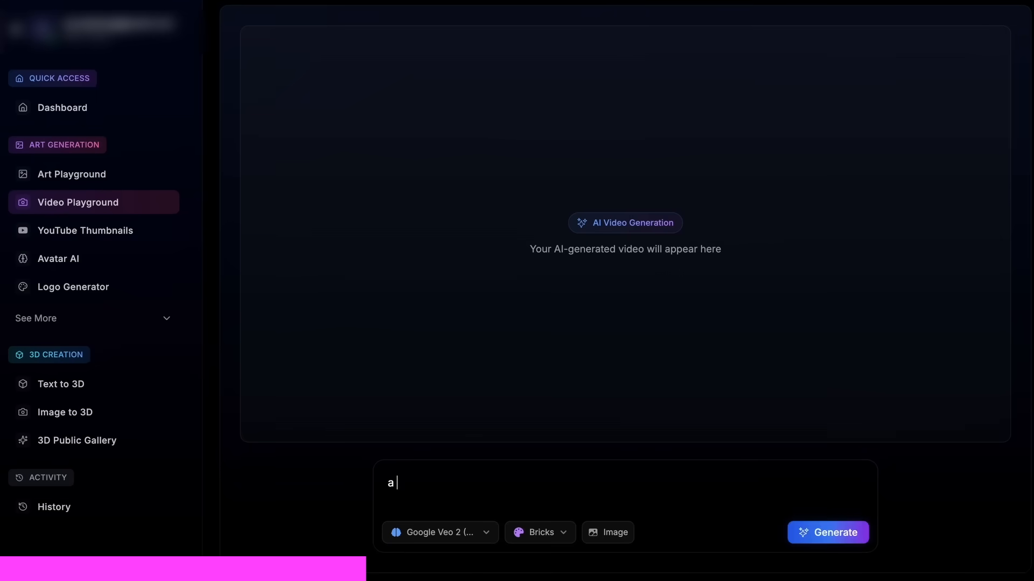
click(827, 532)
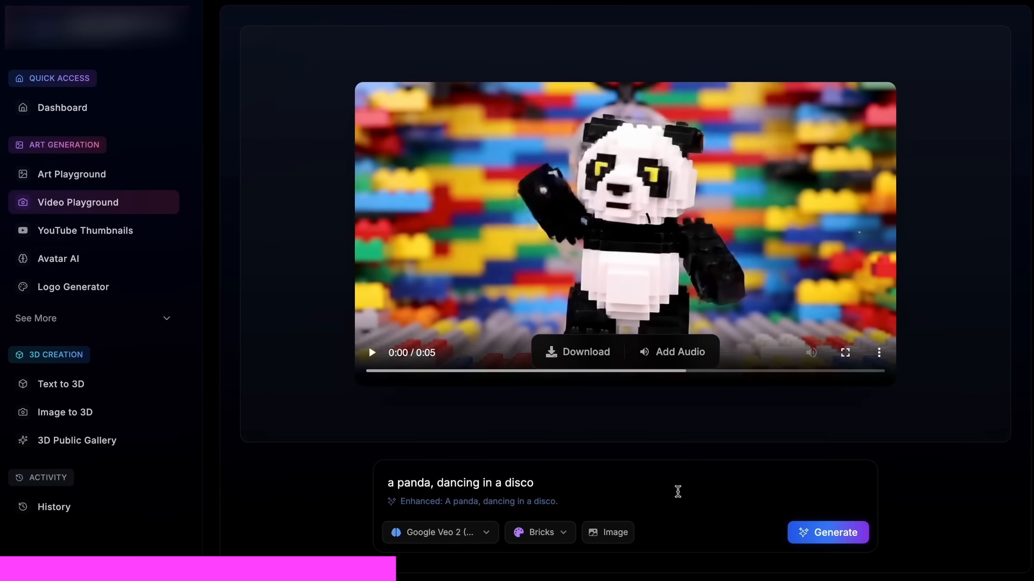
click(372, 352)
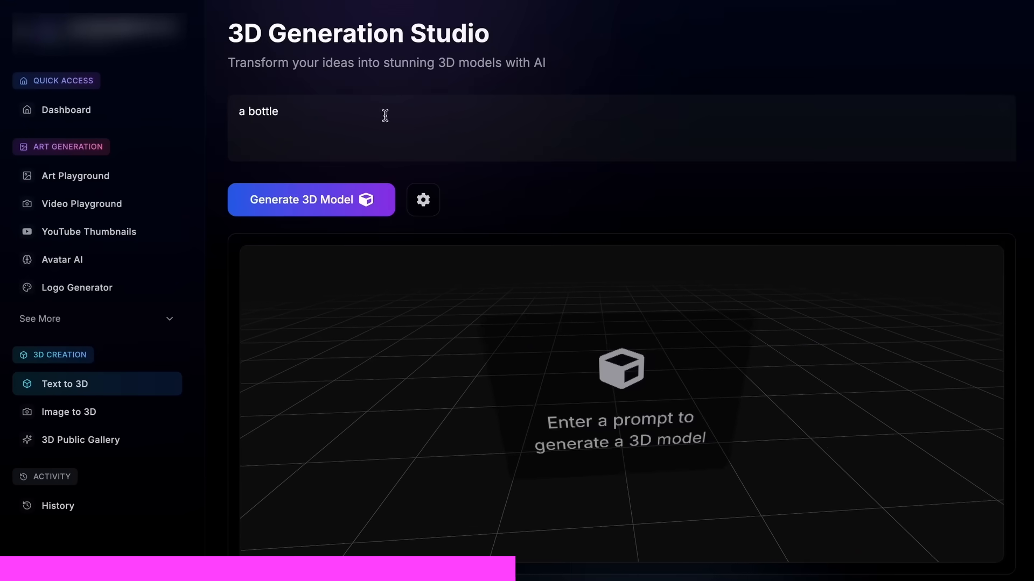
Tour the Text to 3D, Emoji Generator and YouTube Thumbnails tools, then view the pricing plans.
click(311, 199)
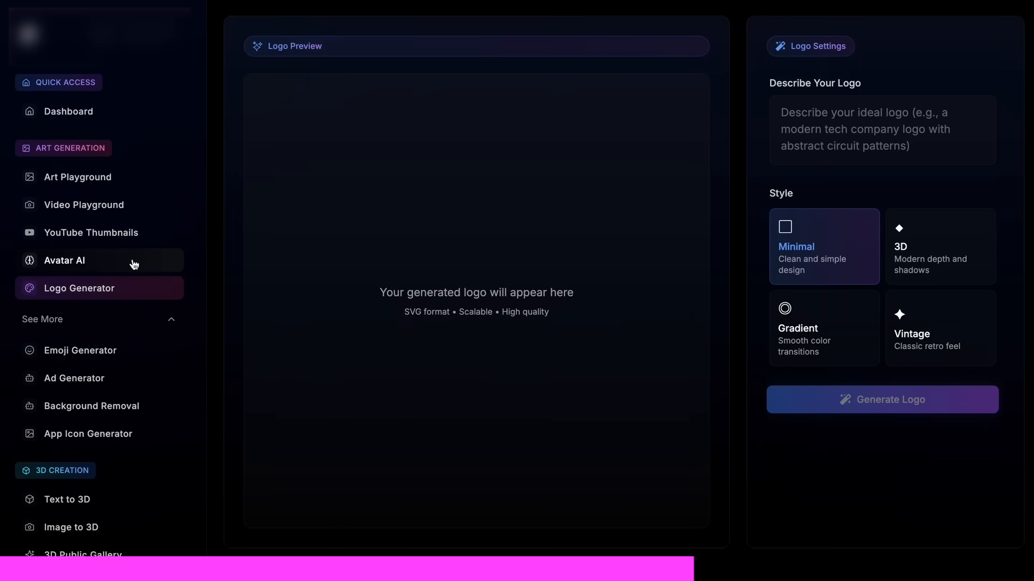
click(80, 350)
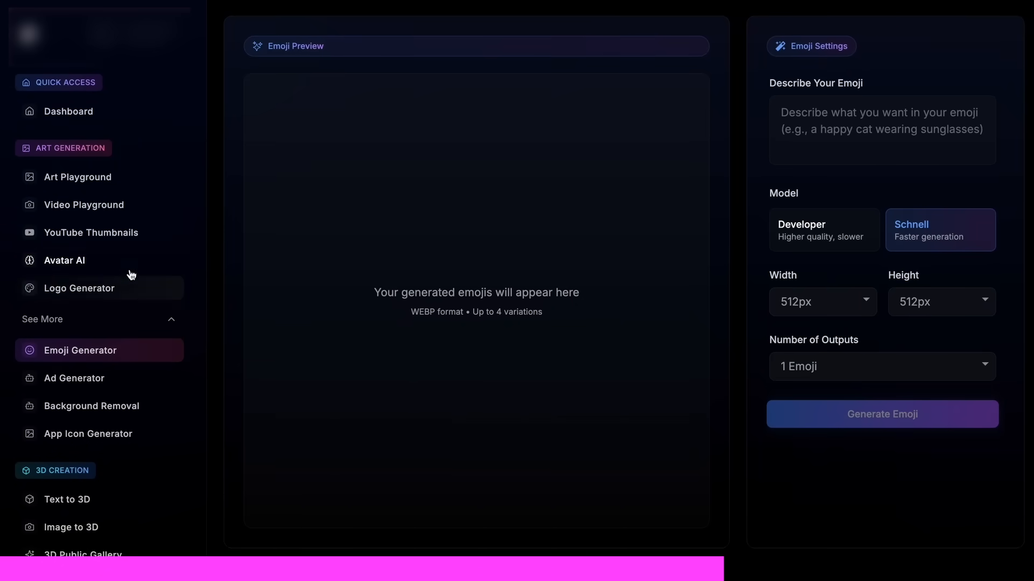
click(91, 232)
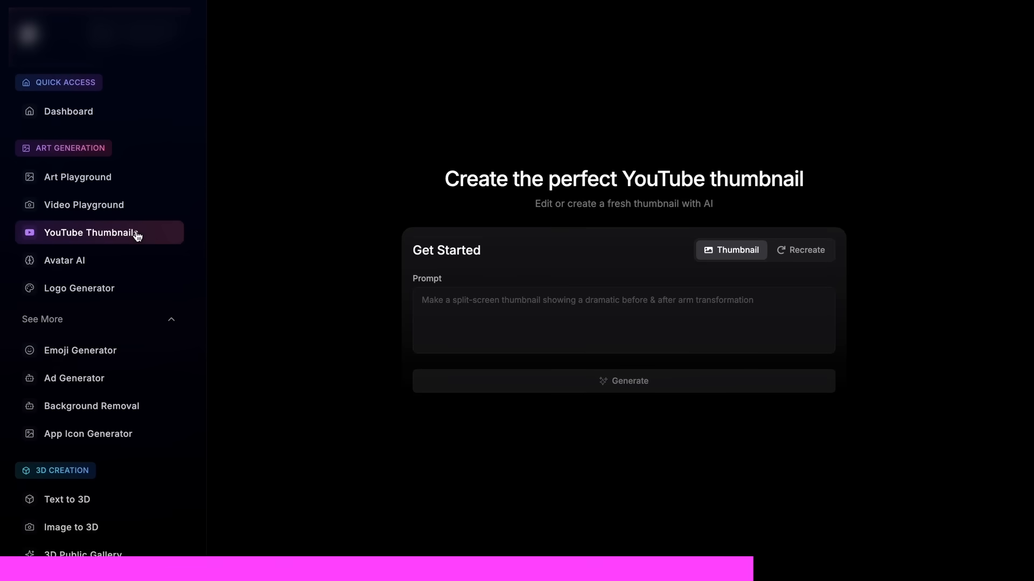
mouse_move(149, 378)
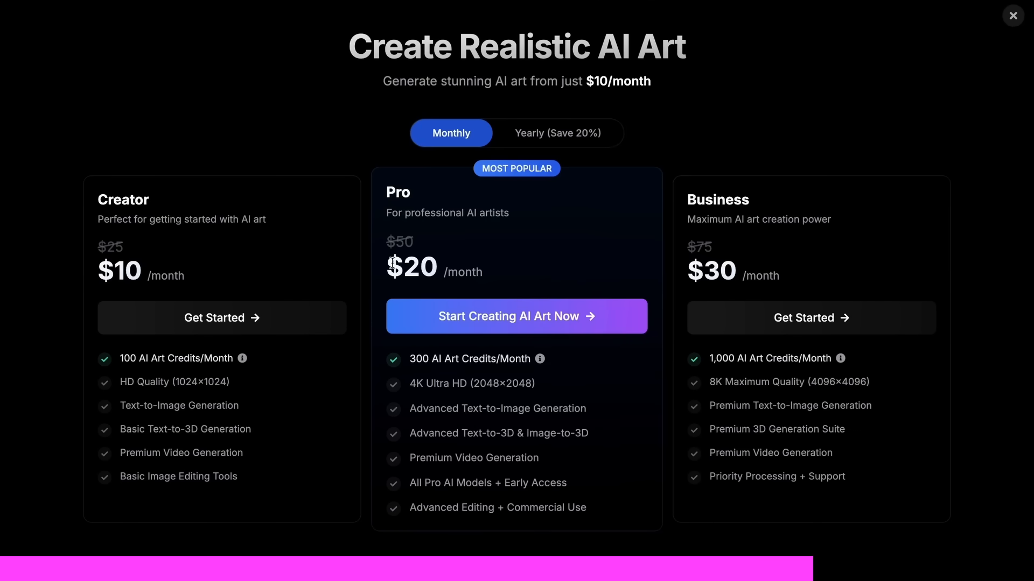
mouse_move(939, 266)
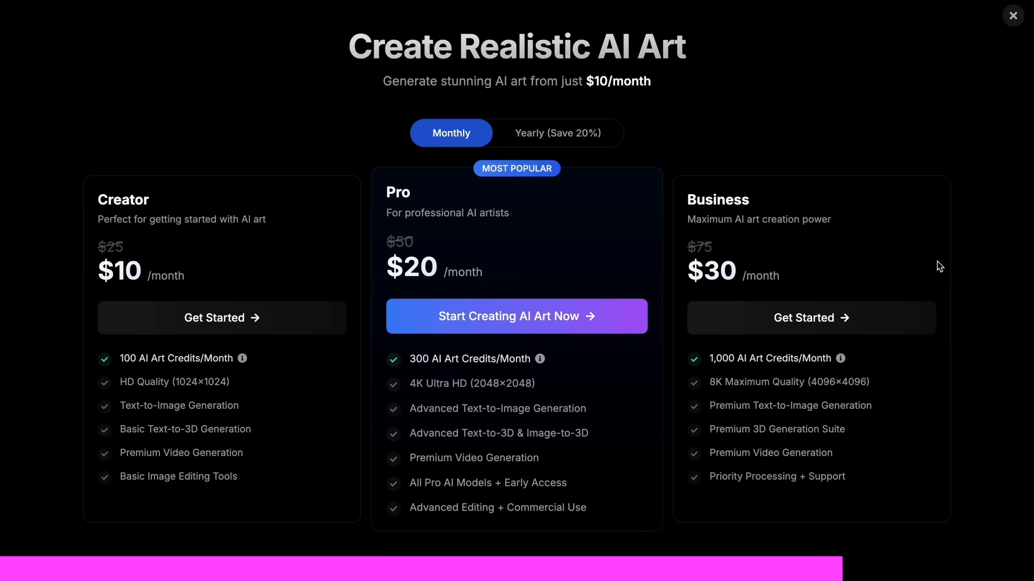
mouse_move(522, 542)
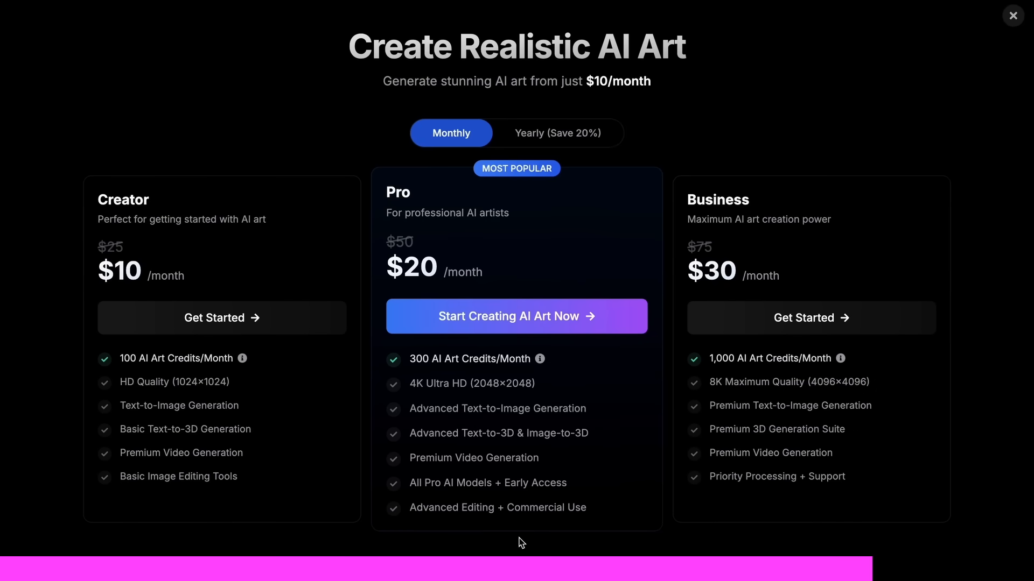
mouse_move(72, 242)
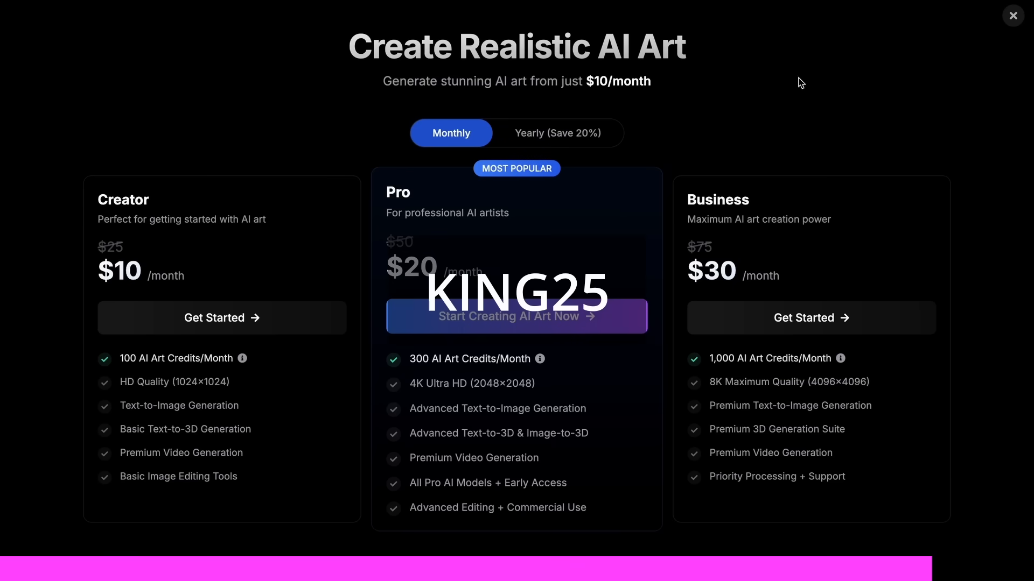
mouse_move(946, 524)
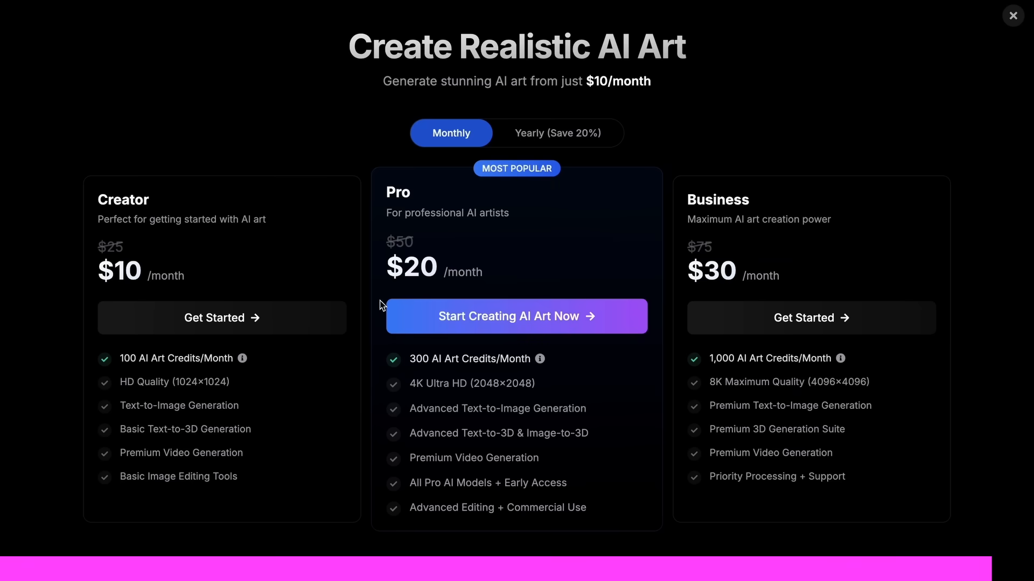
mouse_move(704, 121)
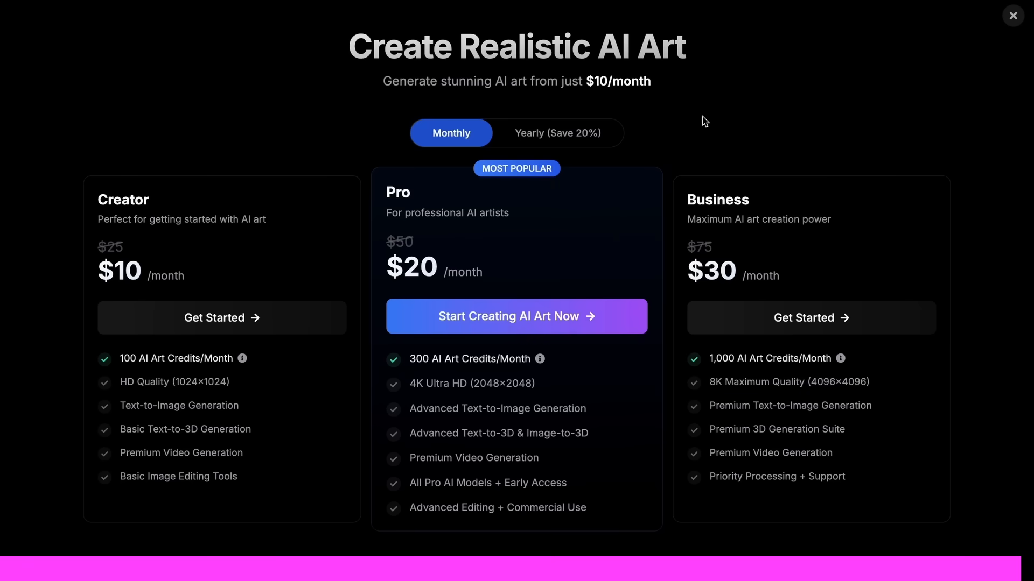
click(1013, 15)
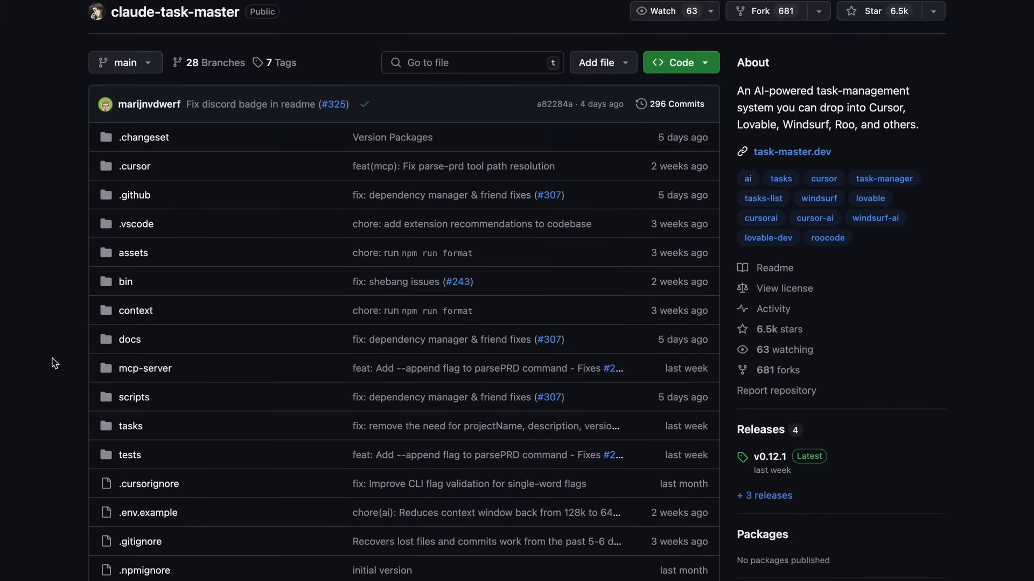
Browse the claude-task-master README down to the Quick Start mcpServers JSON block.
click(774, 268)
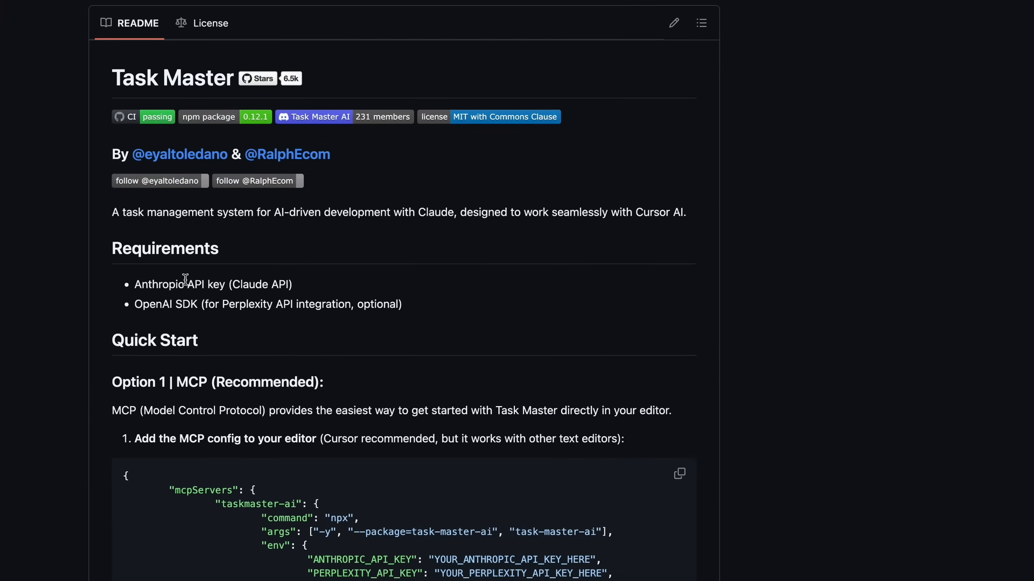
scroll(down, 3)
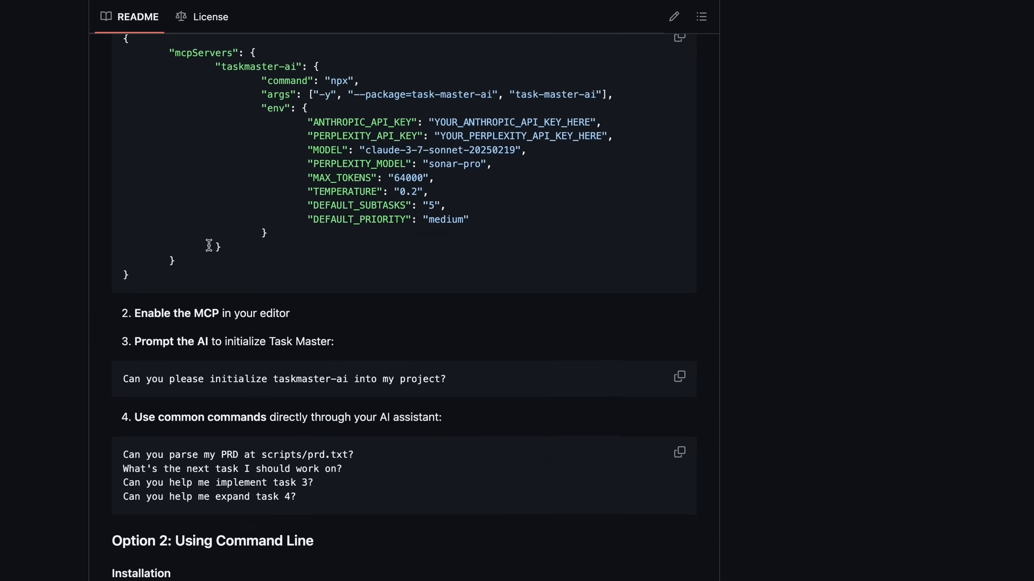
scroll(up, 3)
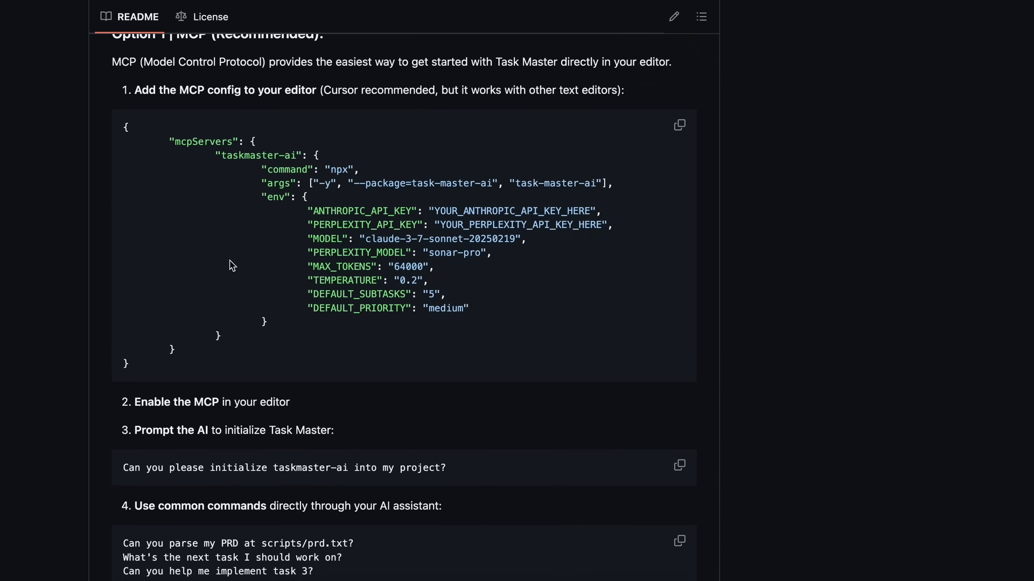
mouse_move(171, 319)
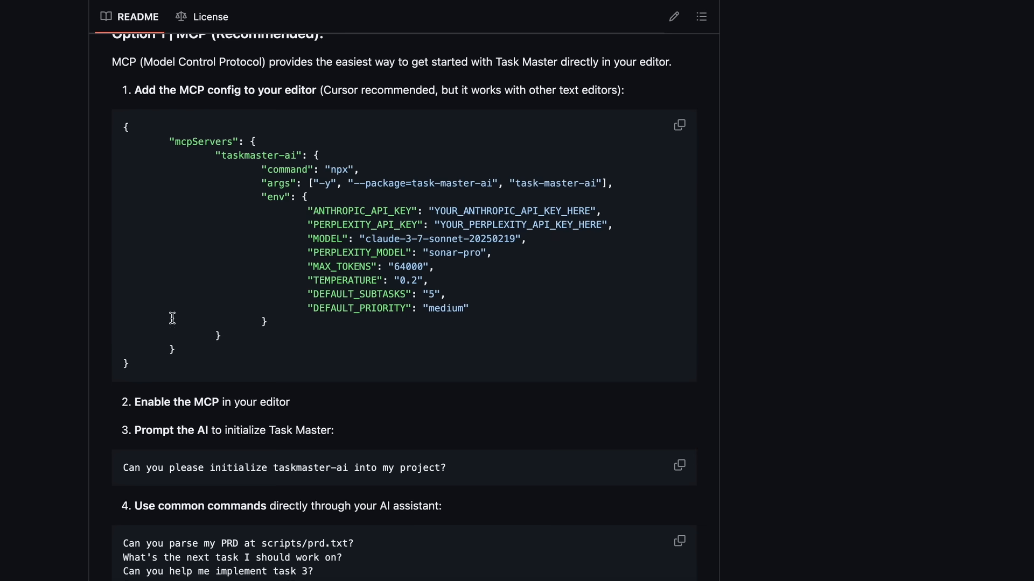
scroll(down, 3)
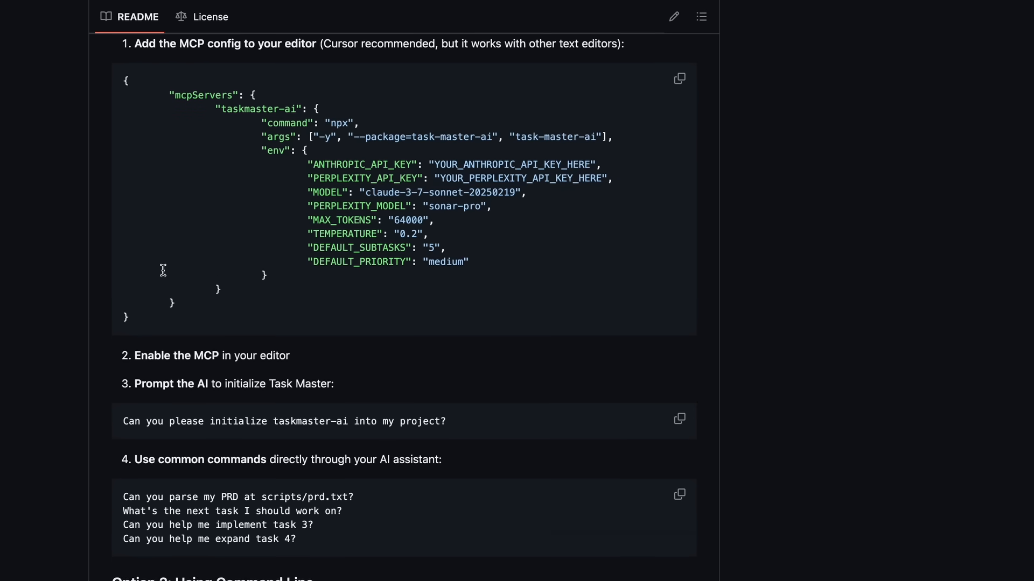
scroll(down, 3)
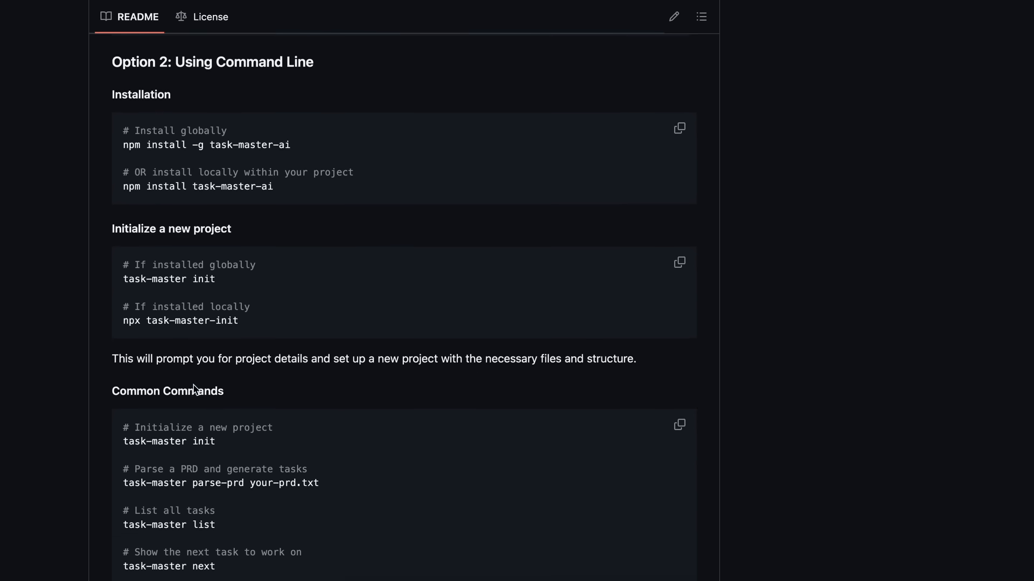
scroll(up, 3)
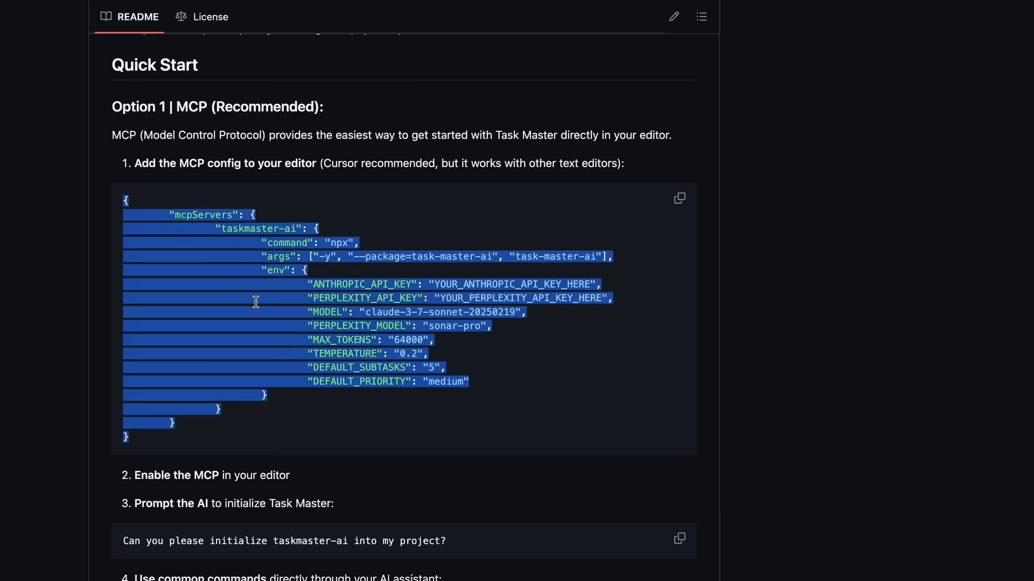
mouse_move(301, 370)
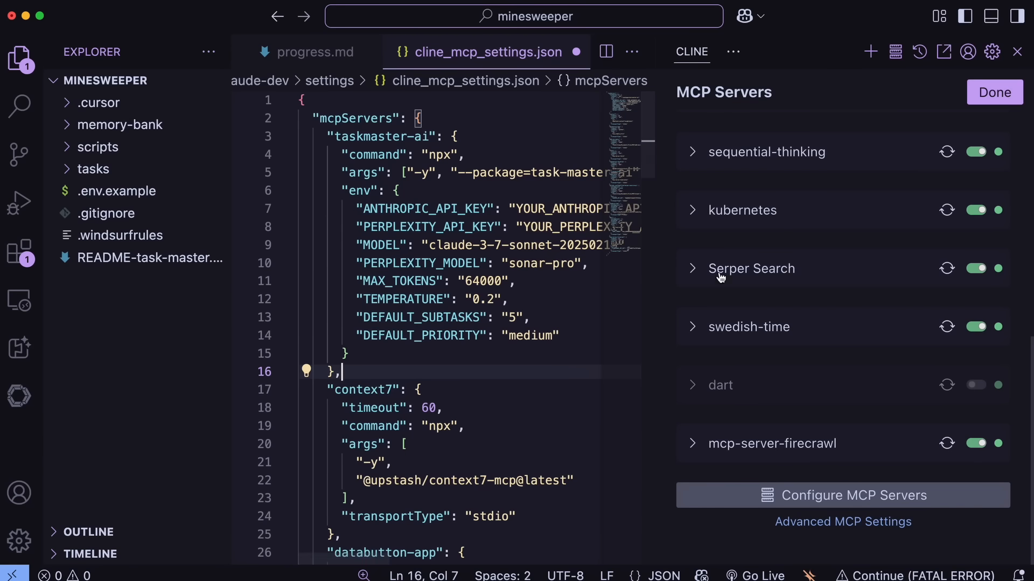
Add the taskmaster-ai server entry to cline_mcp_settings.json and set PERPLEXITY_MODEL to sonar-pro.
scroll(up, 3)
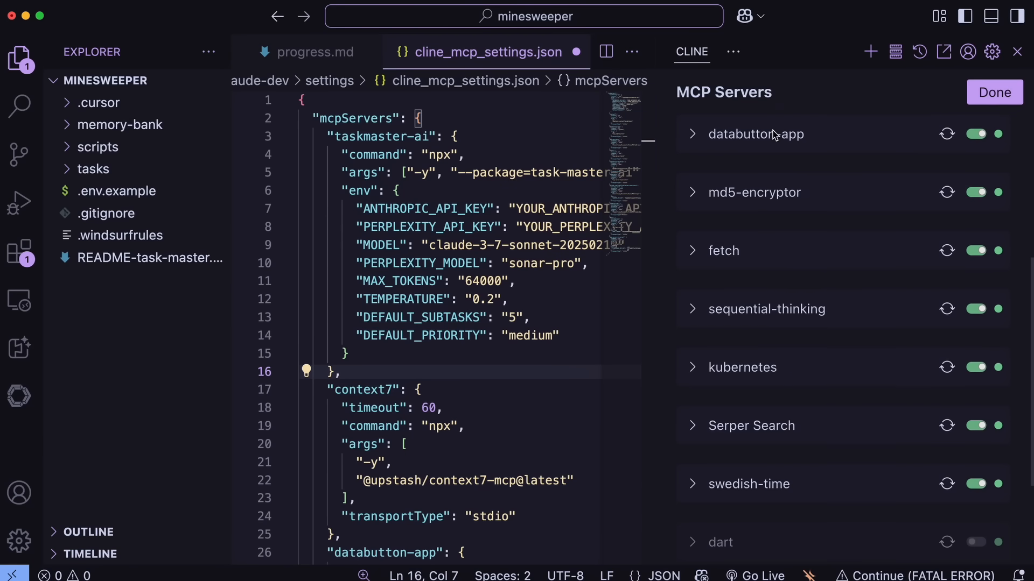
scroll(up, 3)
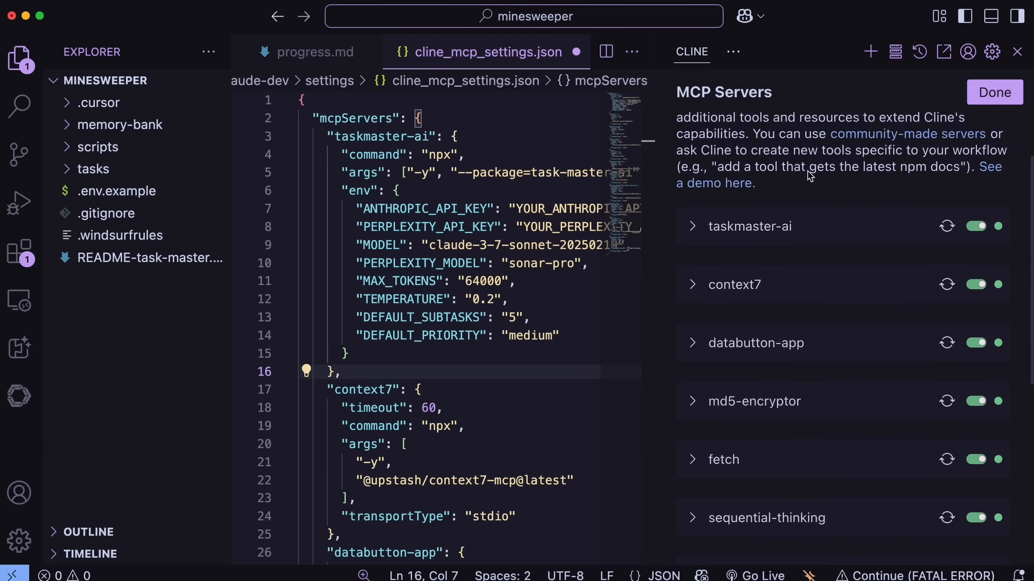
scroll(up, 3)
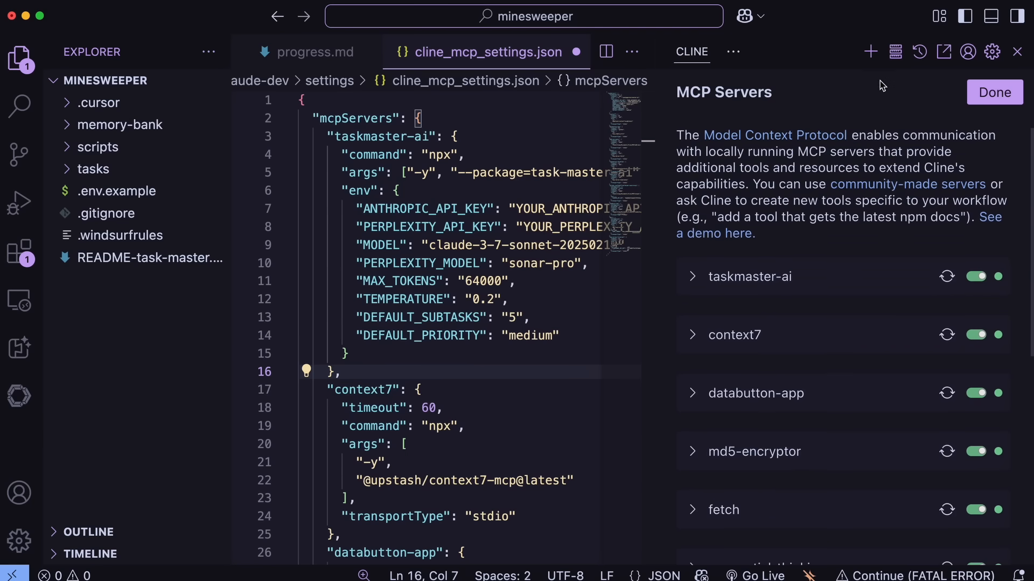
scroll(down, 3)
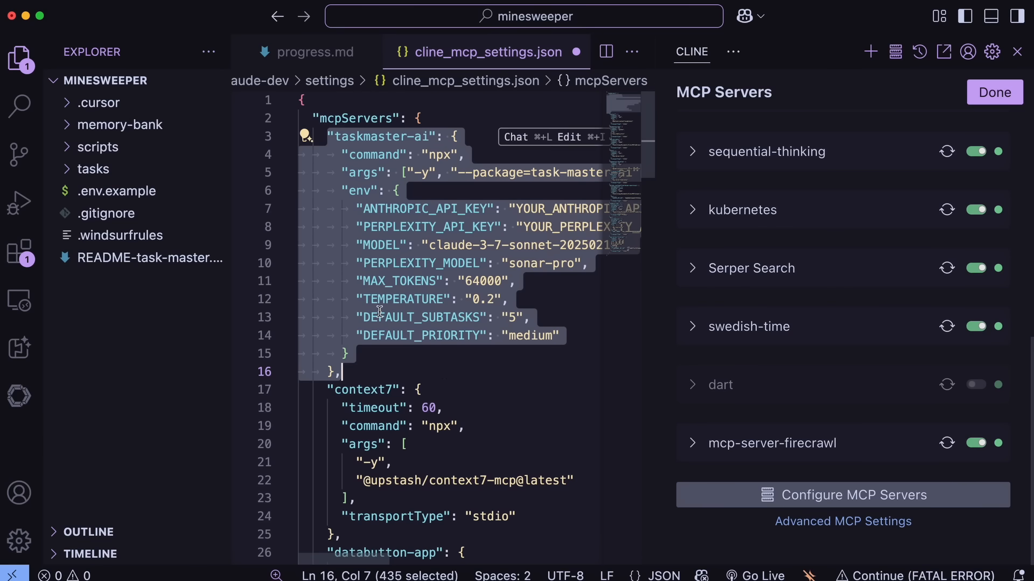
mouse_move(435, 230)
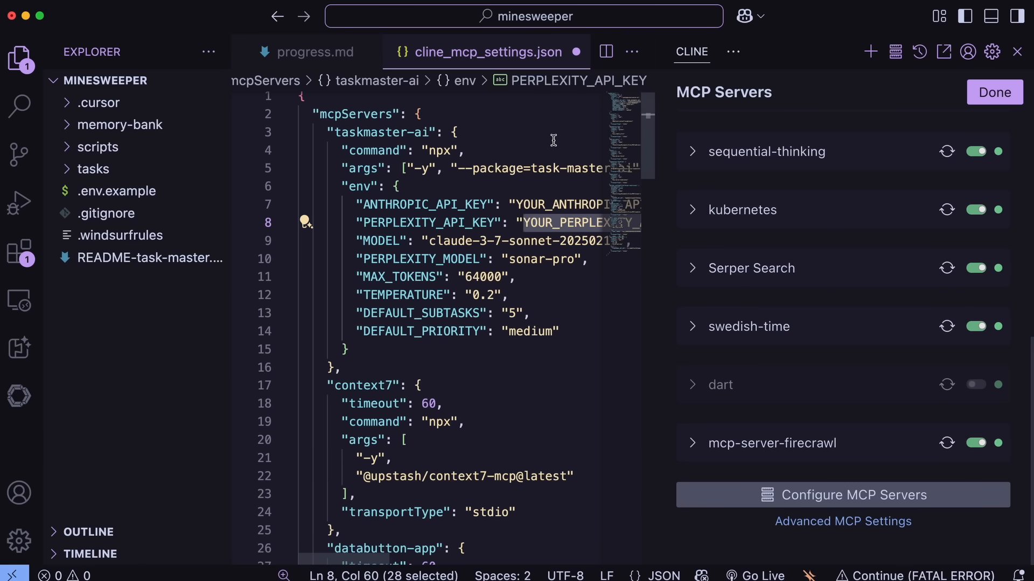
mouse_move(565, 146)
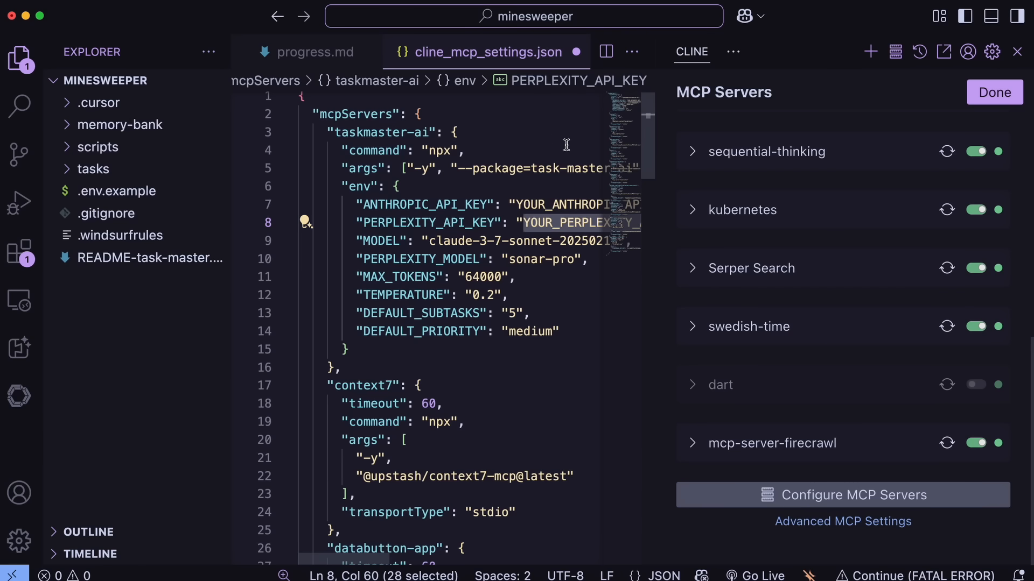
mouse_move(546, 163)
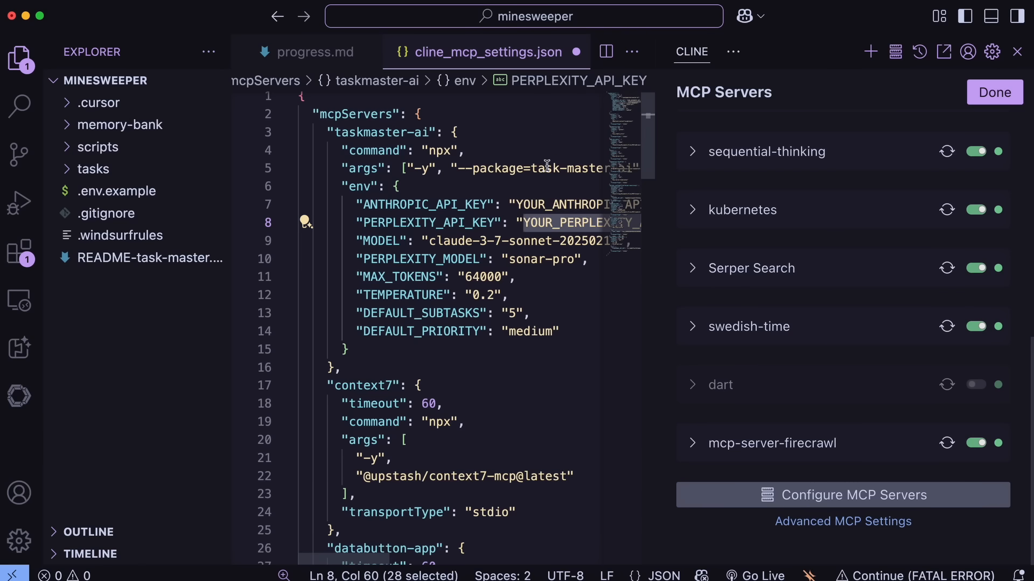
click(553, 260)
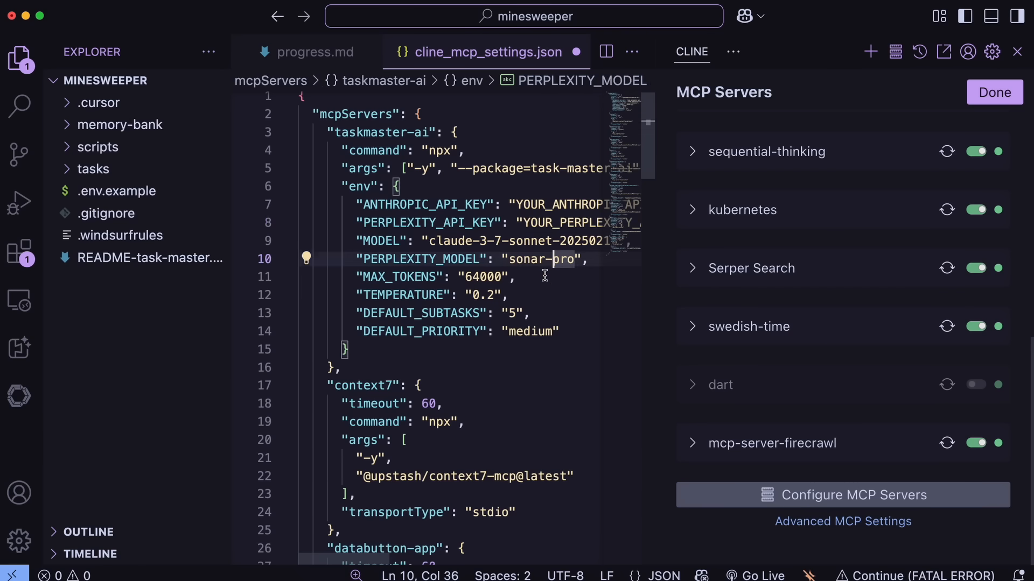
mouse_move(546, 178)
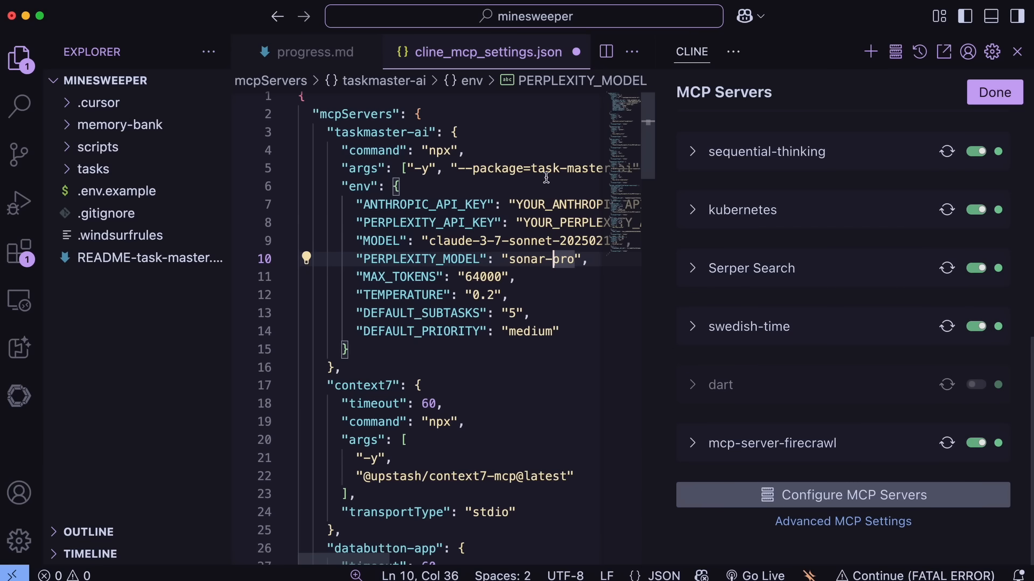
mouse_move(555, 113)
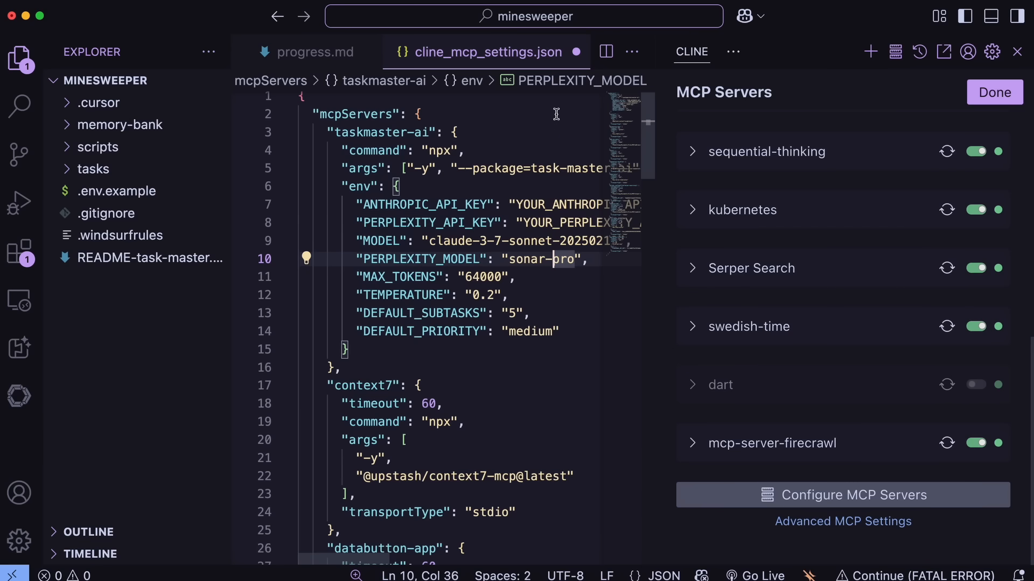
Send Cline a PRD request for a two-player Minesweeper where whoever clicks a mine first loses, stored in prd.txt.
click(994, 92)
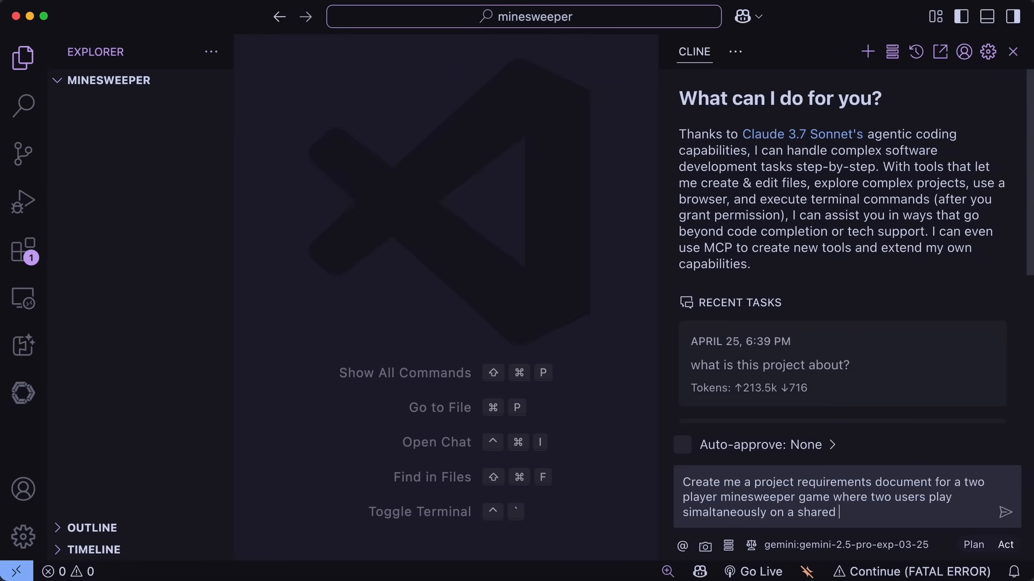
text(minesweeper g)
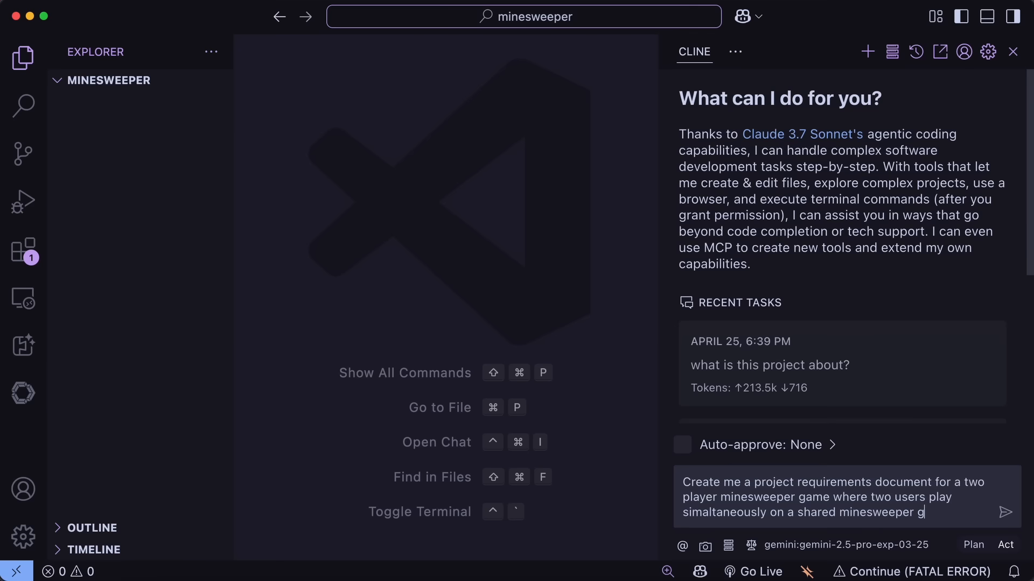
text(oard. Whoe)
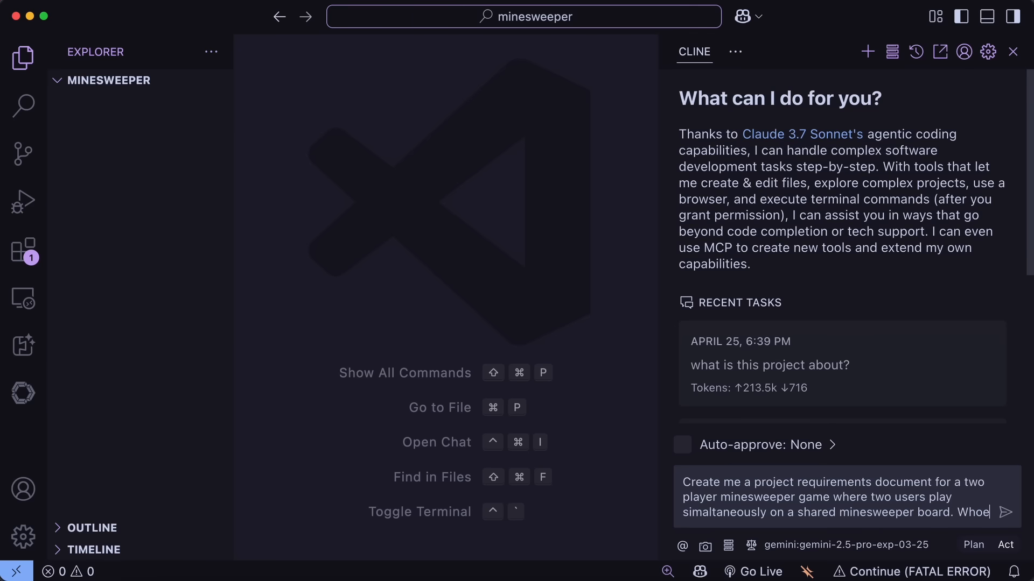
text(Whoever clicks a)
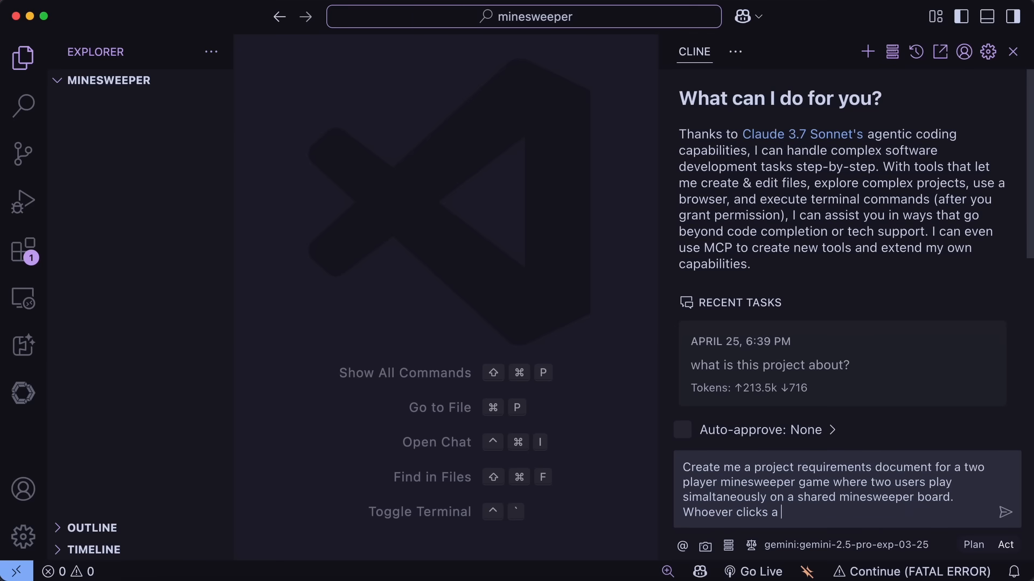
text(mine first)
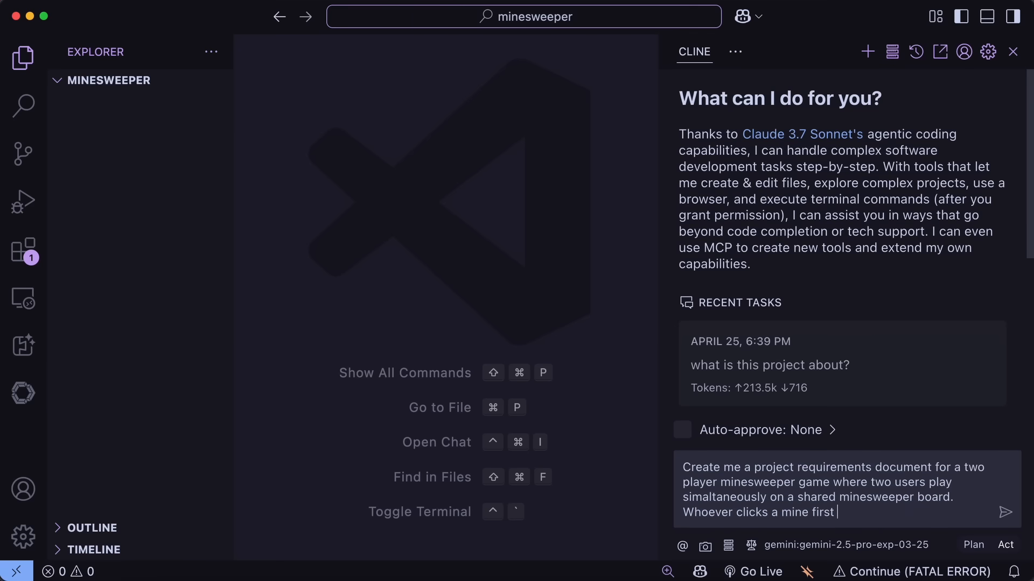
text(loses.)
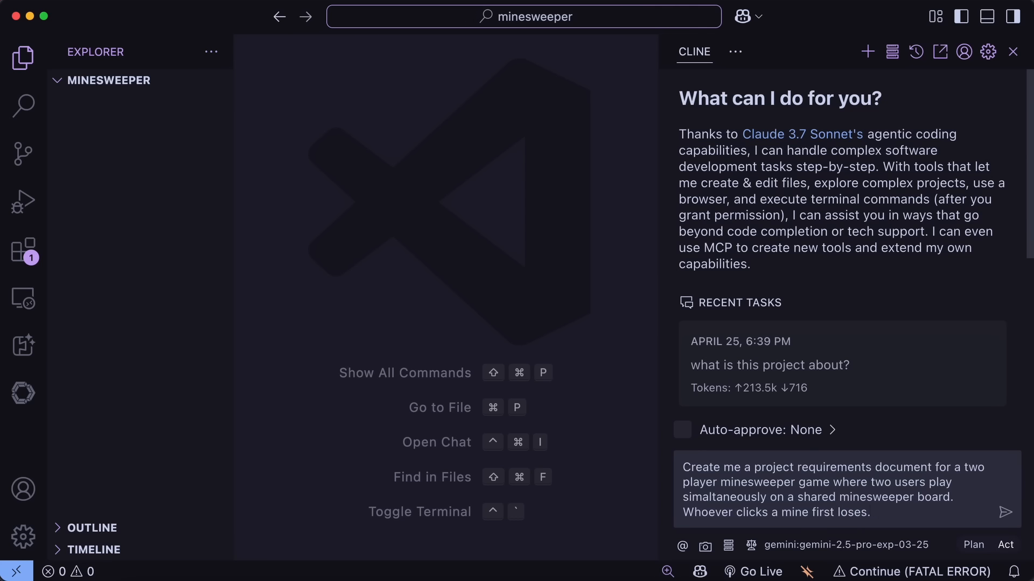
text(Store the PRD in)
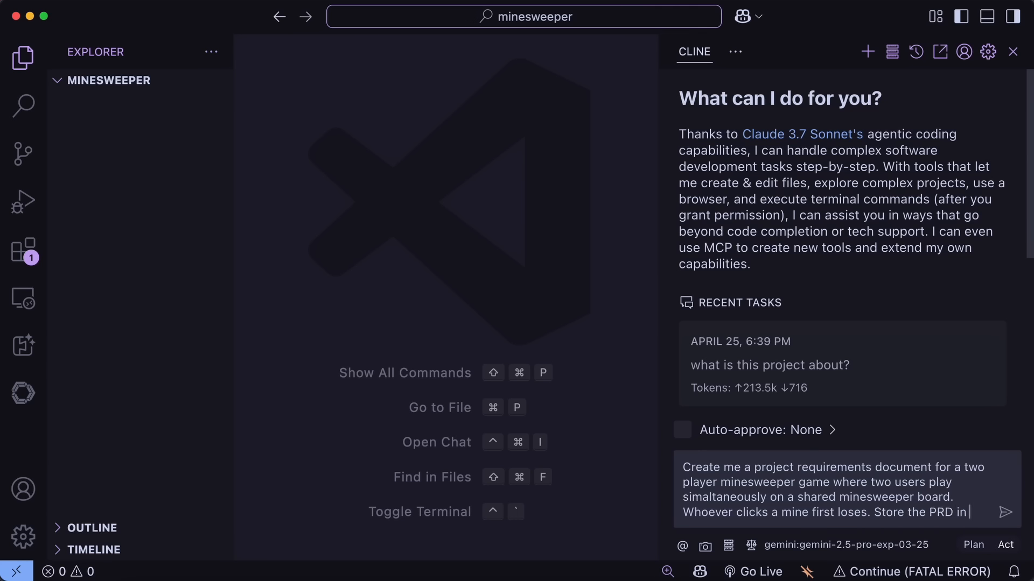
text(prd.t)
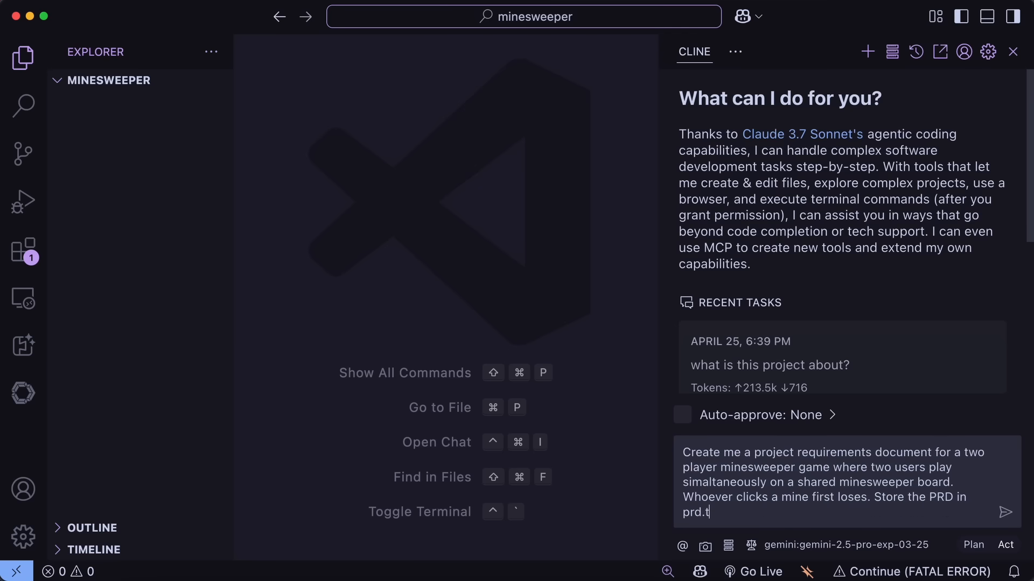
text(xt.)
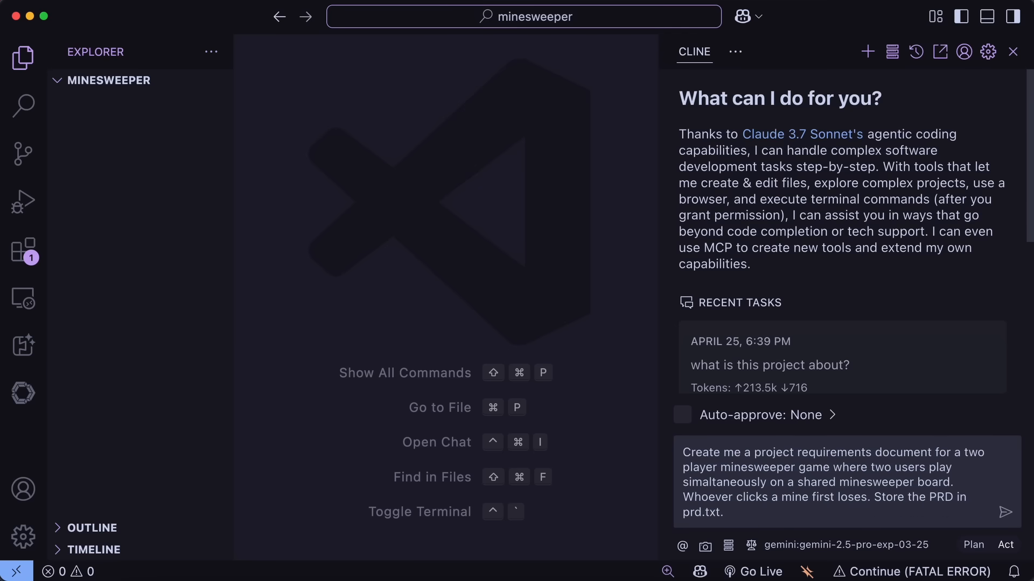
click(1008, 512)
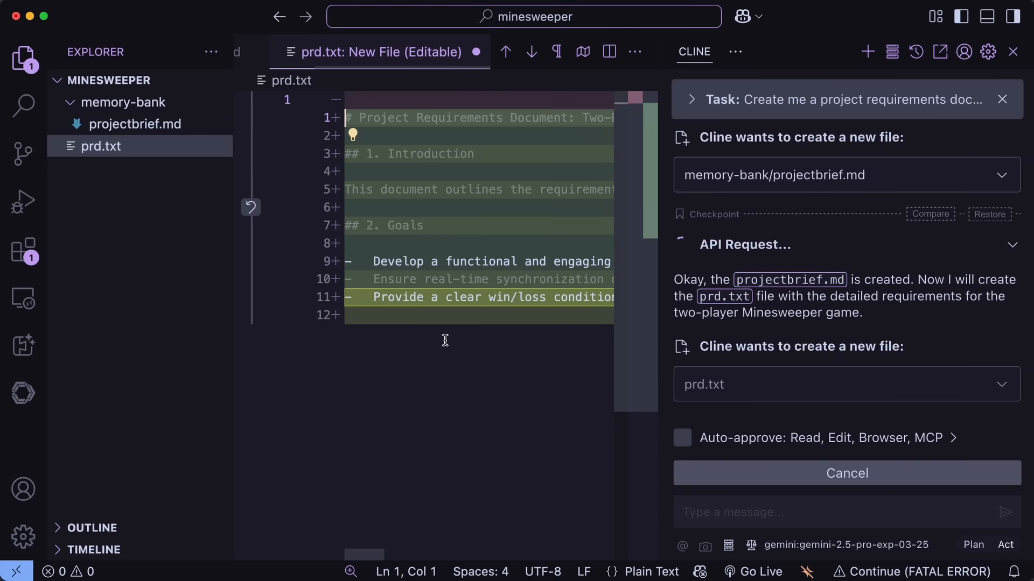
Follow the generated diff as Cline writes projectbrief.md and prd.txt.
scroll(down, 3)
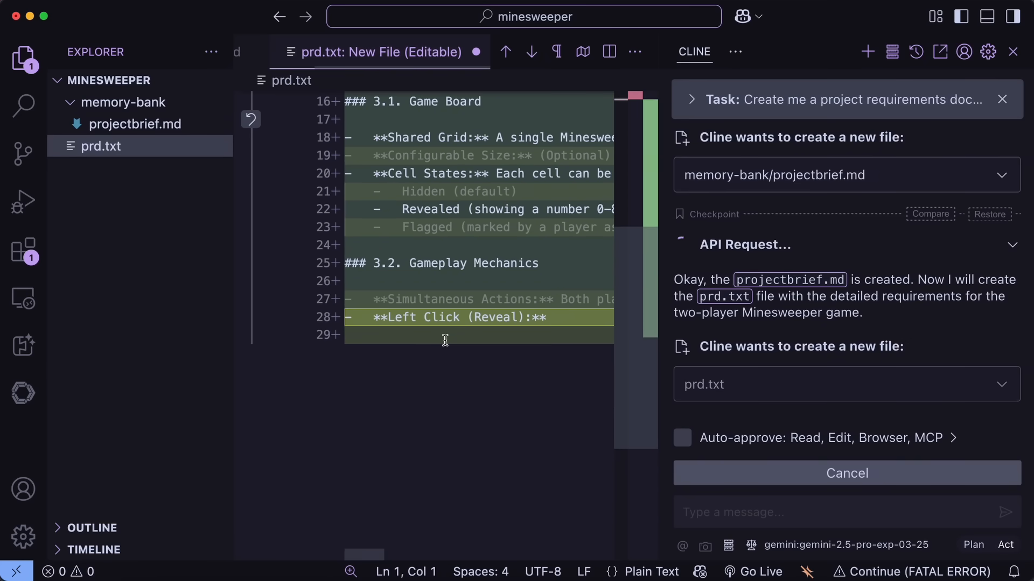
scroll(down, 3)
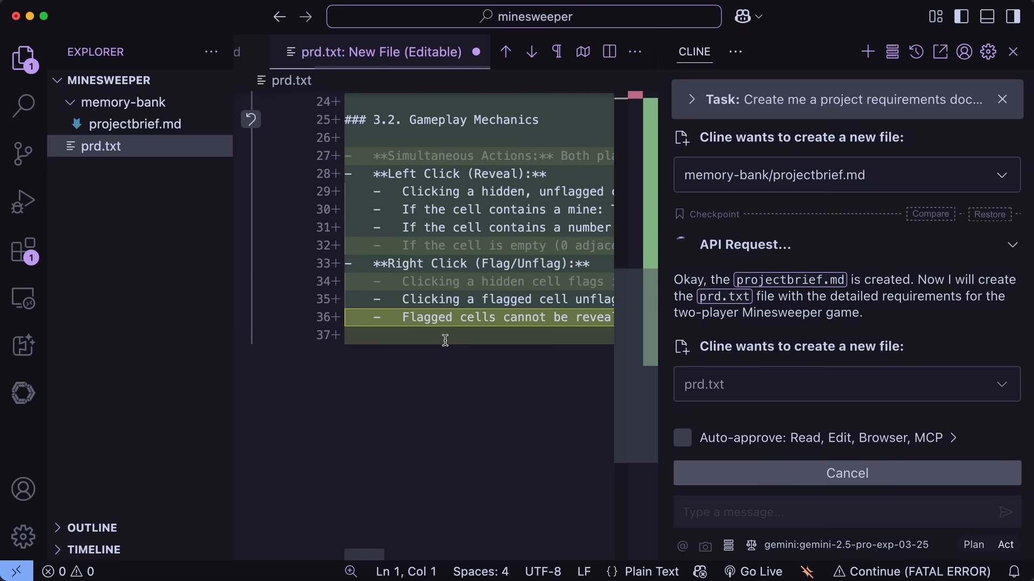
scroll(down, 3)
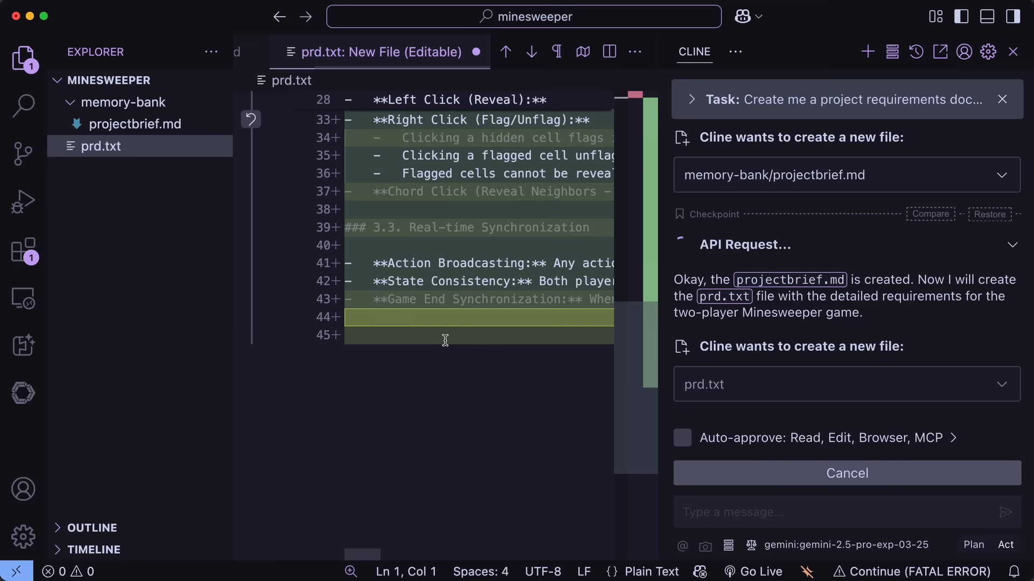
scroll(down, 3)
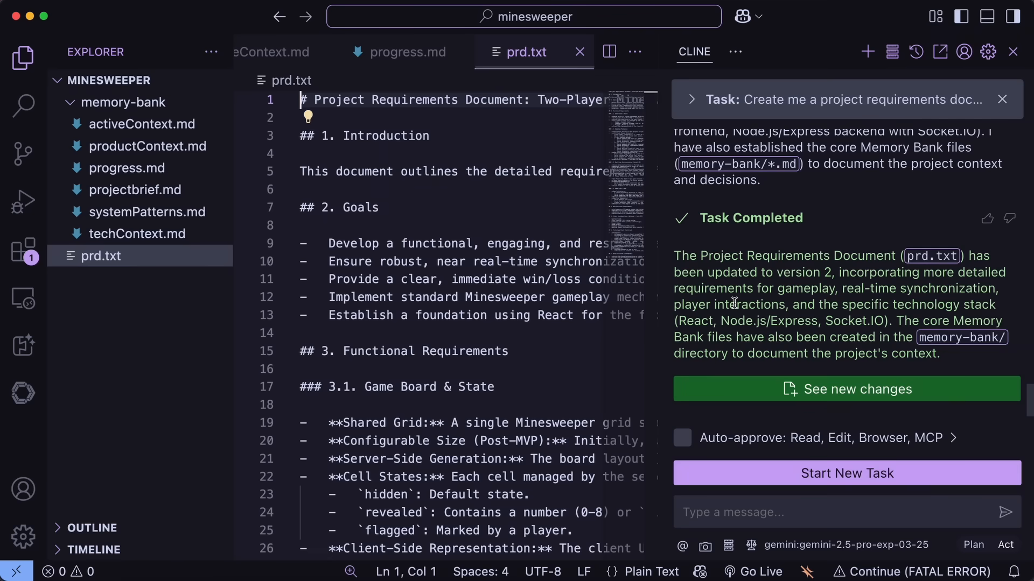
Ask Cline to initialize Task Master for the minesweeper project.
text(Init)
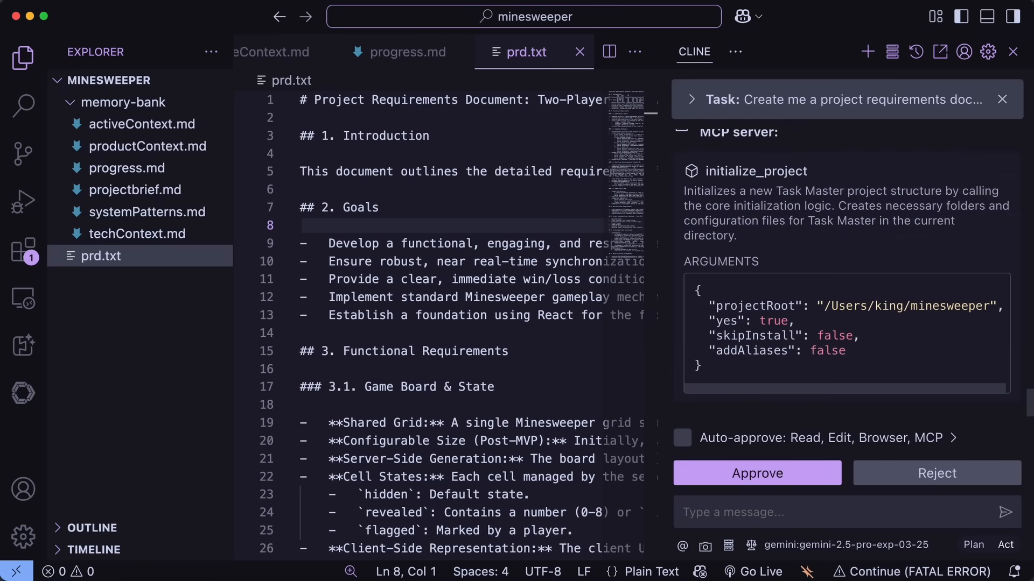
Approve the initialize_project MCP call so Task Master sets up scripts, tasks and config files.
click(757, 472)
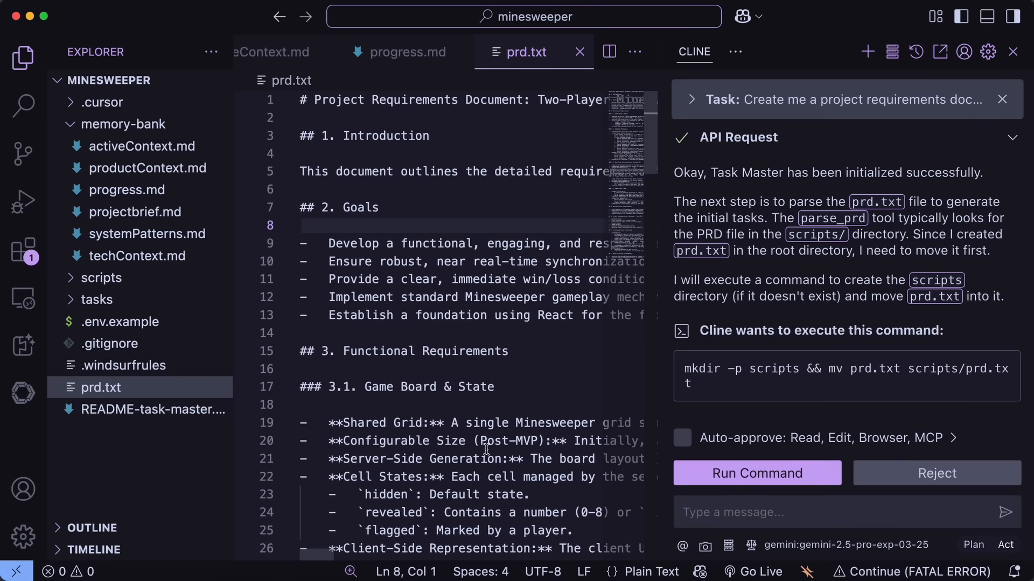
mouse_move(797, 393)
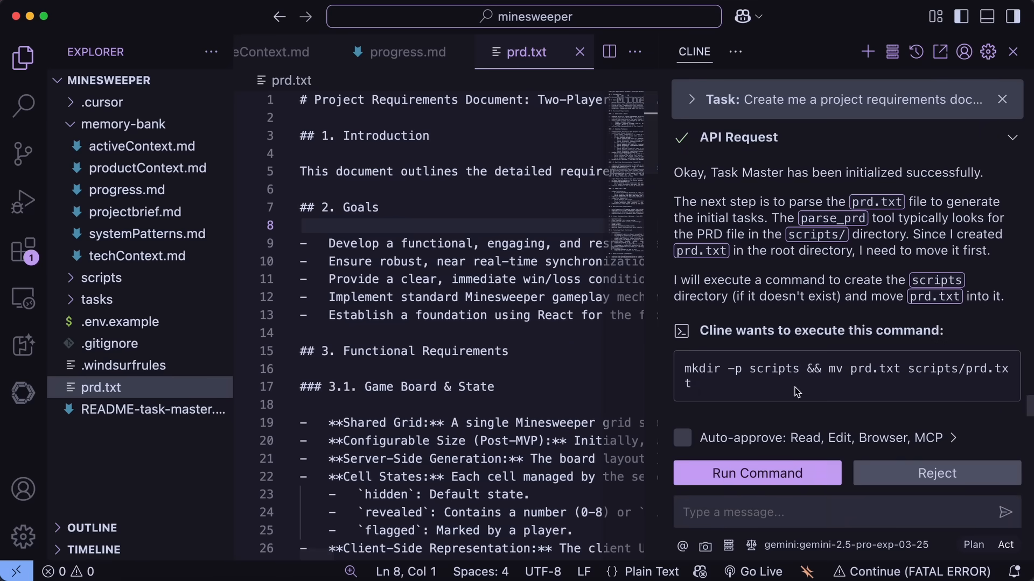
mouse_move(757, 472)
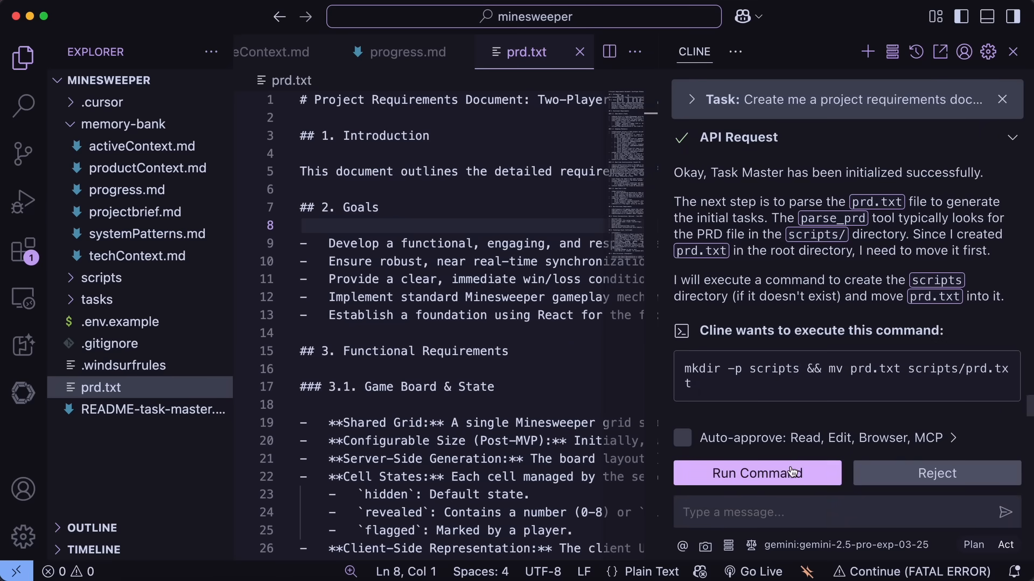
Run the move command and confirm prd.txt sits in the scripts folder beside example_prd.txt.
click(756, 474)
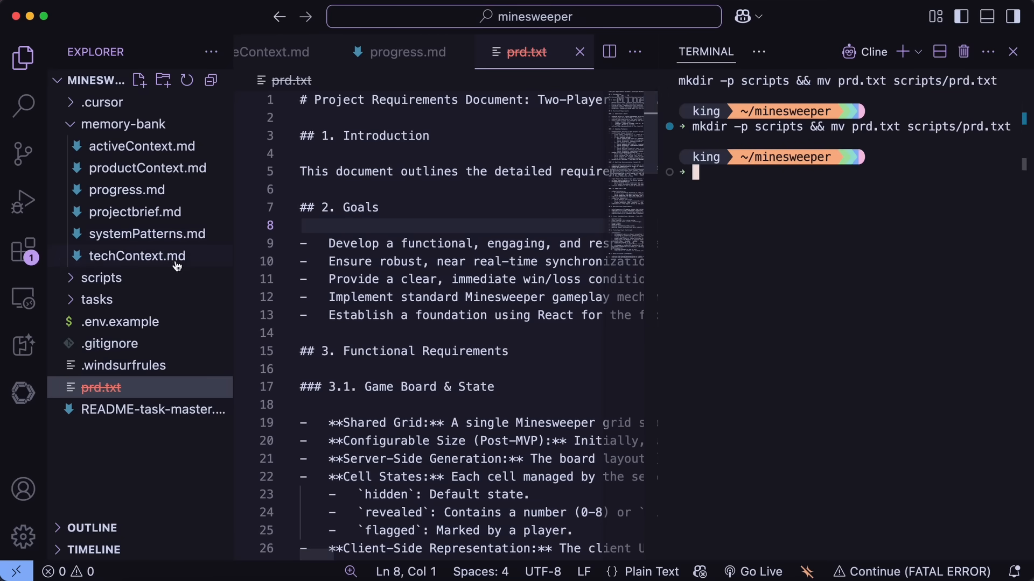
click(100, 278)
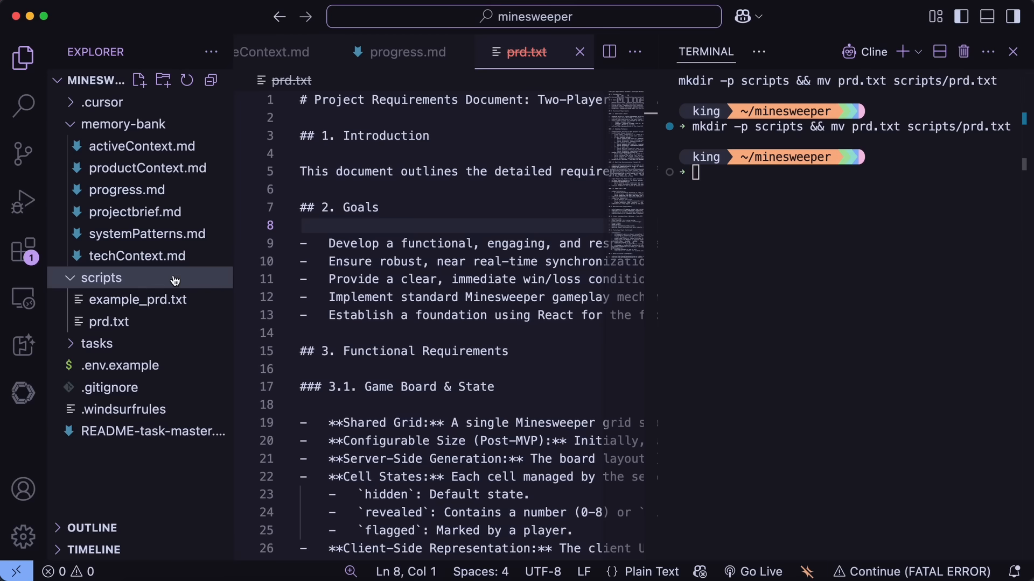
mouse_move(757, 53)
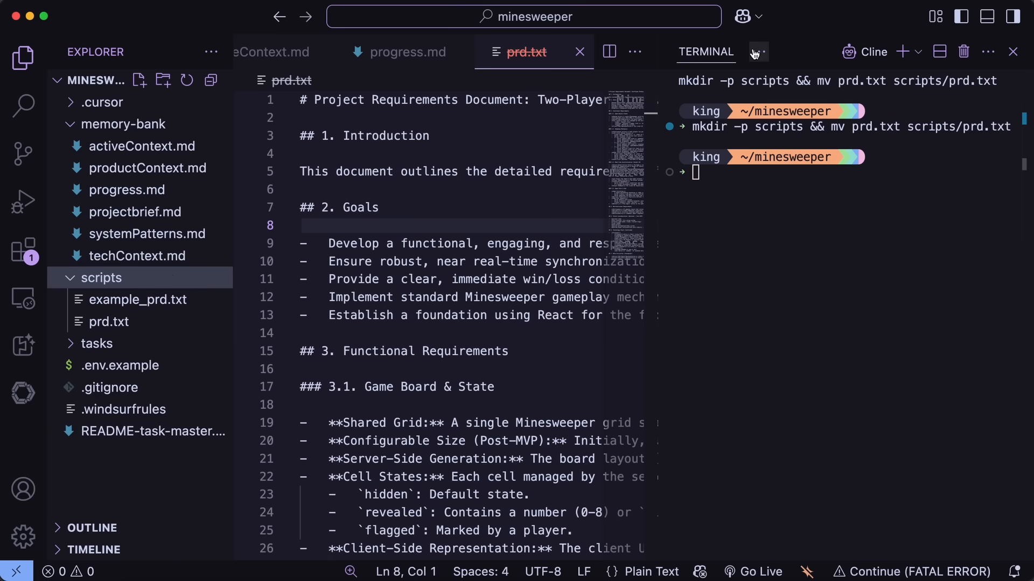
click(874, 51)
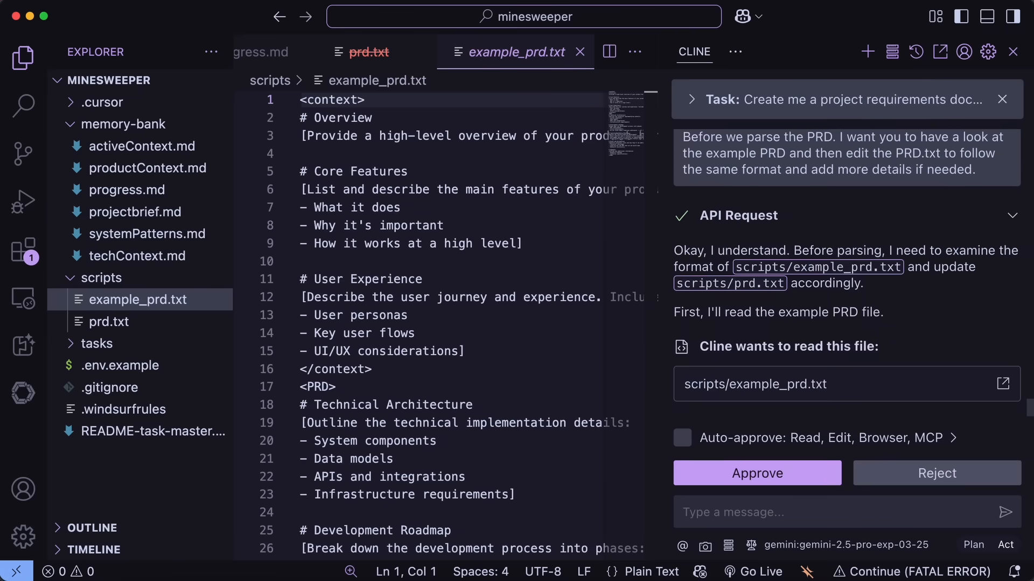
Approve Cline reading example_prd.txt and review its diff reformatting scripts/prd.txt.
click(756, 473)
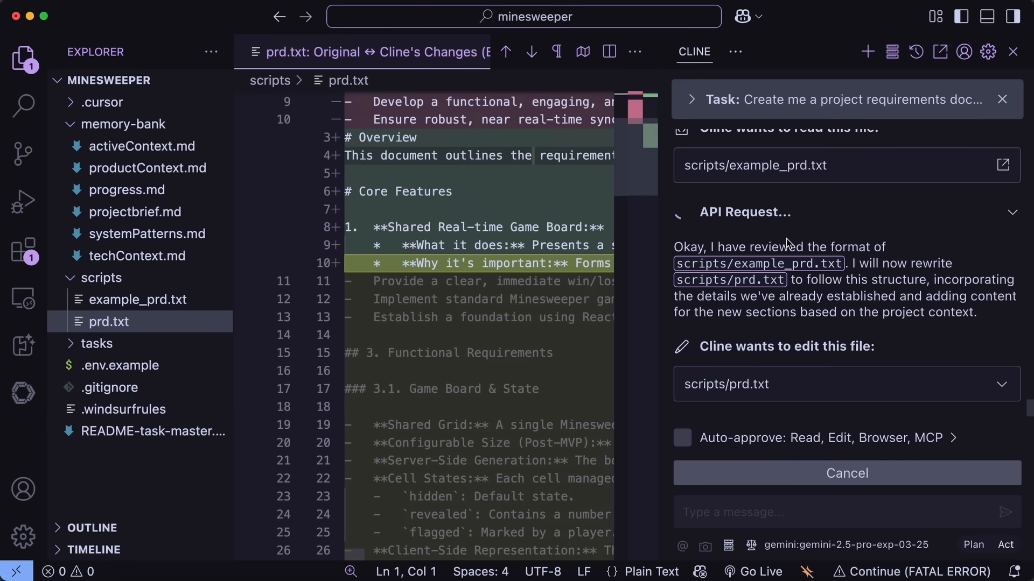
scroll(down, 3)
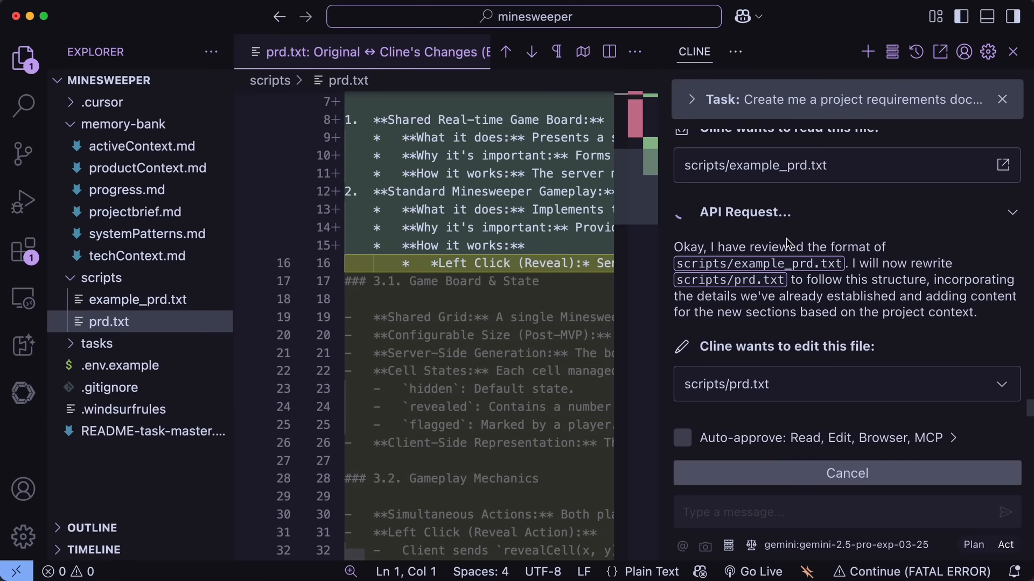
scroll(down, 3)
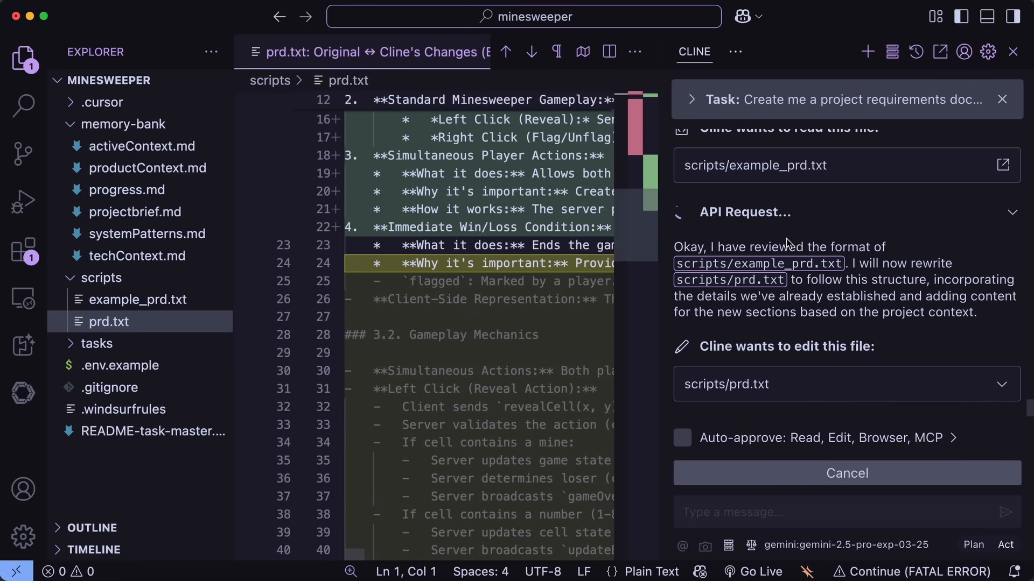
scroll(down, 3)
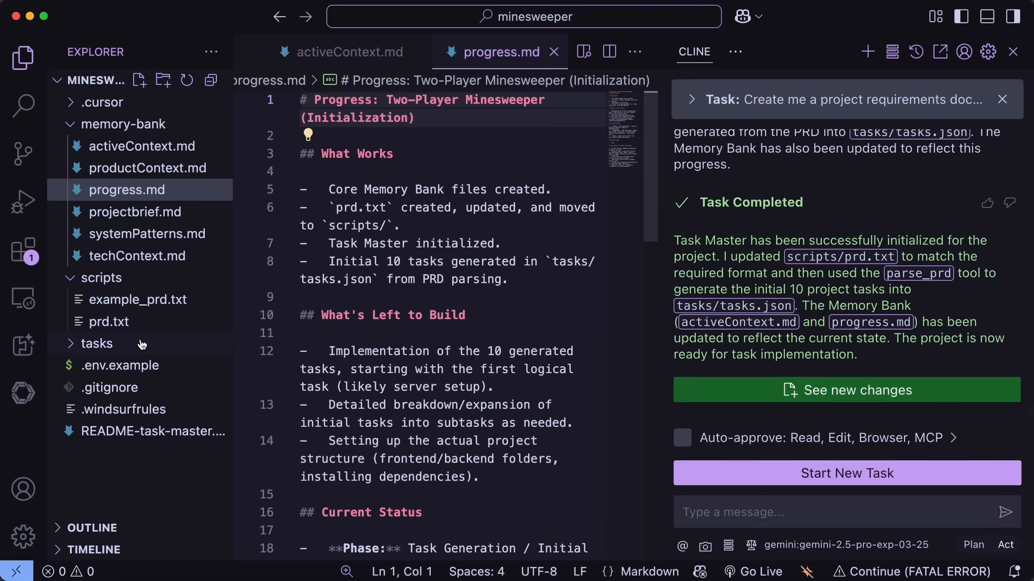
Expand the tasks folder and review task_001.txt, task_002.txt and task_013.txt on game restart.
click(96, 344)
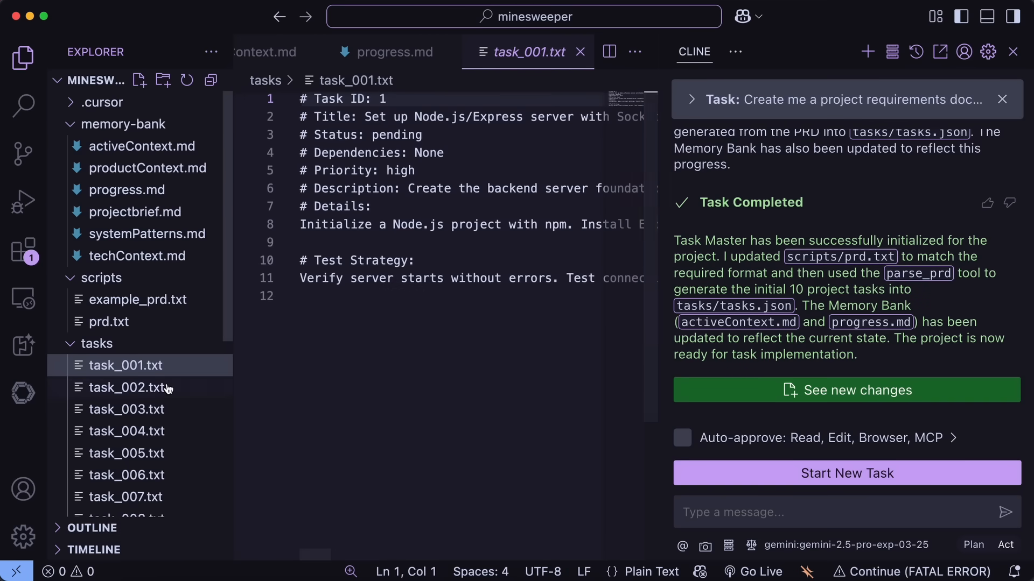
click(126, 386)
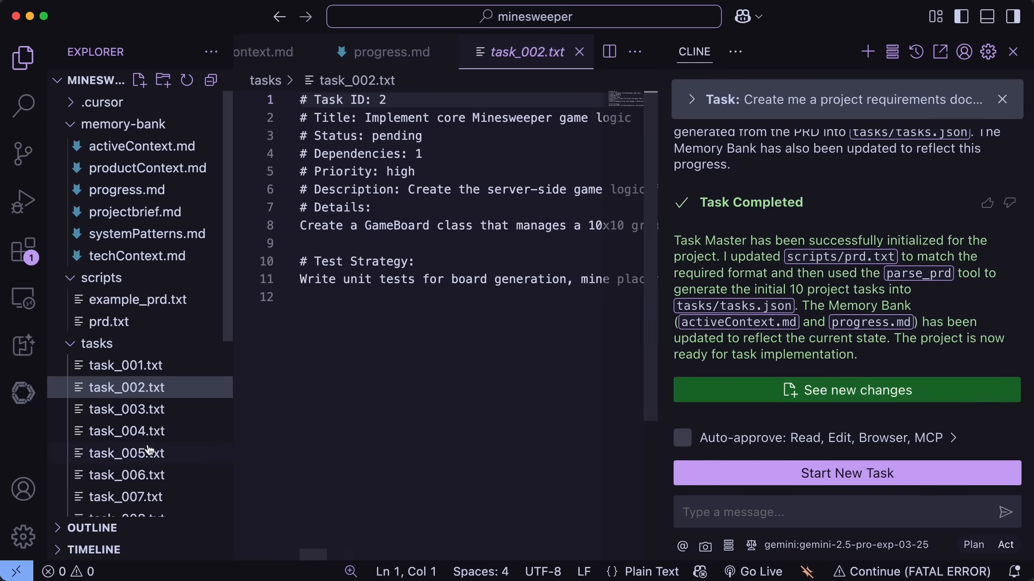
click(125, 426)
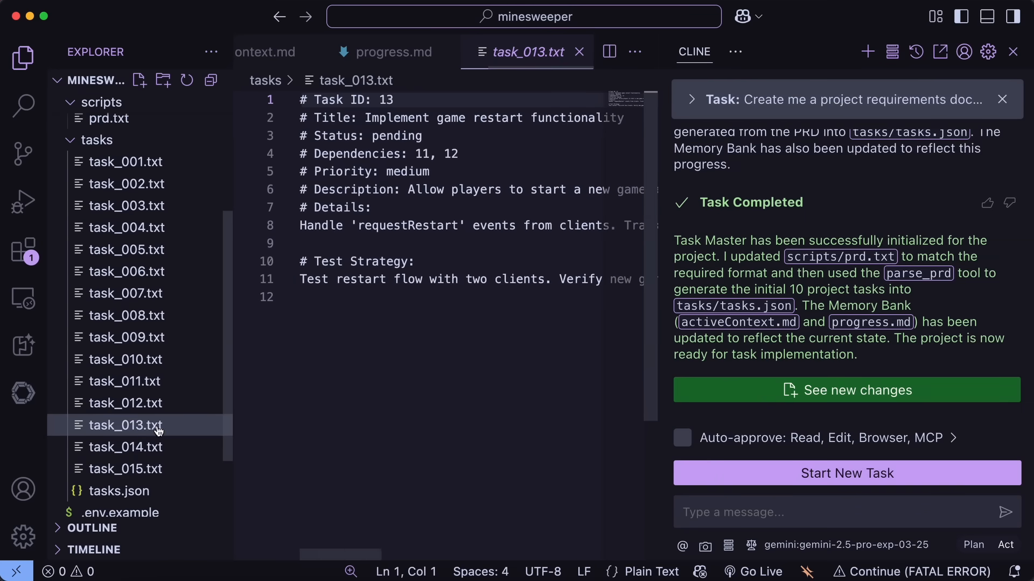
click(125, 469)
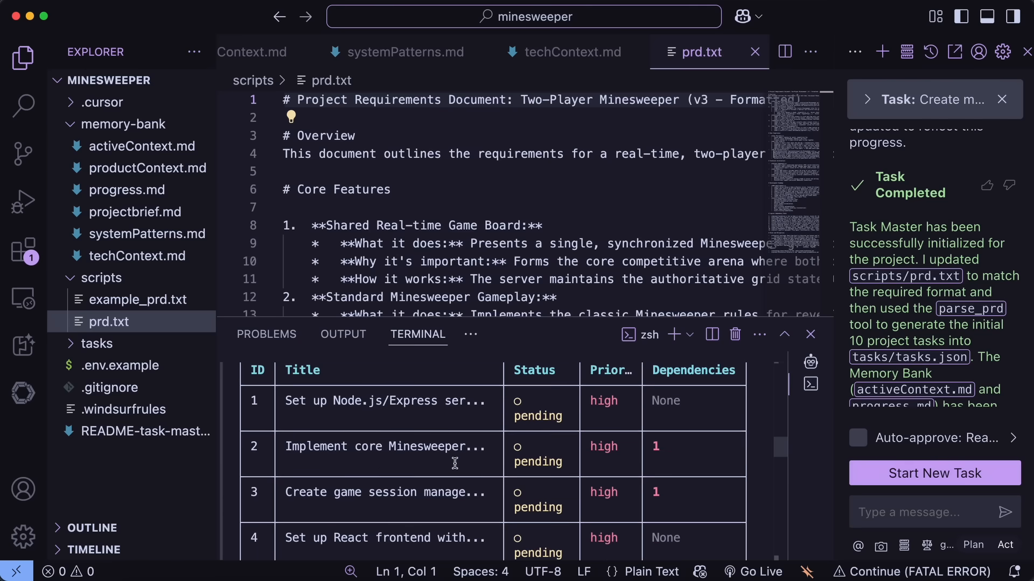
Dismiss the terminal output and view the .windsurfrules file holding the Task Master rules.
scroll(down, 3)
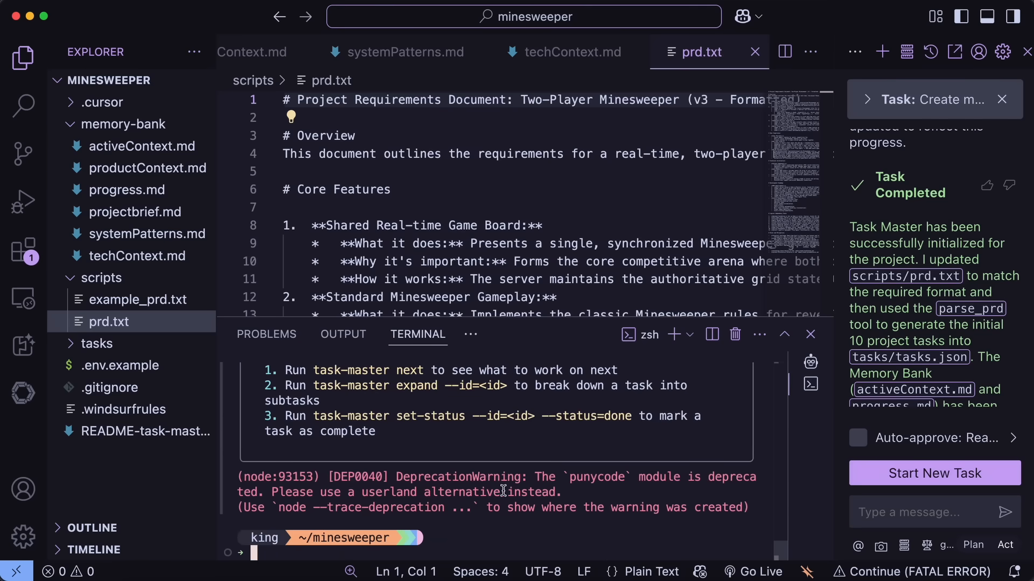
click(810, 334)
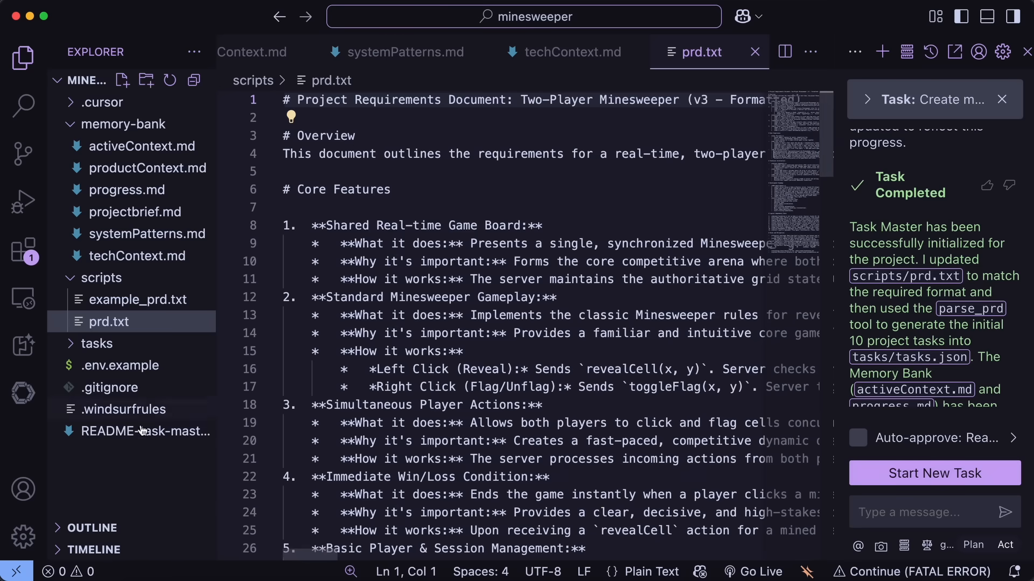
click(123, 409)
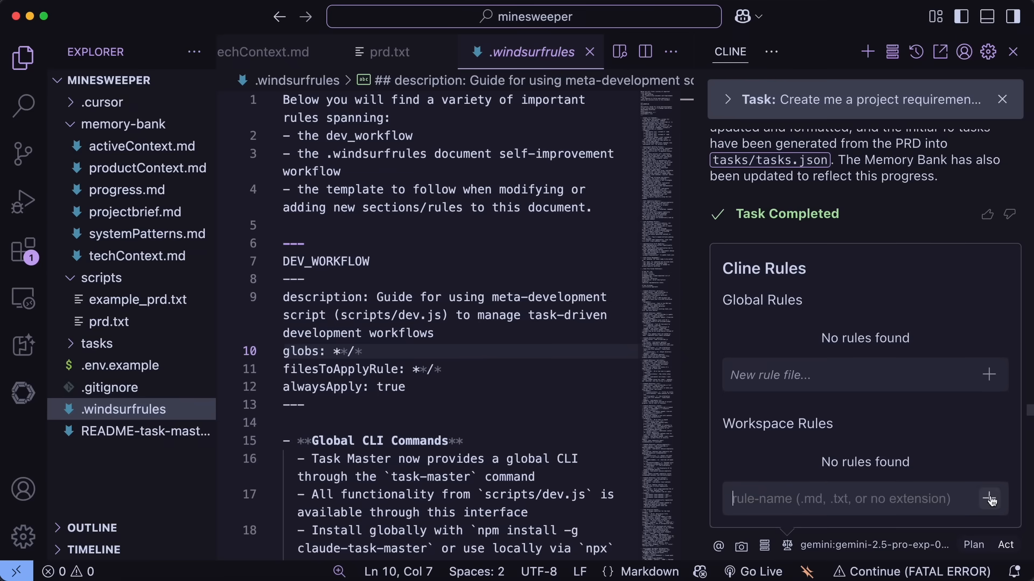
Add a workspace rule file rules.md under .clinerules containing the copied rules.
click(988, 498)
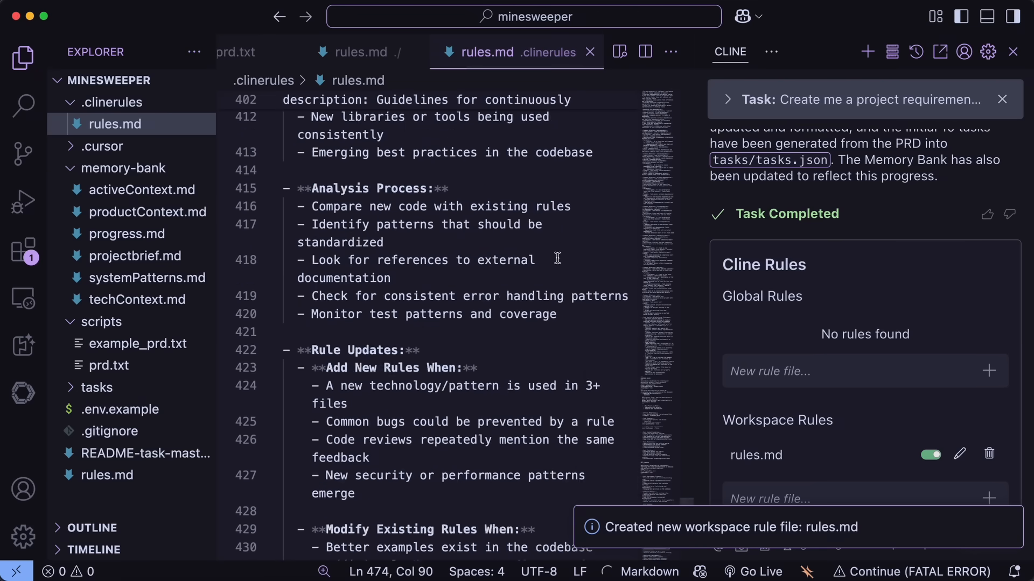
scroll(up, 3)
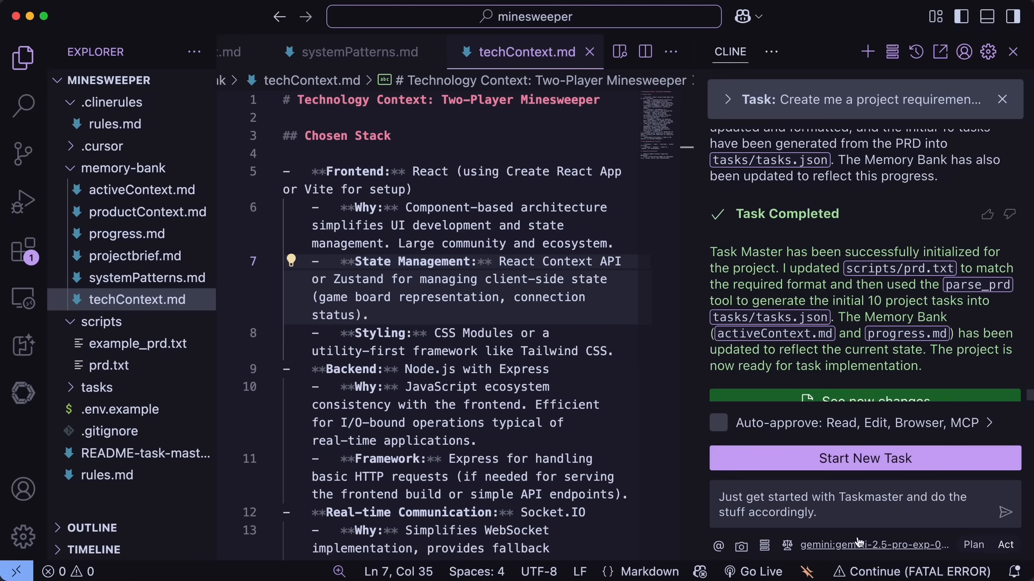
Switch Cline to coding/gemini-2.5-pro-preview and approve creating the backend Node.js project.
click(873, 545)
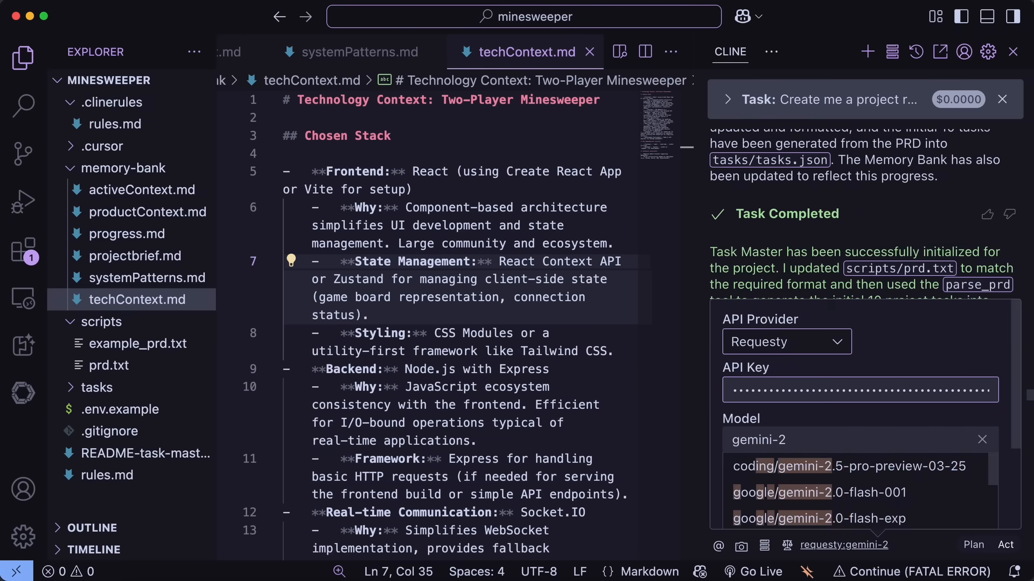
click(848, 467)
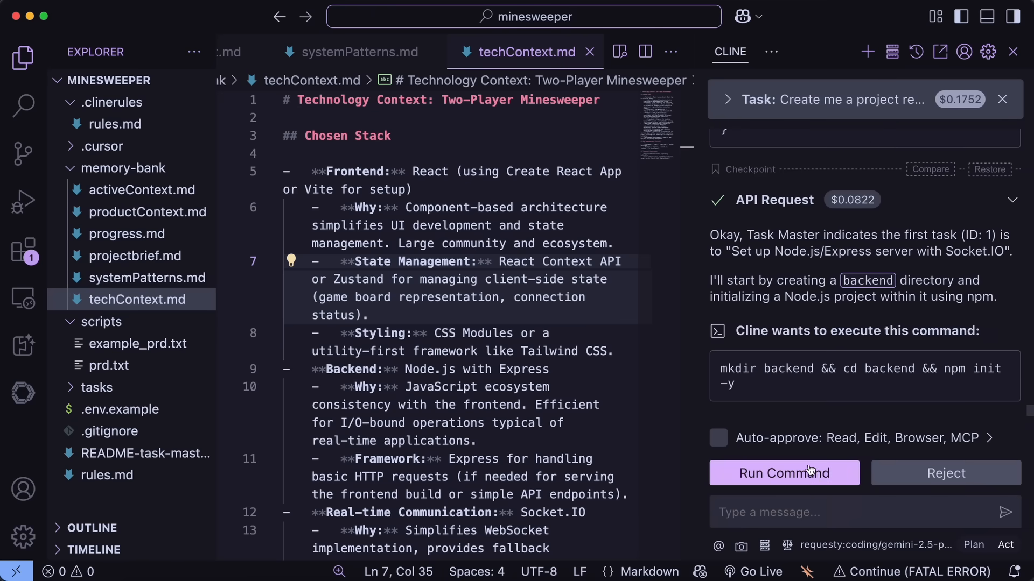
click(783, 473)
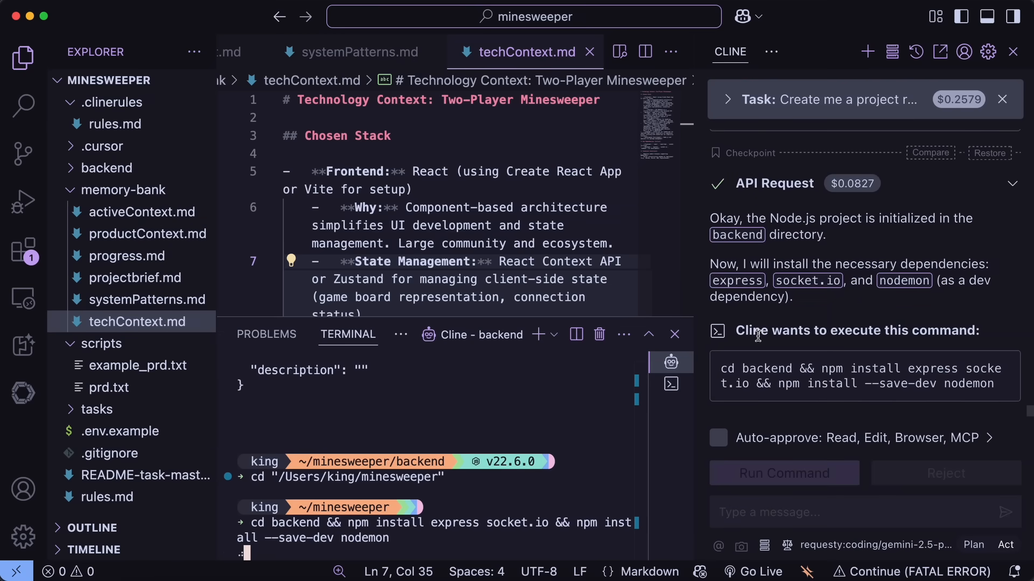
mouse_move(766, 365)
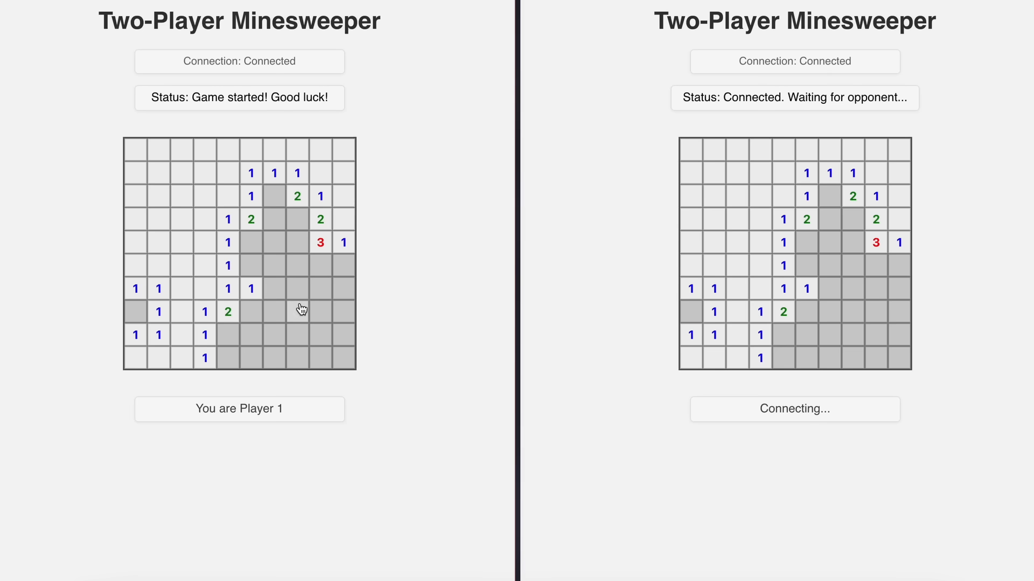
Reveal cells on Player 1's board until hitting a mine, then start a new game with Play Again?
click(297, 312)
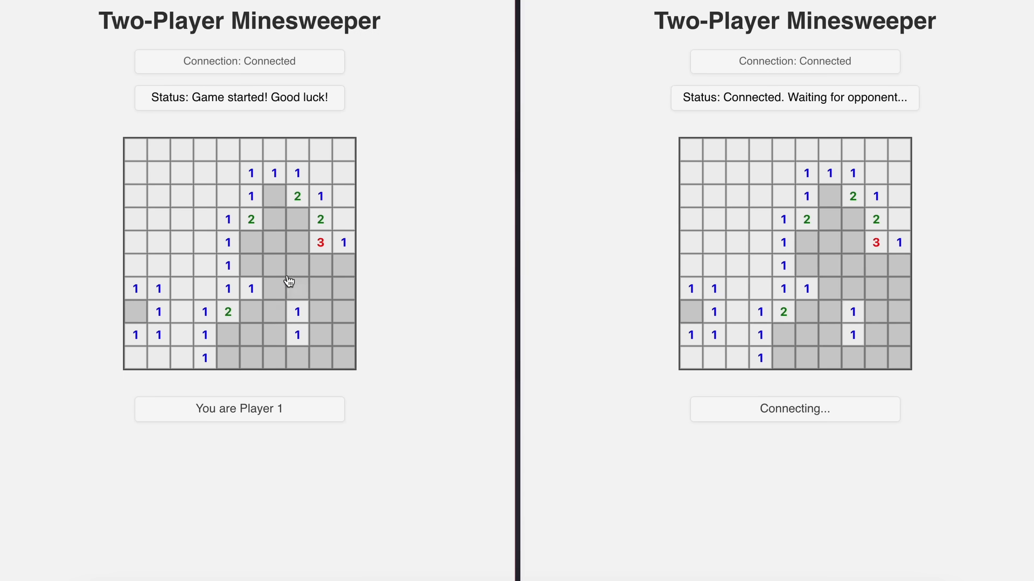
click(274, 218)
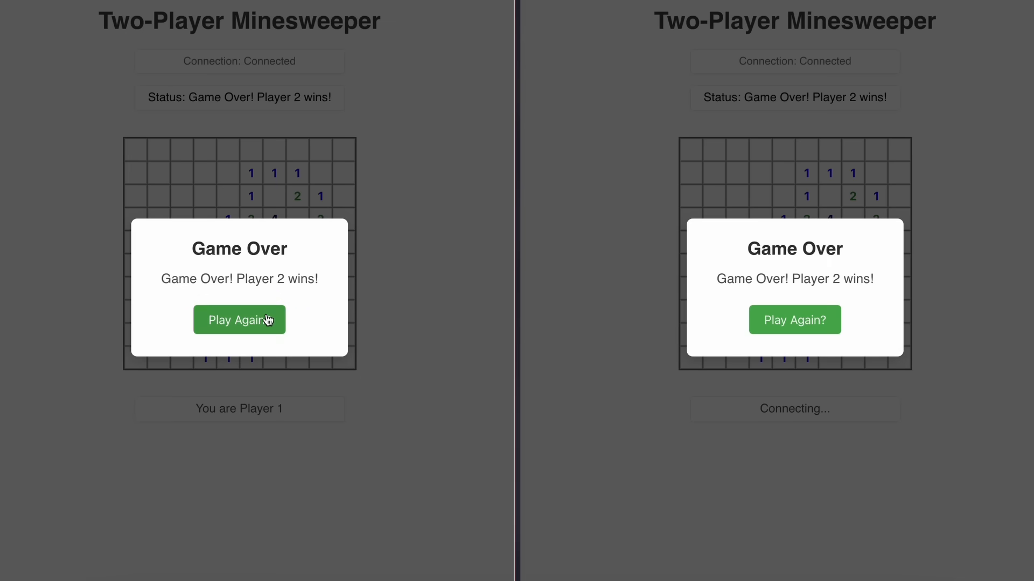
mouse_move(386, 286)
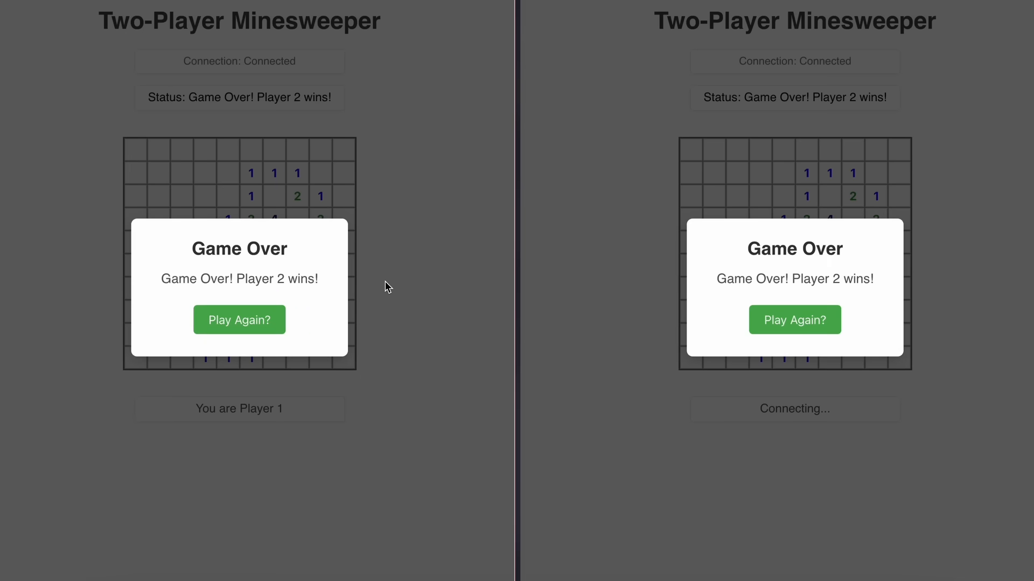
click(239, 320)
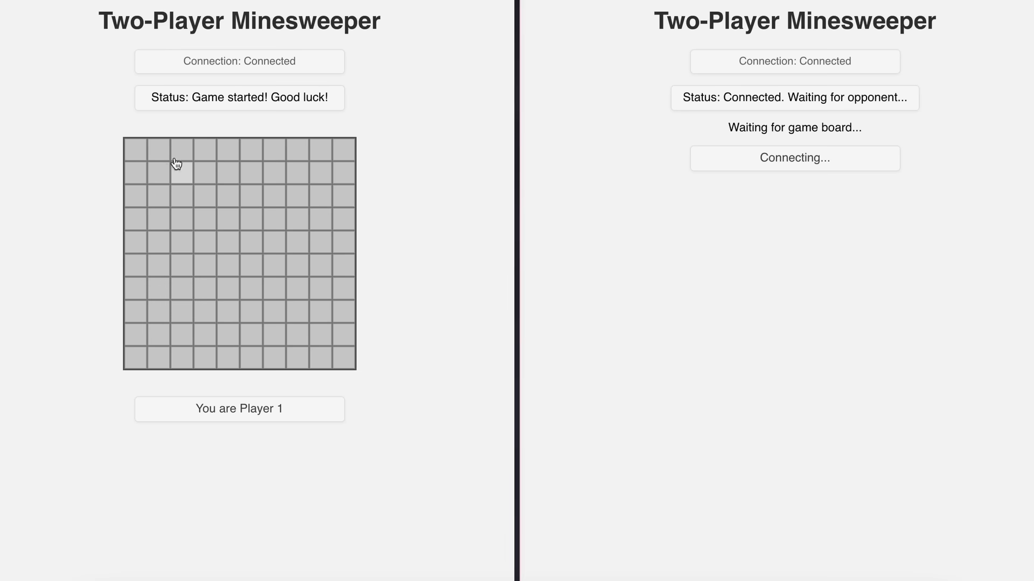
click(175, 164)
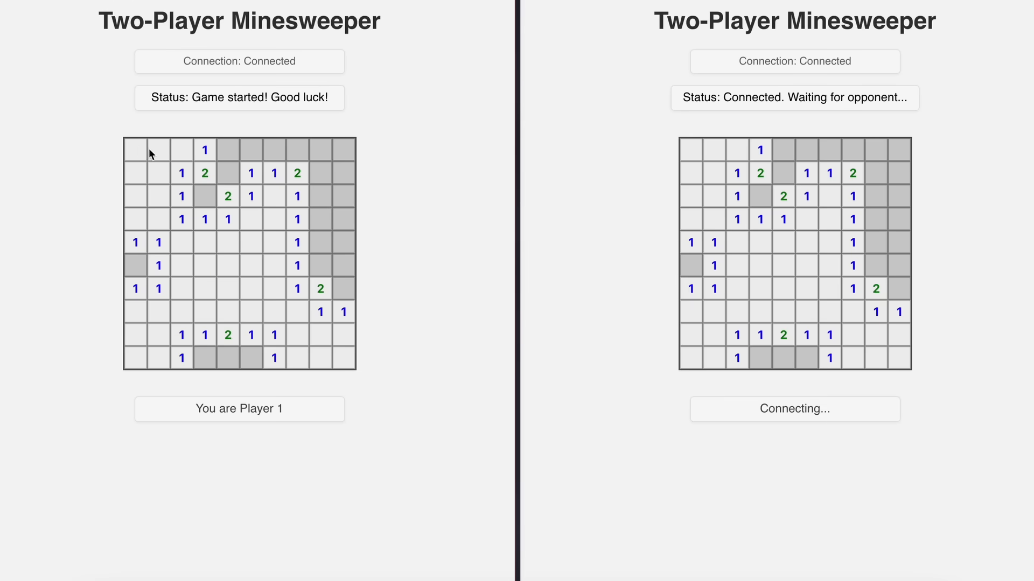
click(250, 150)
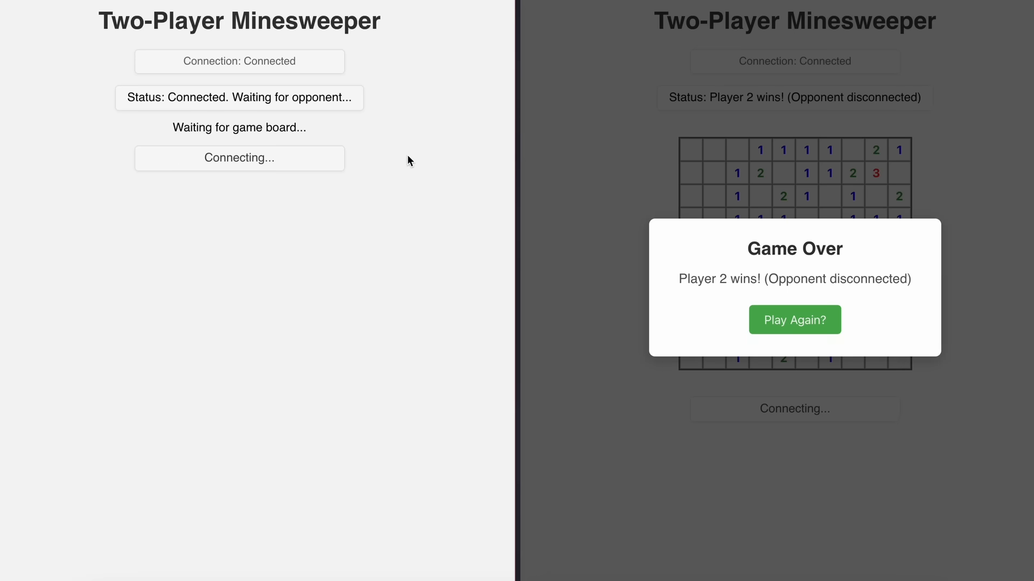
Request a rematch from the second player's tab and reveal a cell to check board sync.
click(794, 320)
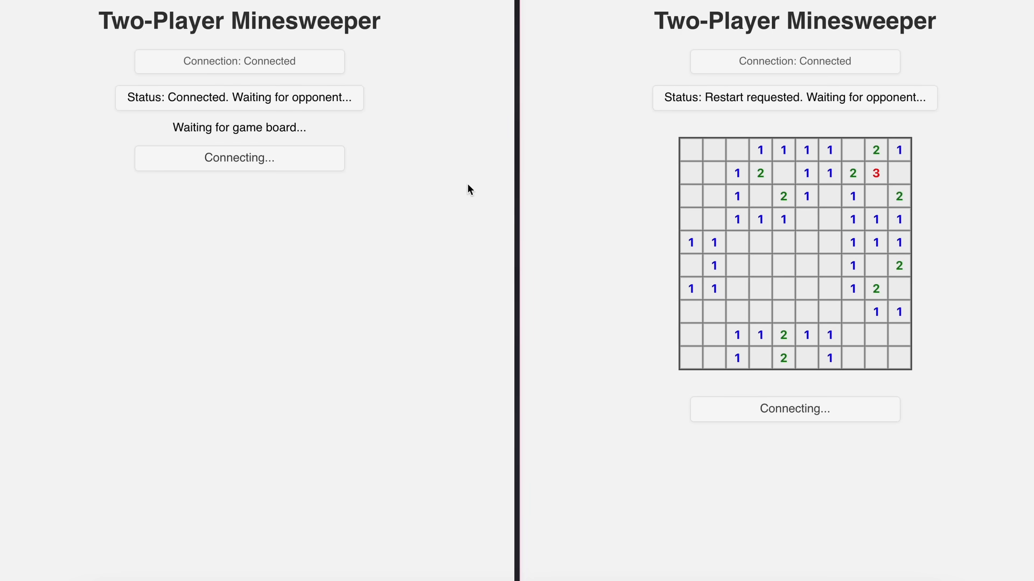
right_click(624, 244)
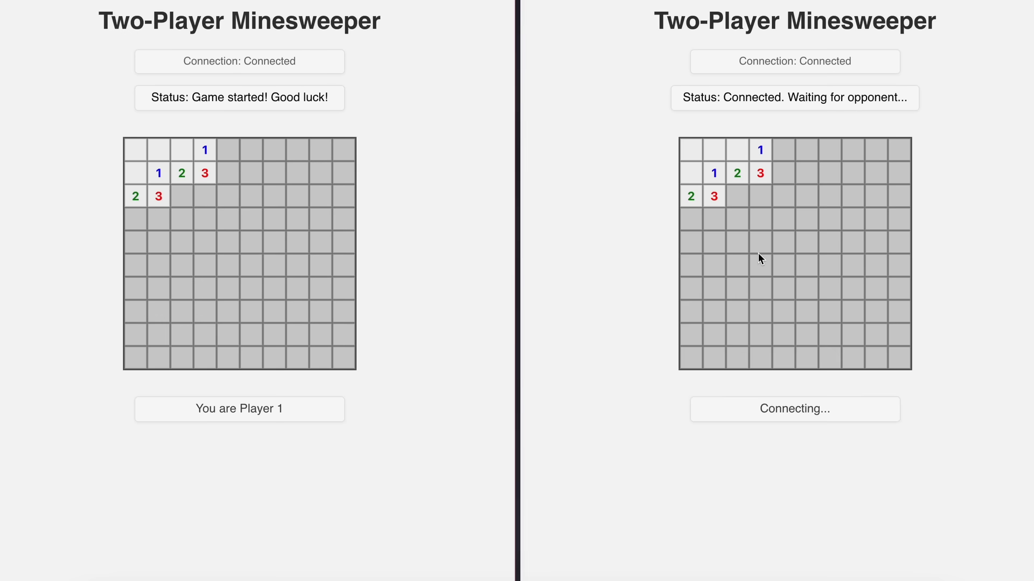
click(204, 218)
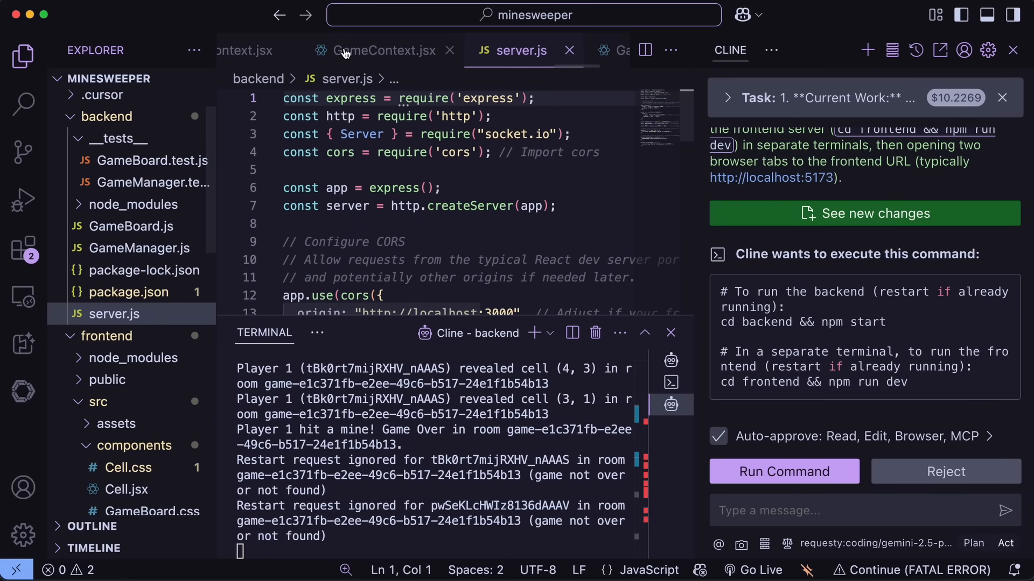
Review SocketContext.jsx, App.css, GameOverDisplay.css and Cell.jsx in the Explorer.
click(160, 357)
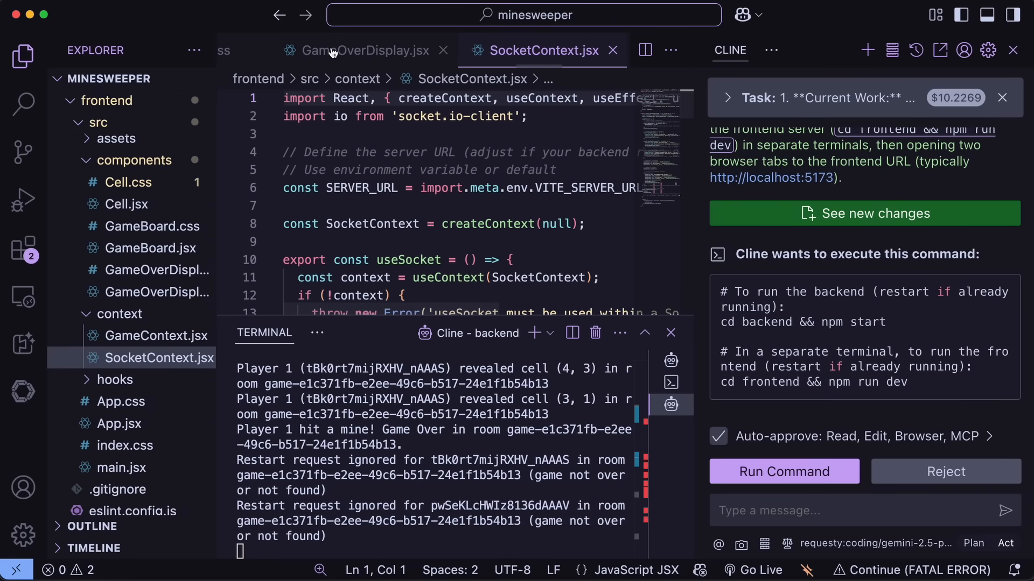
click(122, 400)
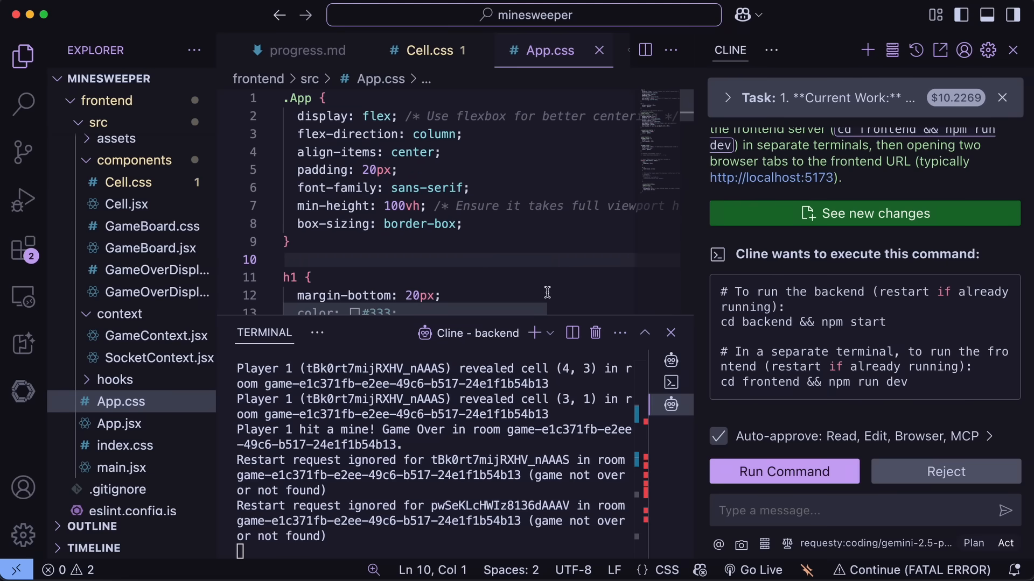
mouse_move(554, 453)
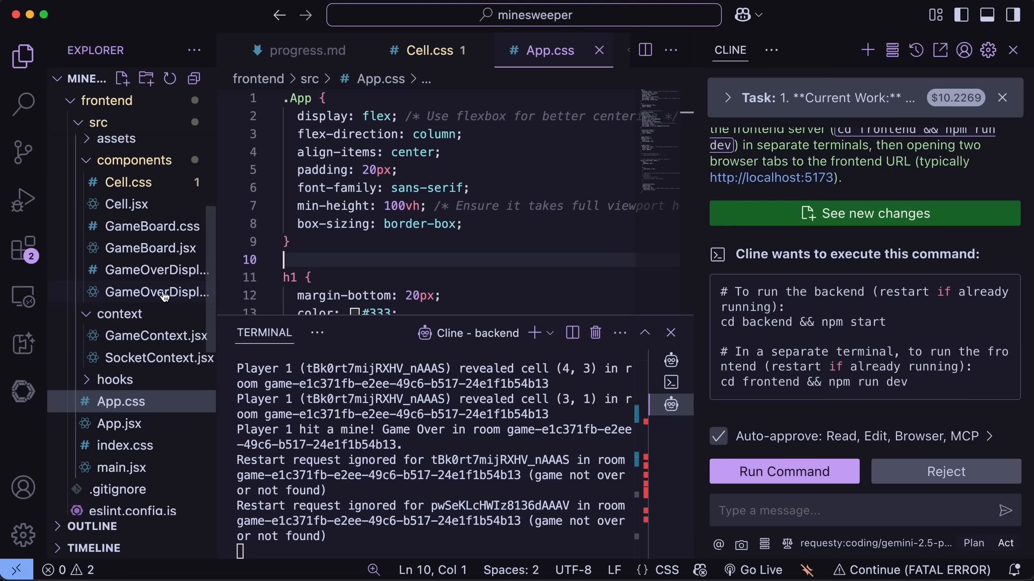
click(153, 269)
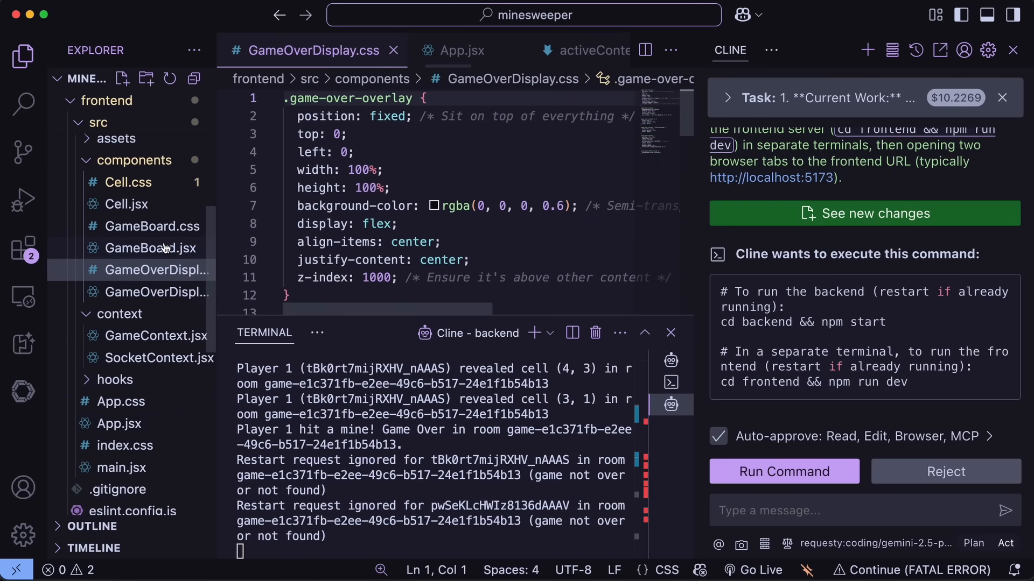
click(126, 204)
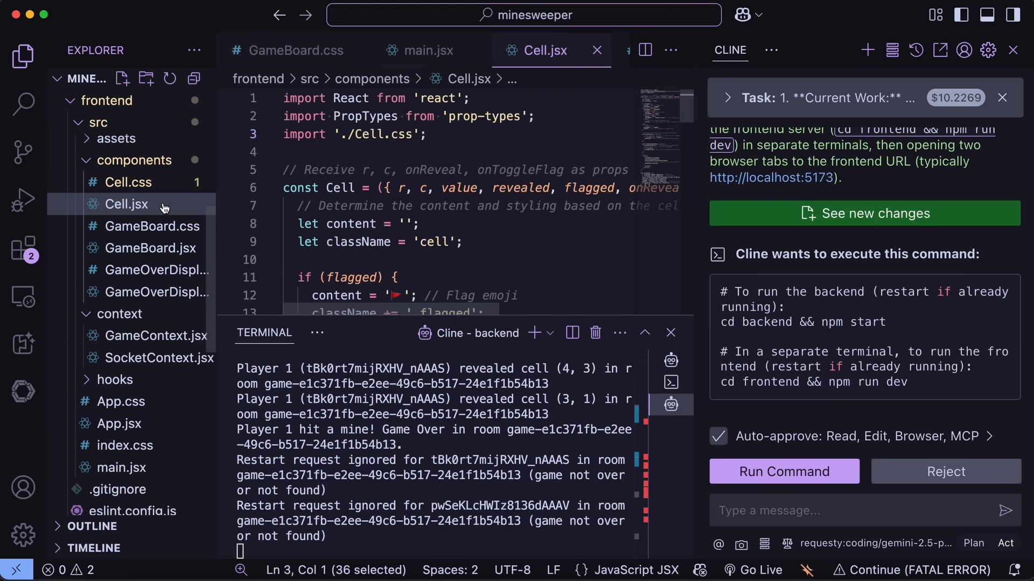
mouse_move(159, 325)
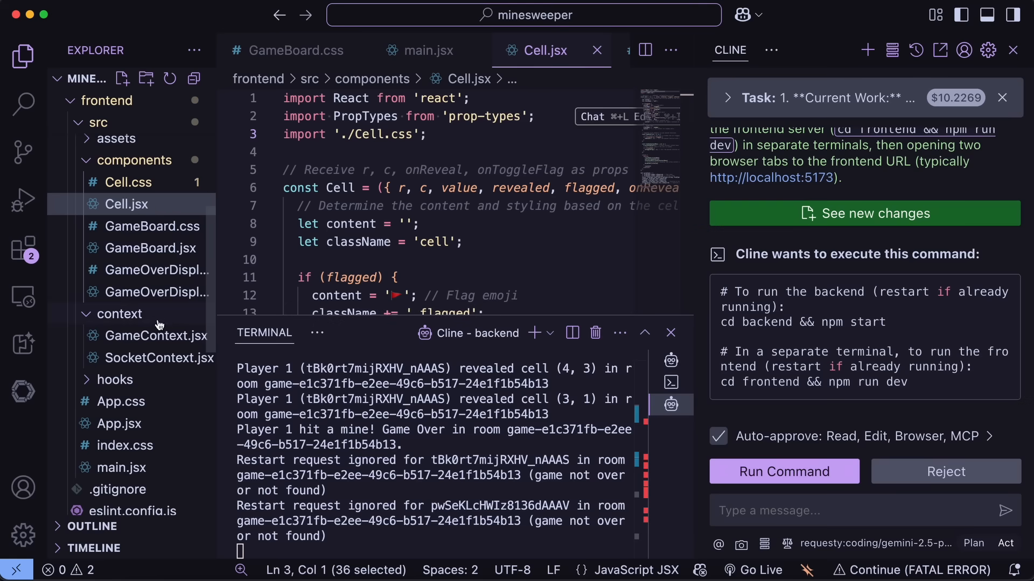
Return to SocketContext.jsx and read through its server URL and socket provider code.
click(158, 358)
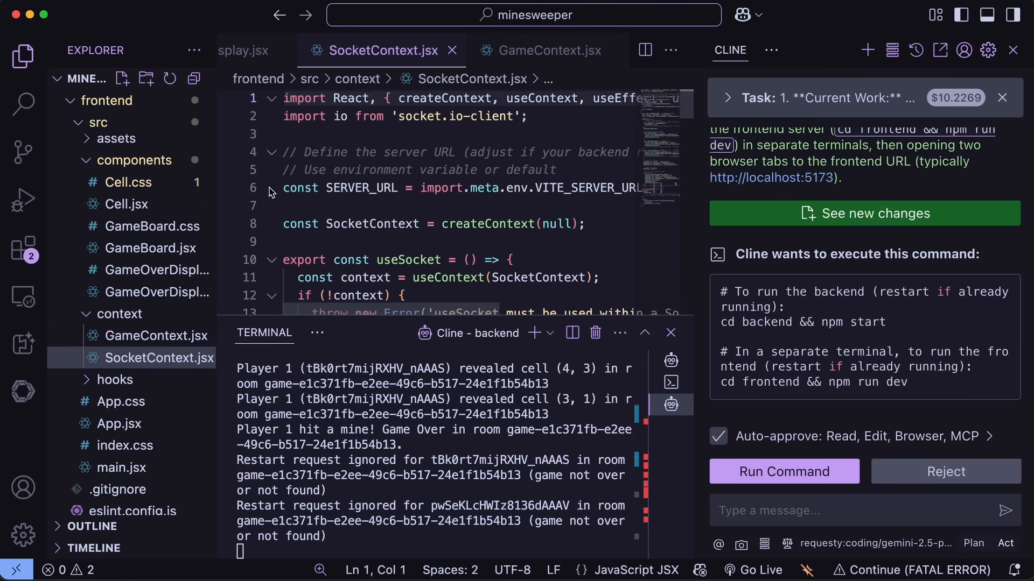
scroll(down, 3)
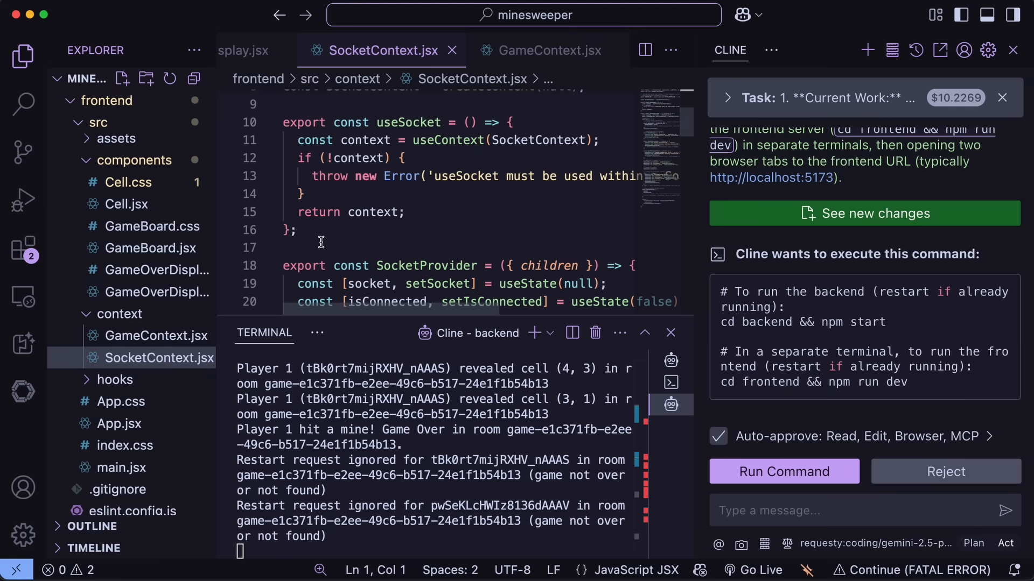
scroll(down, 3)
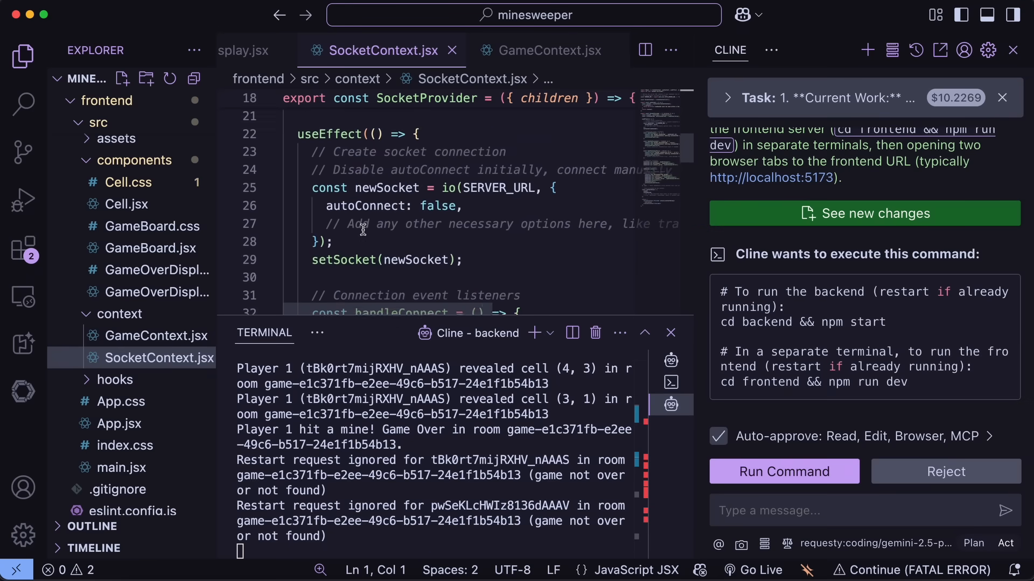
scroll(up, 3)
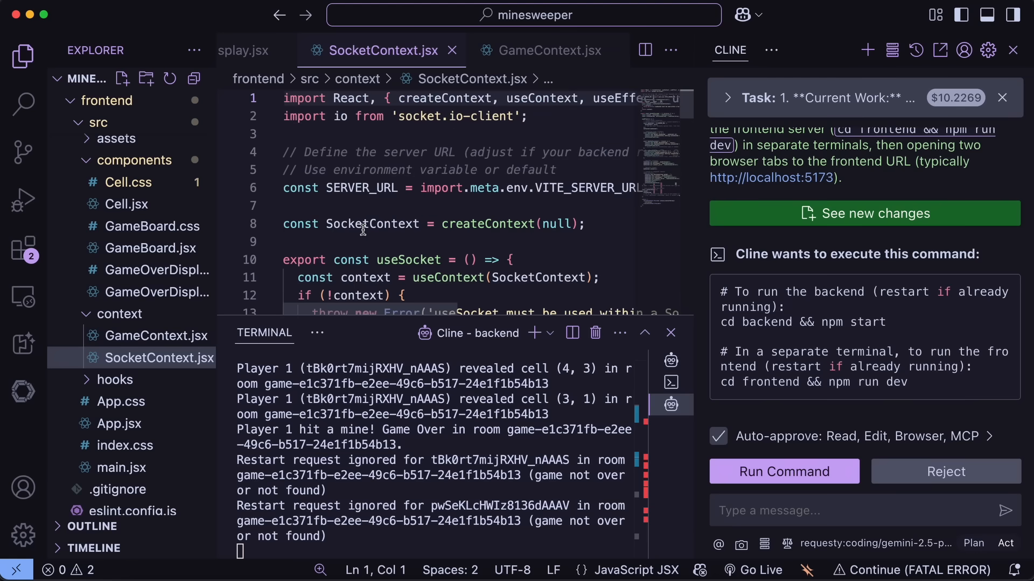
mouse_move(372, 224)
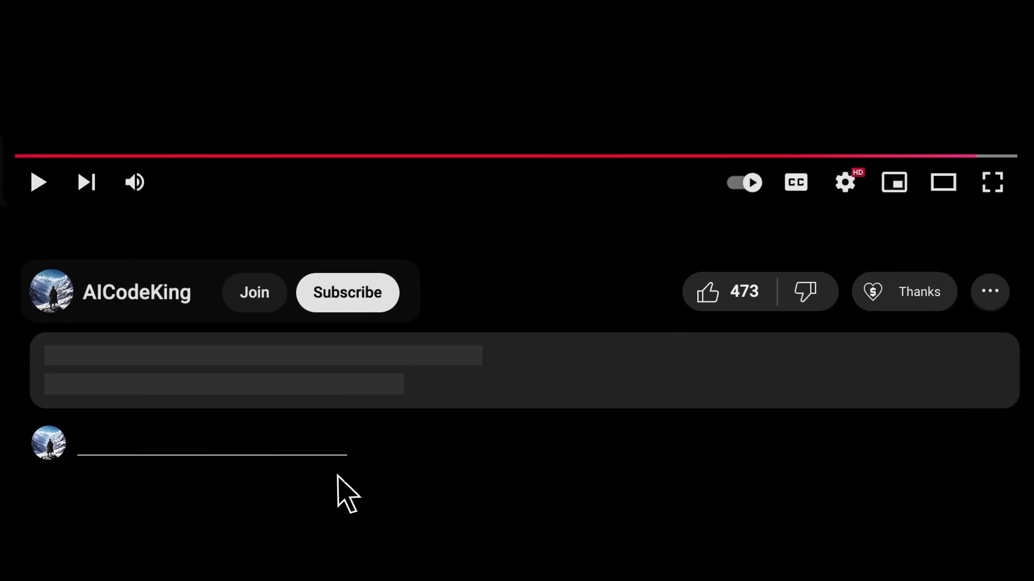
Subscribe to the AICodeKing channel and like the video.
click(347, 292)
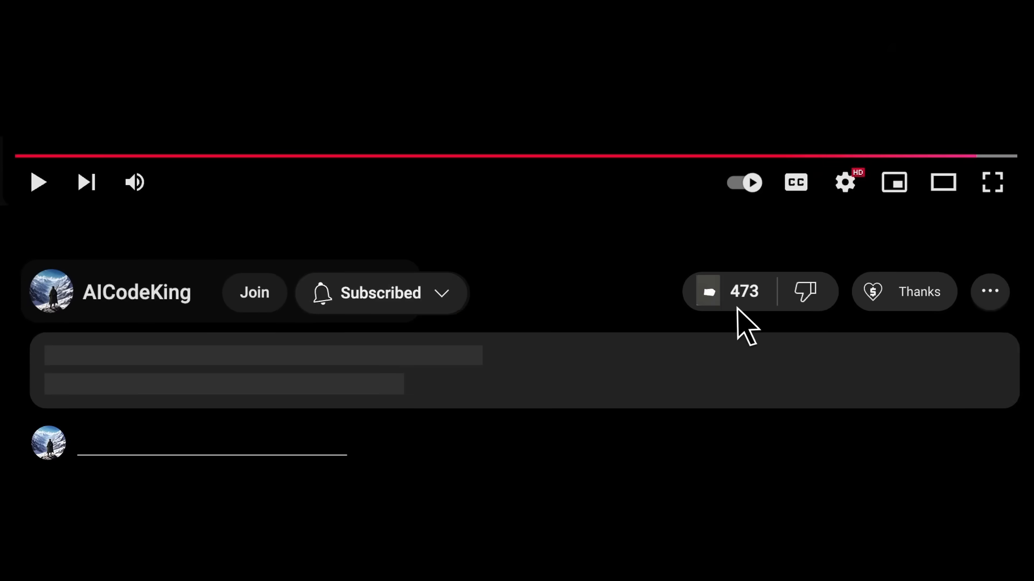
click(903, 291)
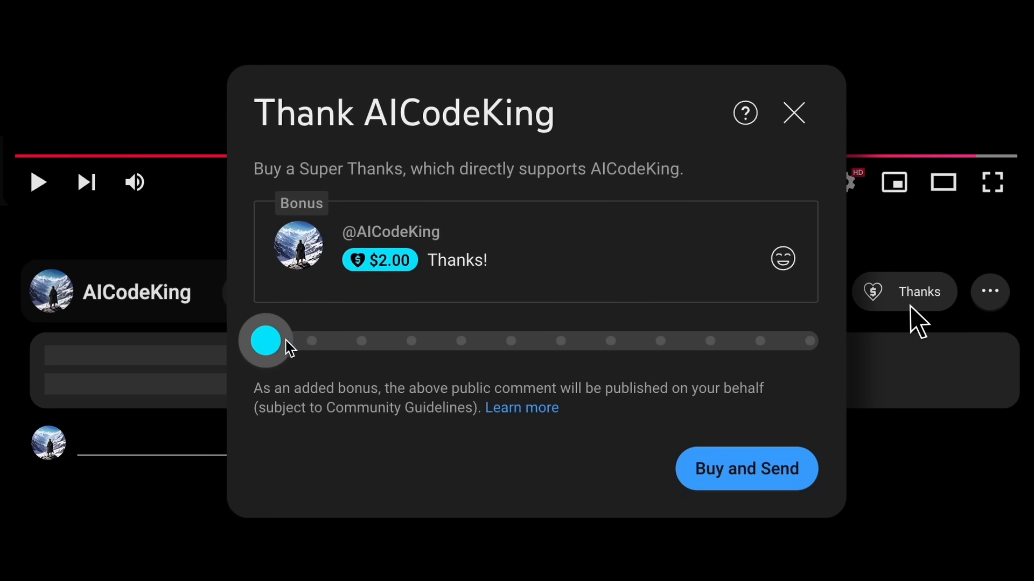